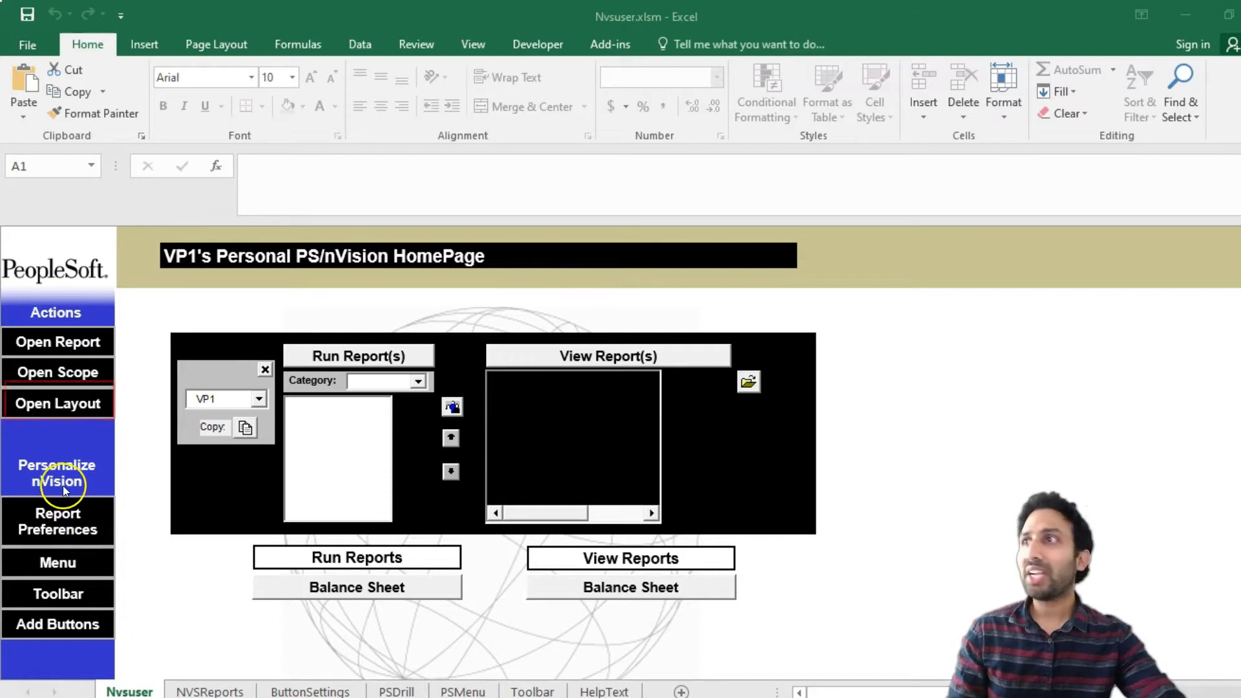
Open the Demo_nPlosion.xnv layout from the LAYOUT folder via Open Layout
{"action": "left_click", "coordinate": [57, 404]}
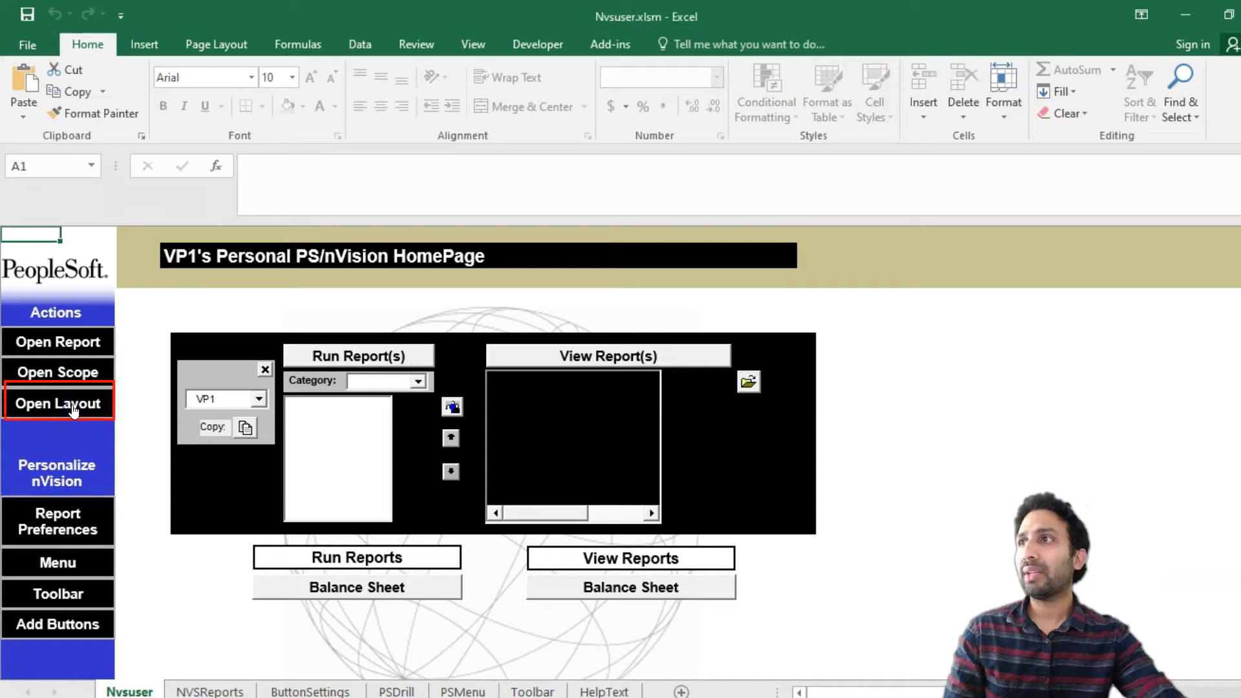
{"action": "left_click", "coordinate": [58, 403]}
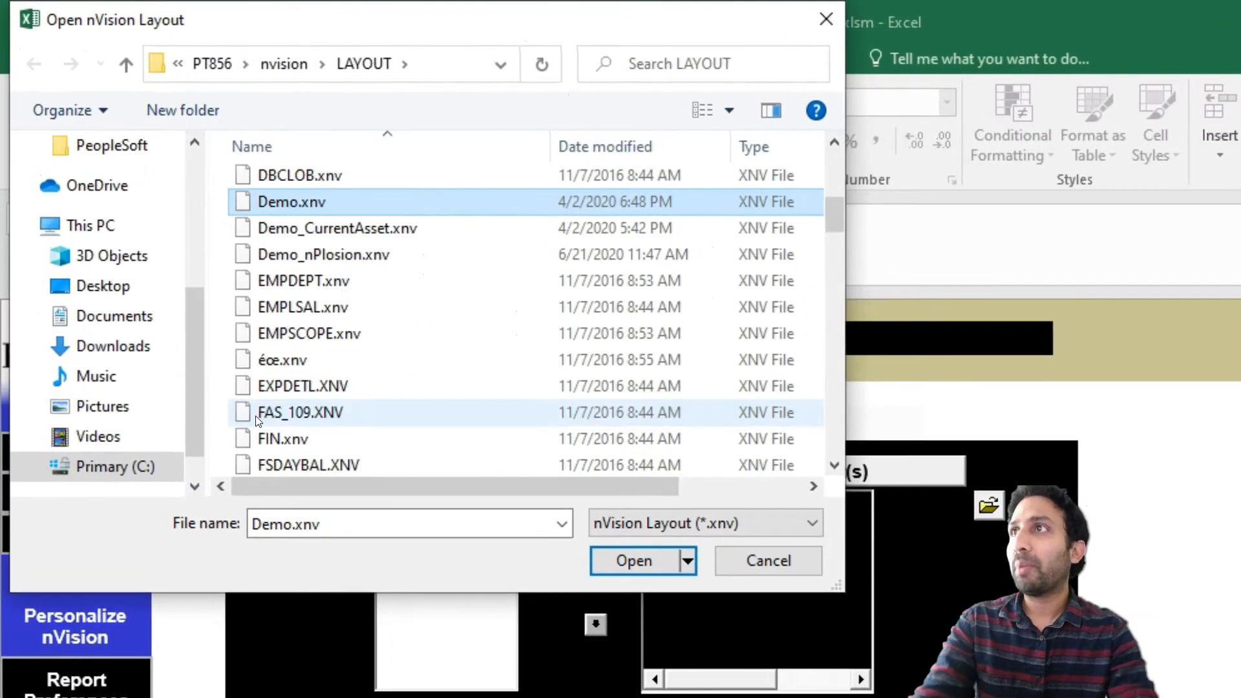
{"action": "left_click", "coordinate": [323, 255]}
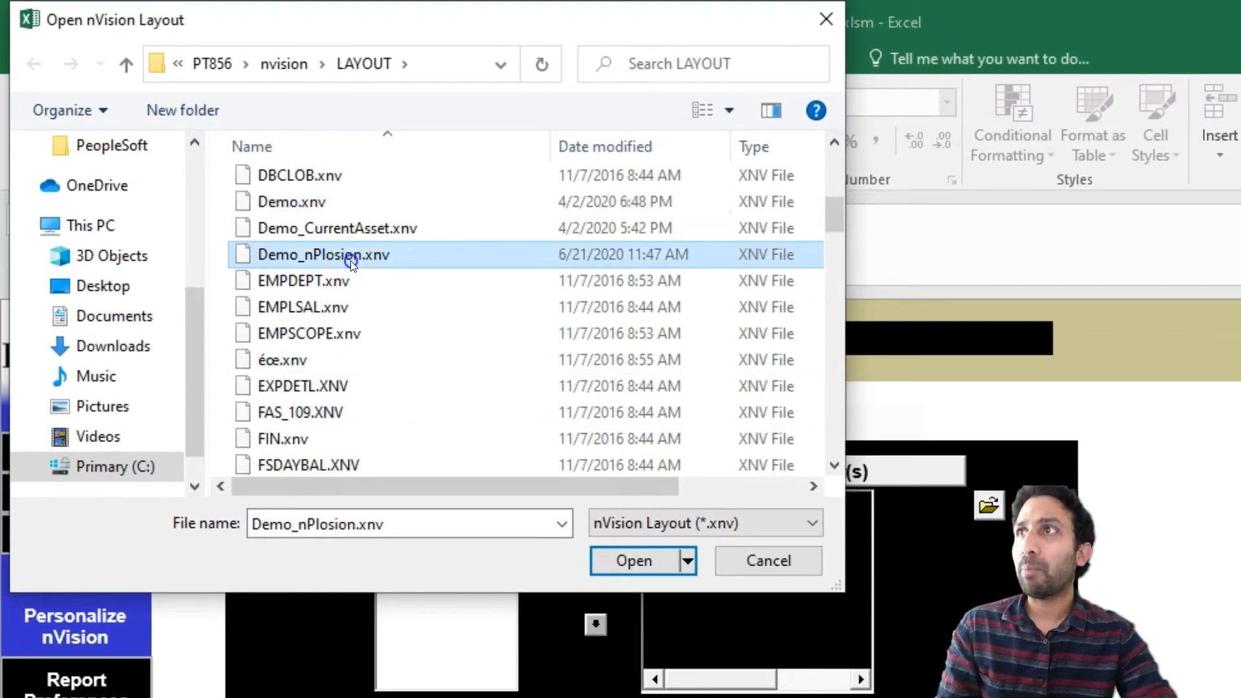
{"action": "left_click", "coordinate": [632, 560]}
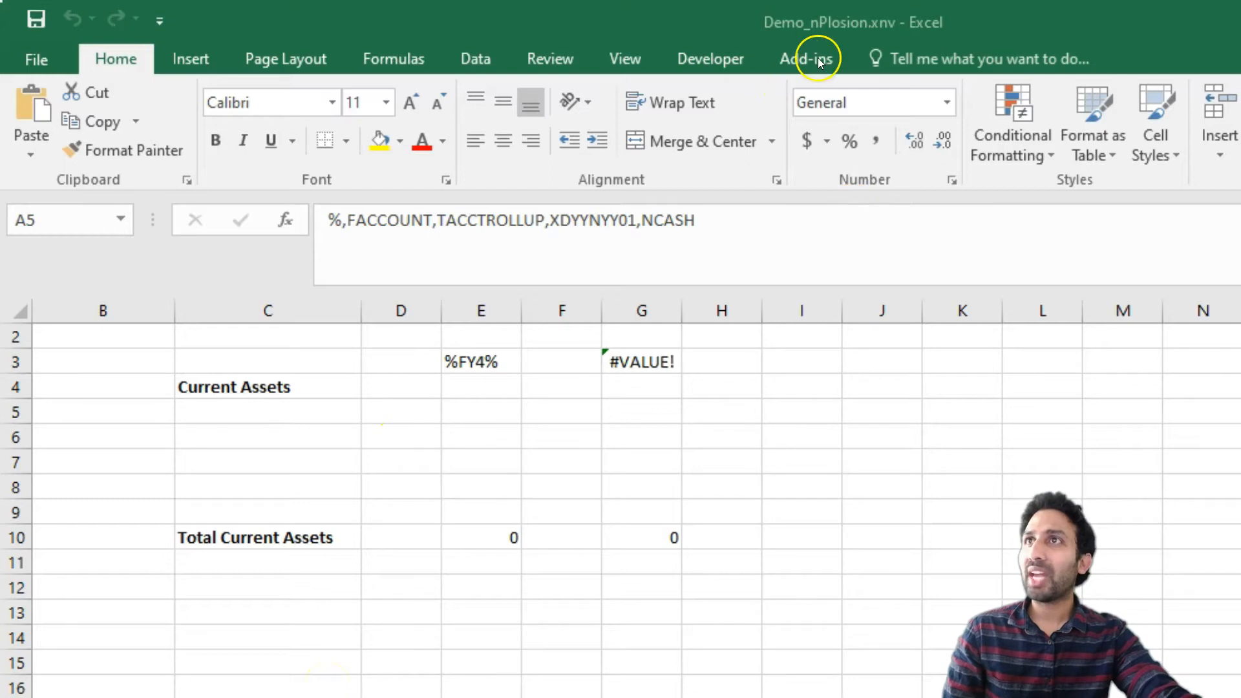
Bring up the nVision Report Request dialog and choose to open an existing request
{"action": "left_click", "coordinate": [805, 58]}
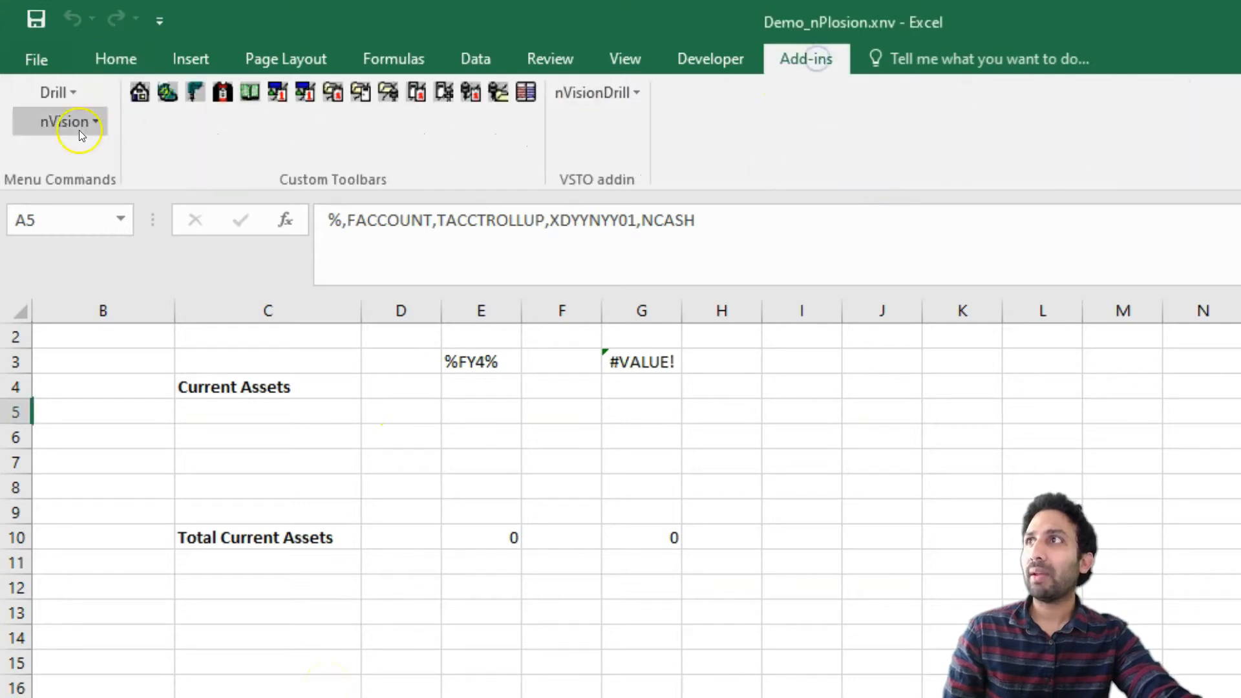
{"action": "left_click", "coordinate": [65, 122]}
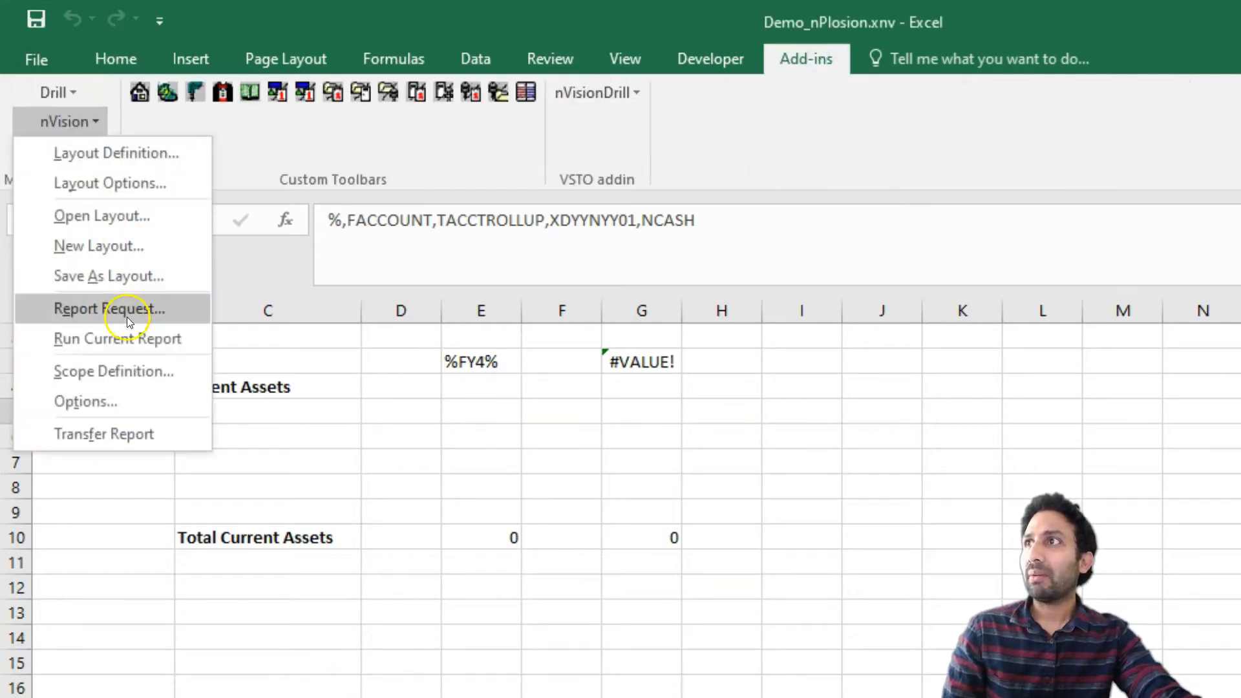
{"action": "left_click", "coordinate": [108, 309]}
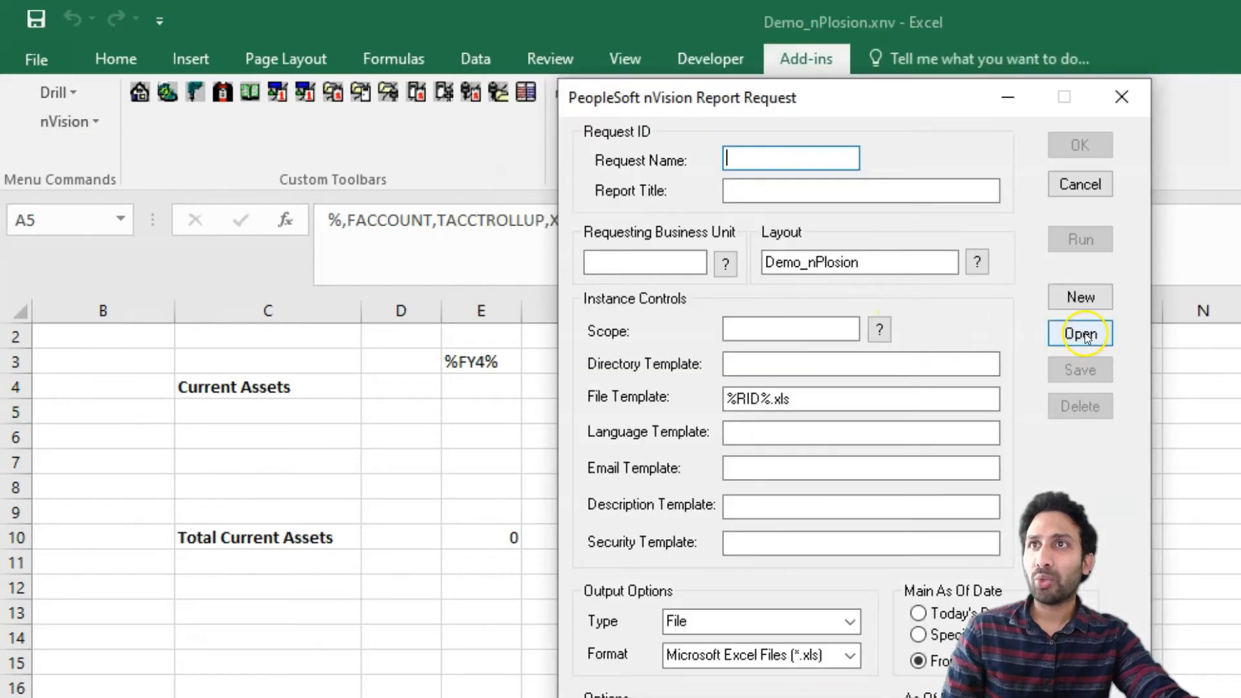
{"action": "left_click", "coordinate": [1078, 333]}
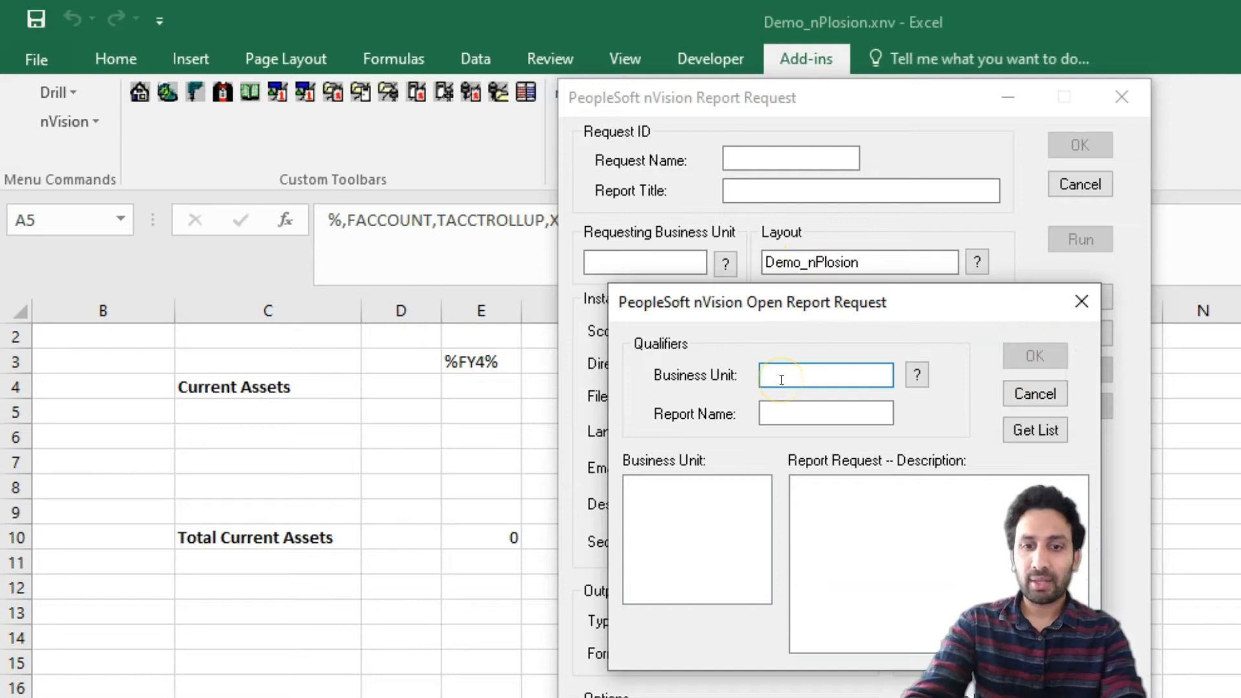
Look up business unit US001, request DEMO_N1, and load the Current Asset Report request
{"action": "type", "text": "US001"}
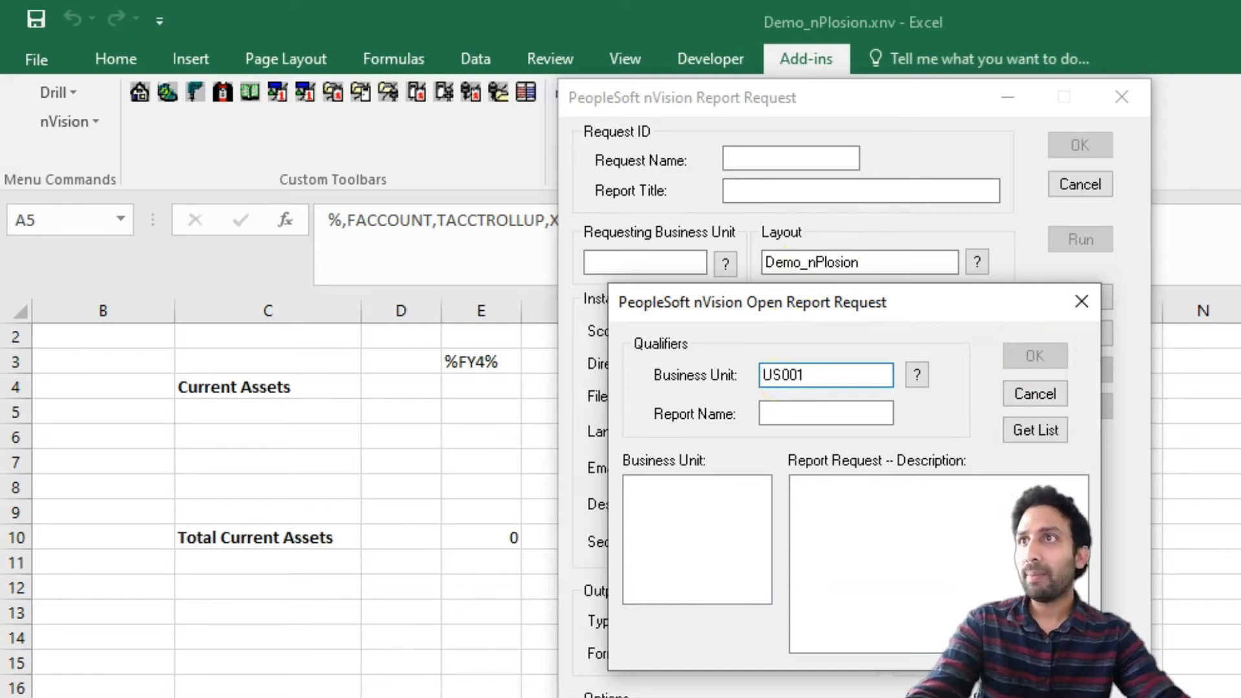
{"action": "type", "text": "D"}
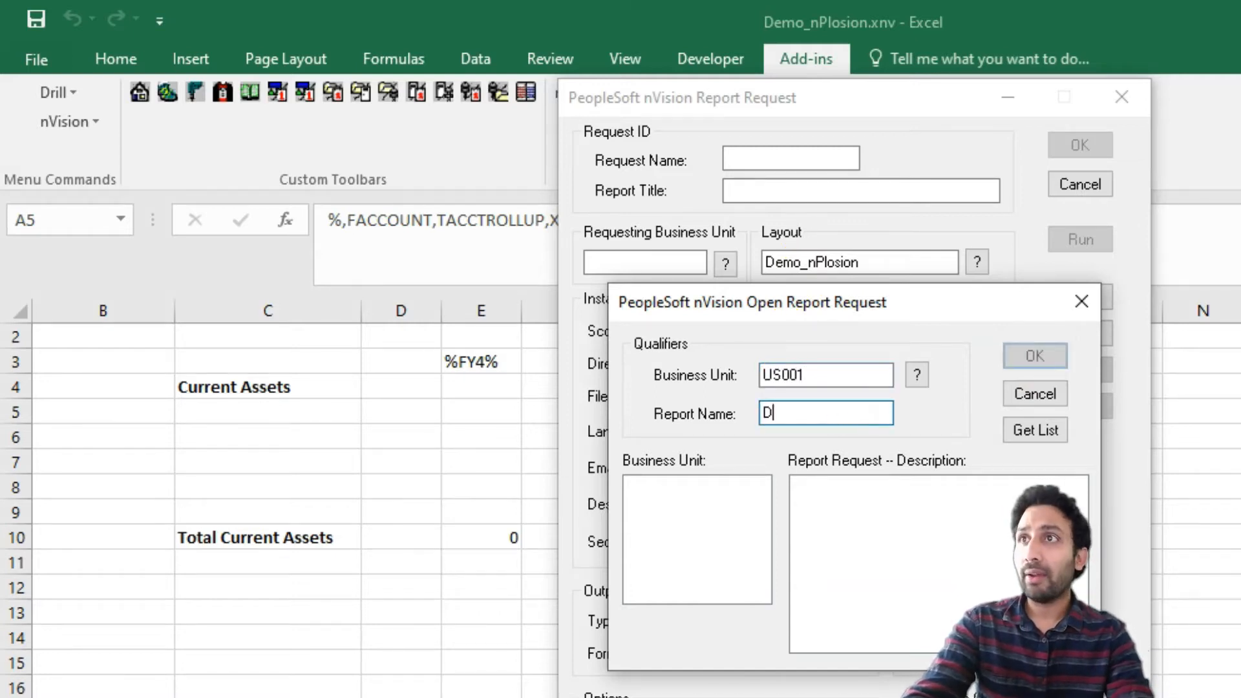
{"action": "type", "text": "EMO_N1"}
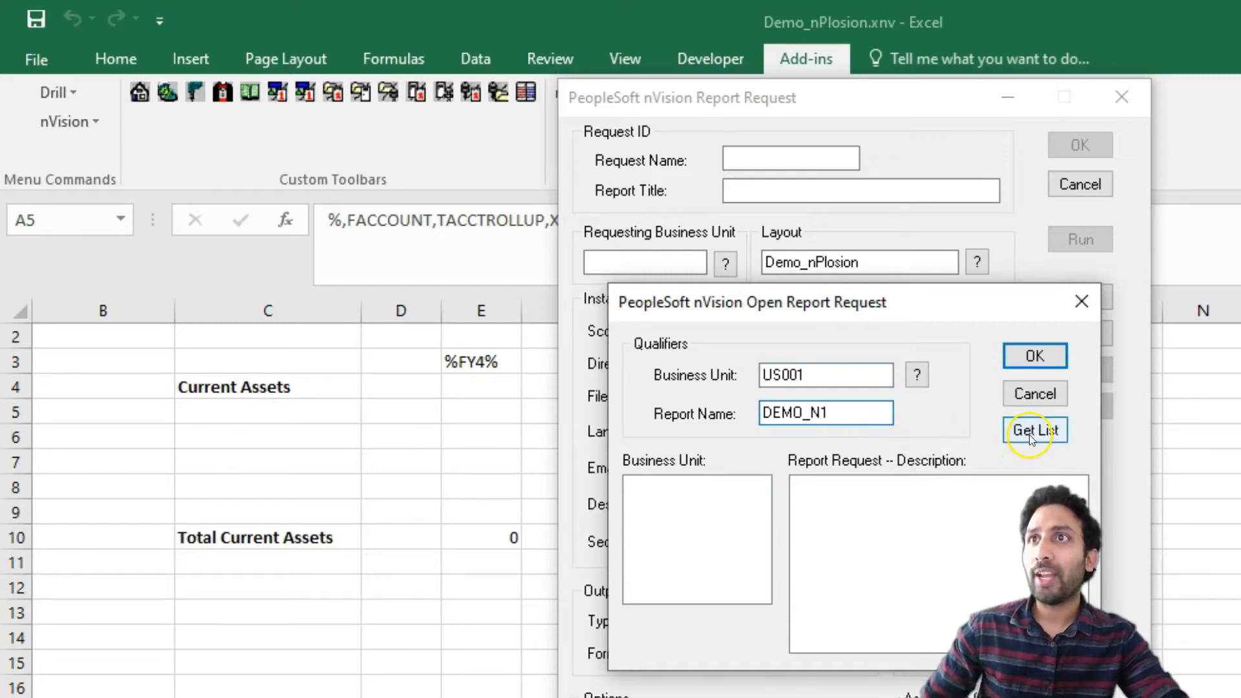
{"action": "left_click", "coordinate": [1035, 429]}
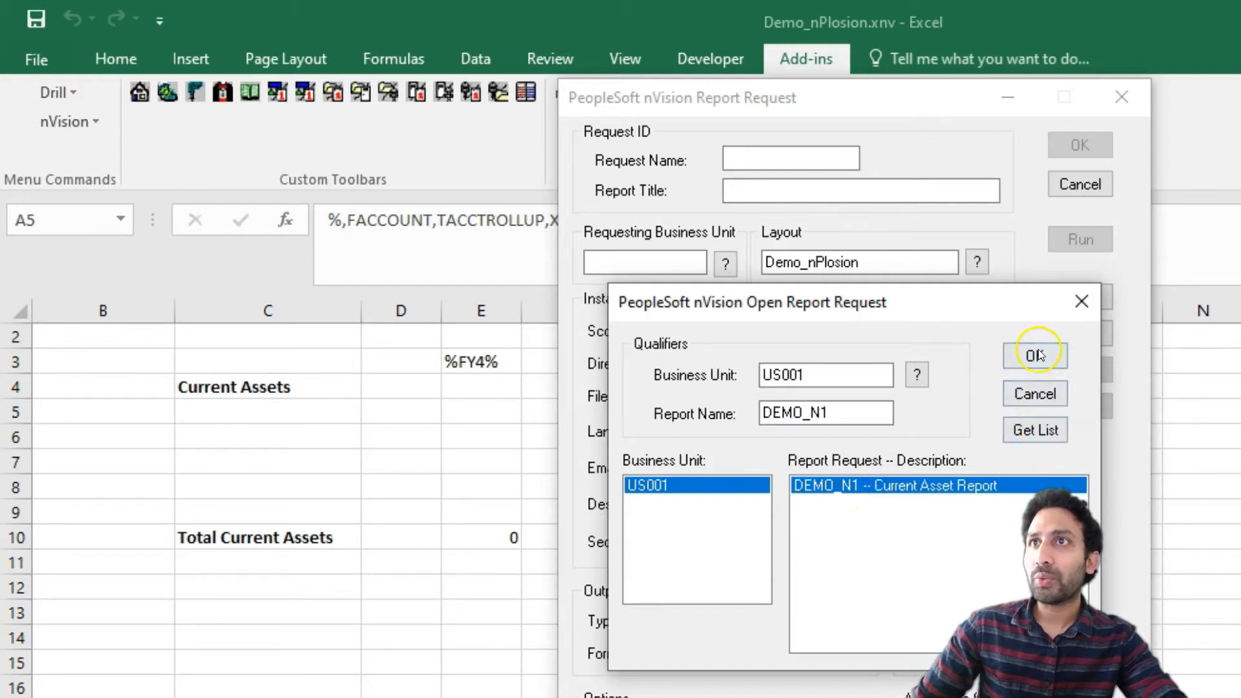
{"action": "left_click", "coordinate": [1034, 354]}
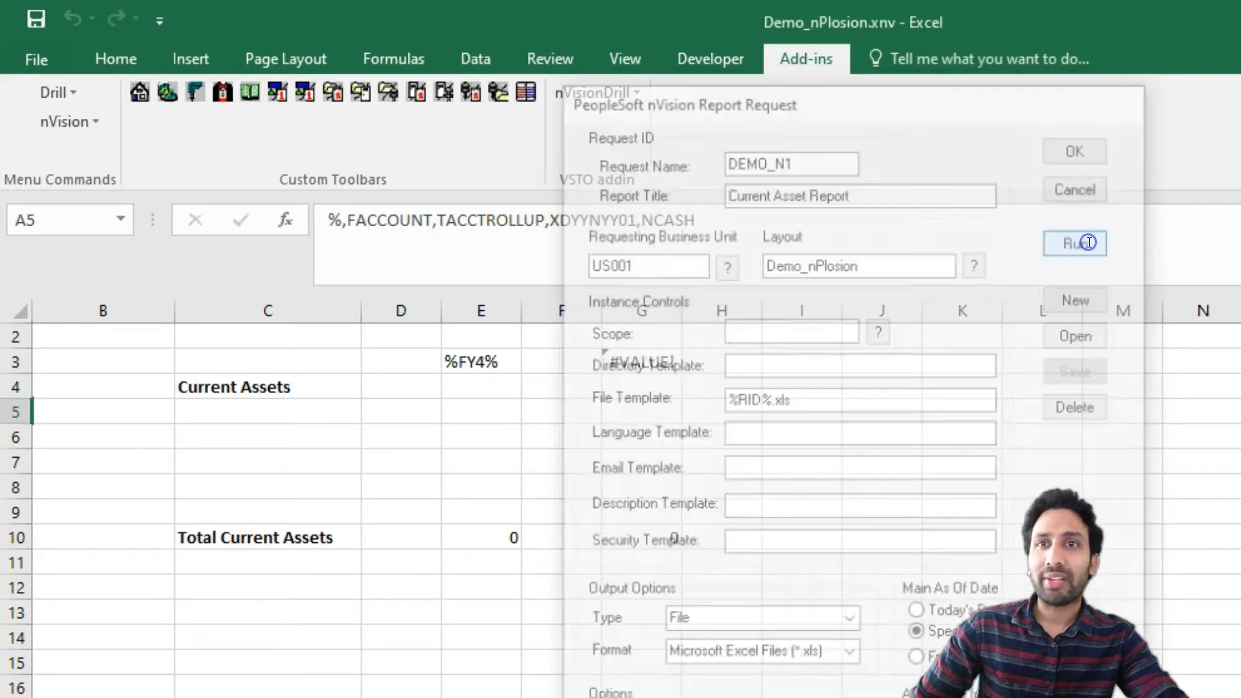
Run the loaded DEMO_N1 request to produce the DEMO_N1.xlsx Current Assets workbook
{"action": "left_click", "coordinate": [1075, 244]}
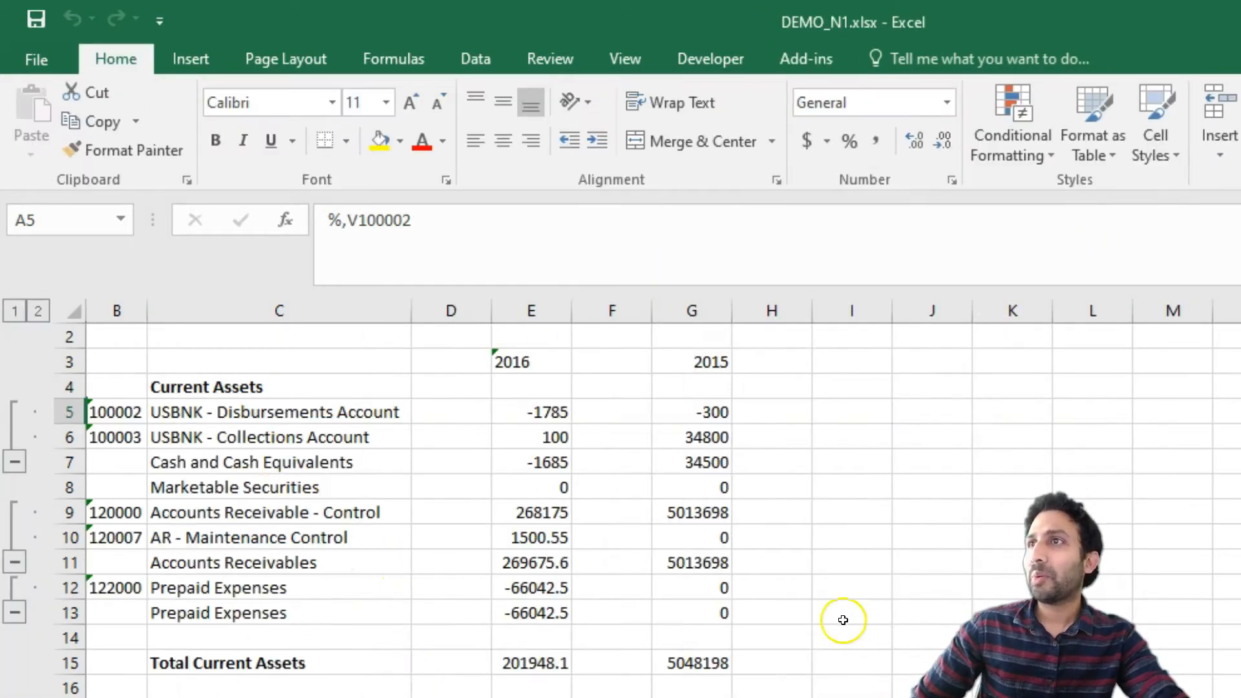
{"action": "mouse_move", "coordinate": [190, 605]}
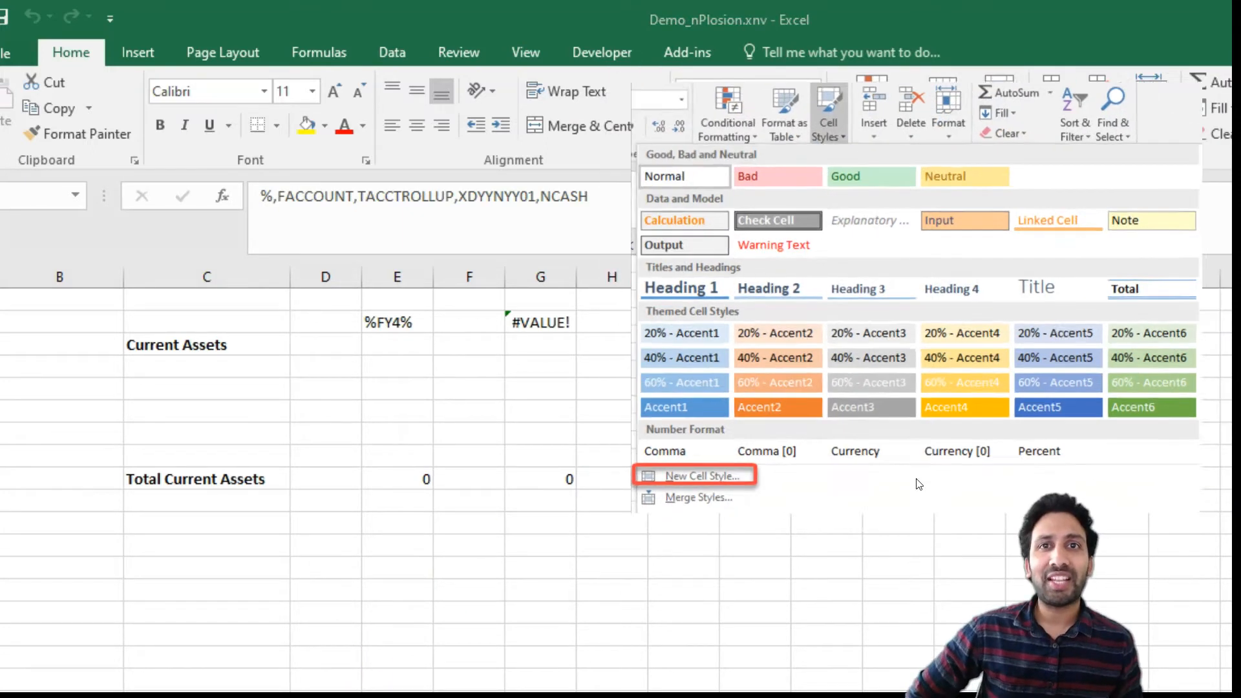
Start a new cell style and begin naming it Demo_Style1
{"action": "left_click", "coordinate": [694, 476]}
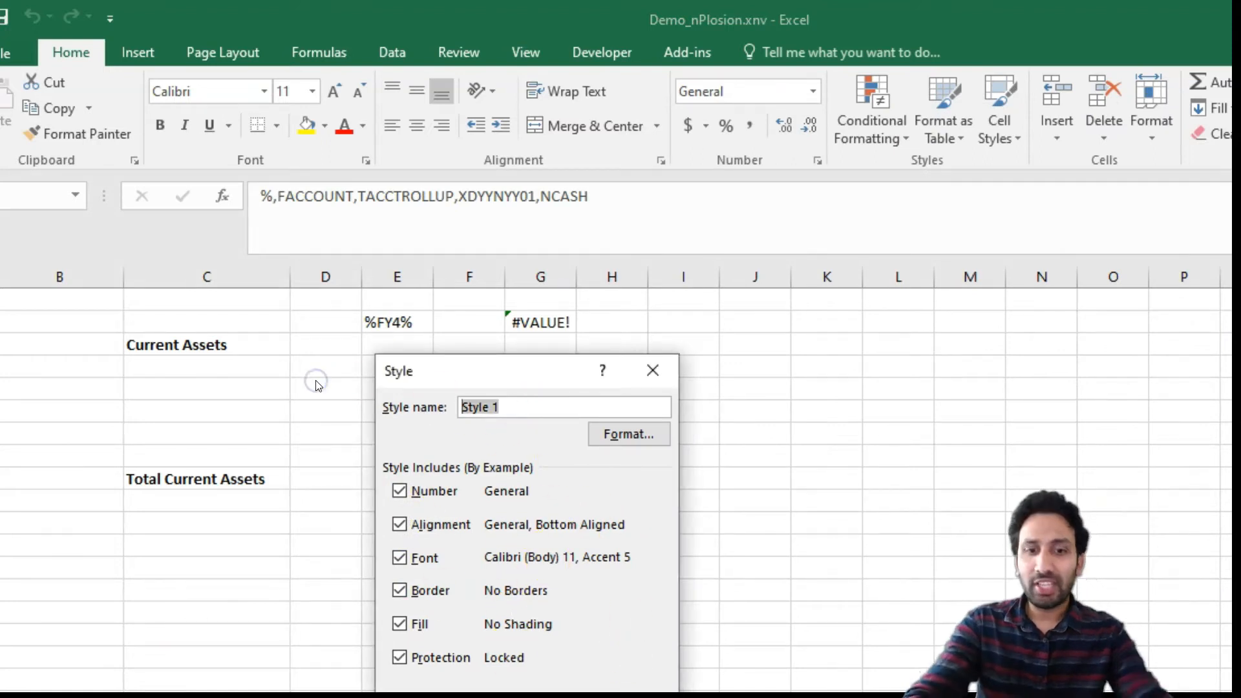
{"action": "type", "text": "Demo_"}
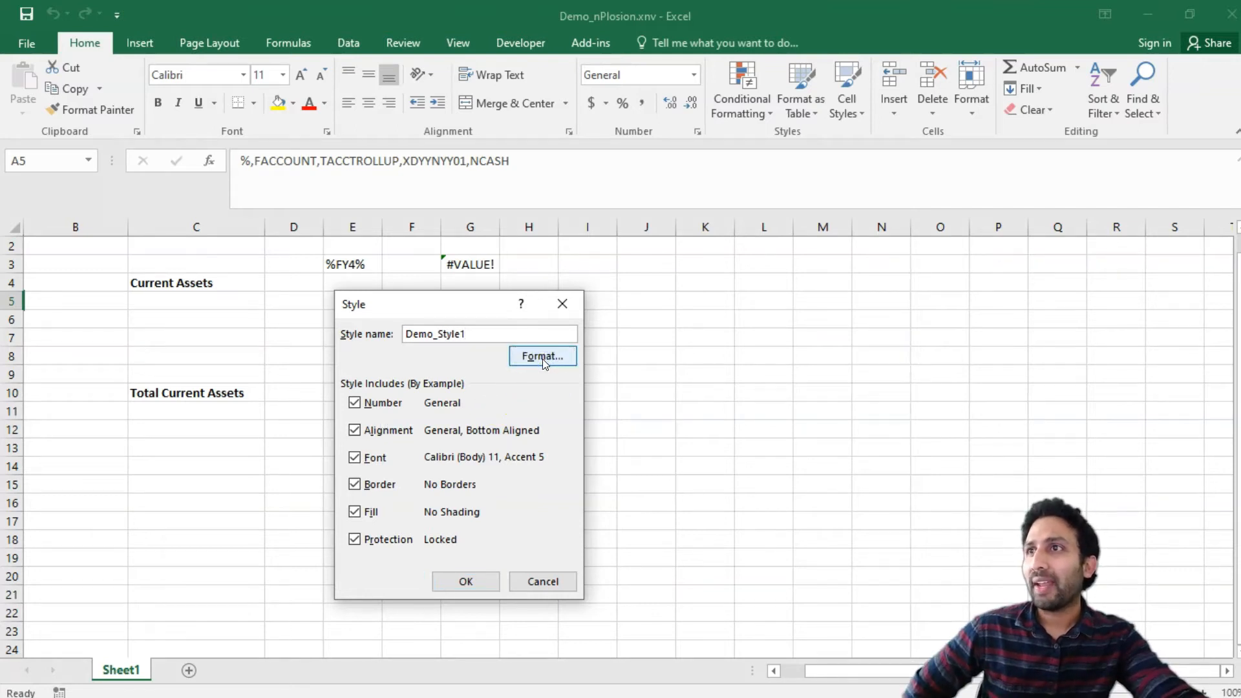
Give Demo_Style1 an italic blue Calibri 11 font, review fill and alignment, and confirm the style
{"action": "left_click", "coordinate": [542, 357]}
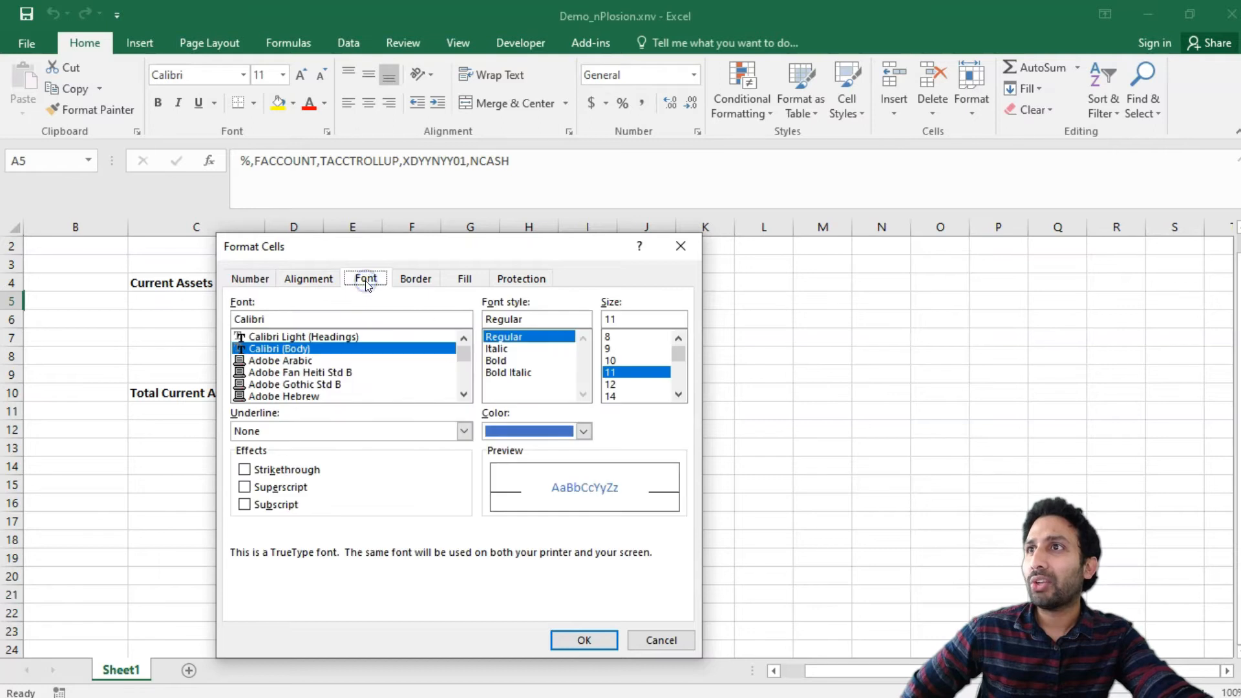
{"action": "left_click", "coordinate": [584, 430]}
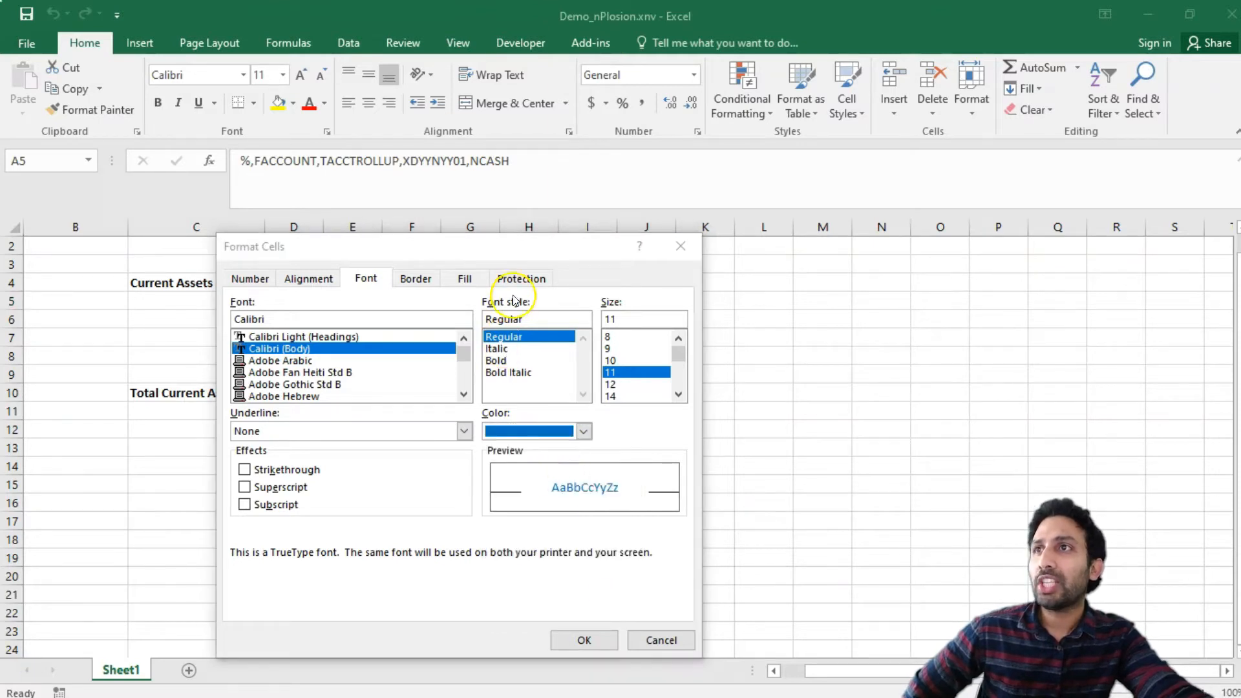
{"action": "left_click", "coordinate": [496, 348]}
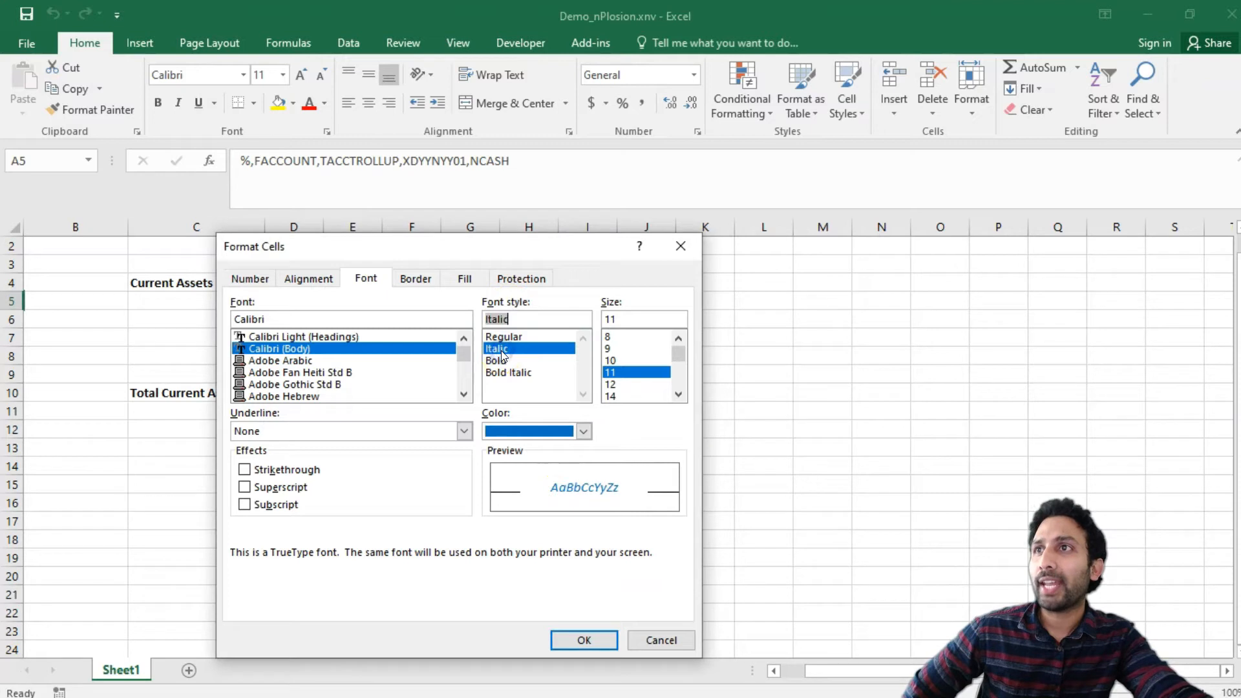
{"action": "left_click", "coordinate": [495, 348]}
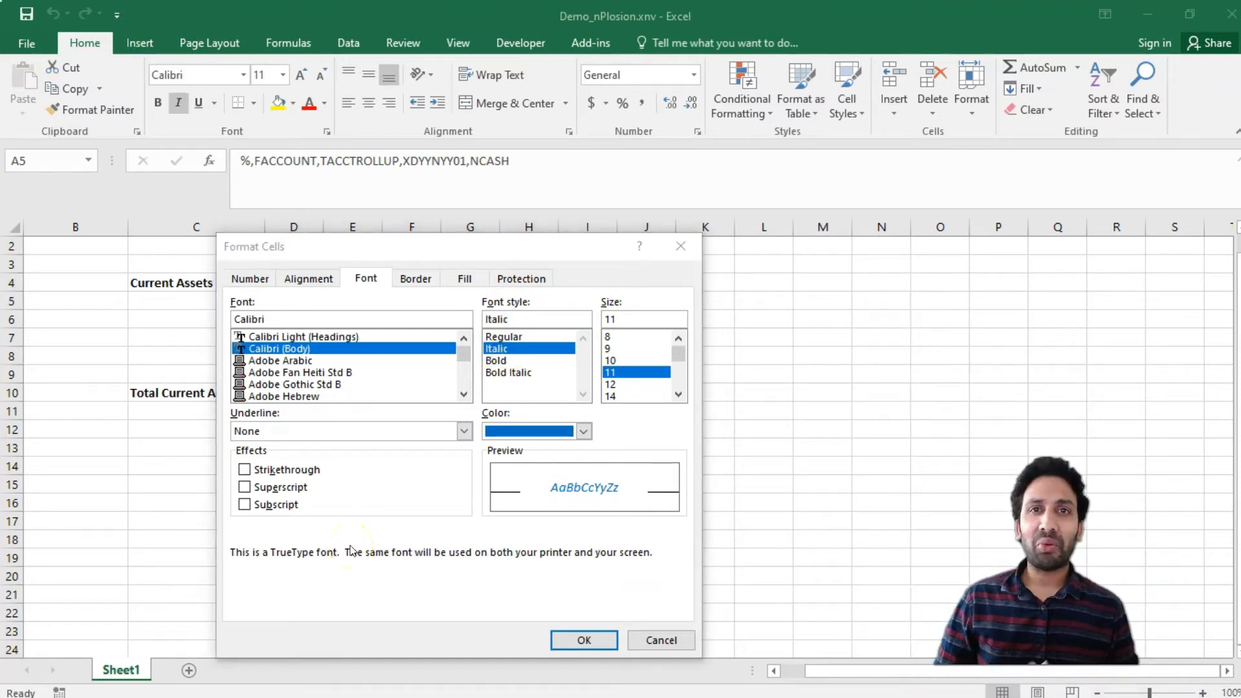
{"action": "mouse_move", "coordinate": [376, 460]}
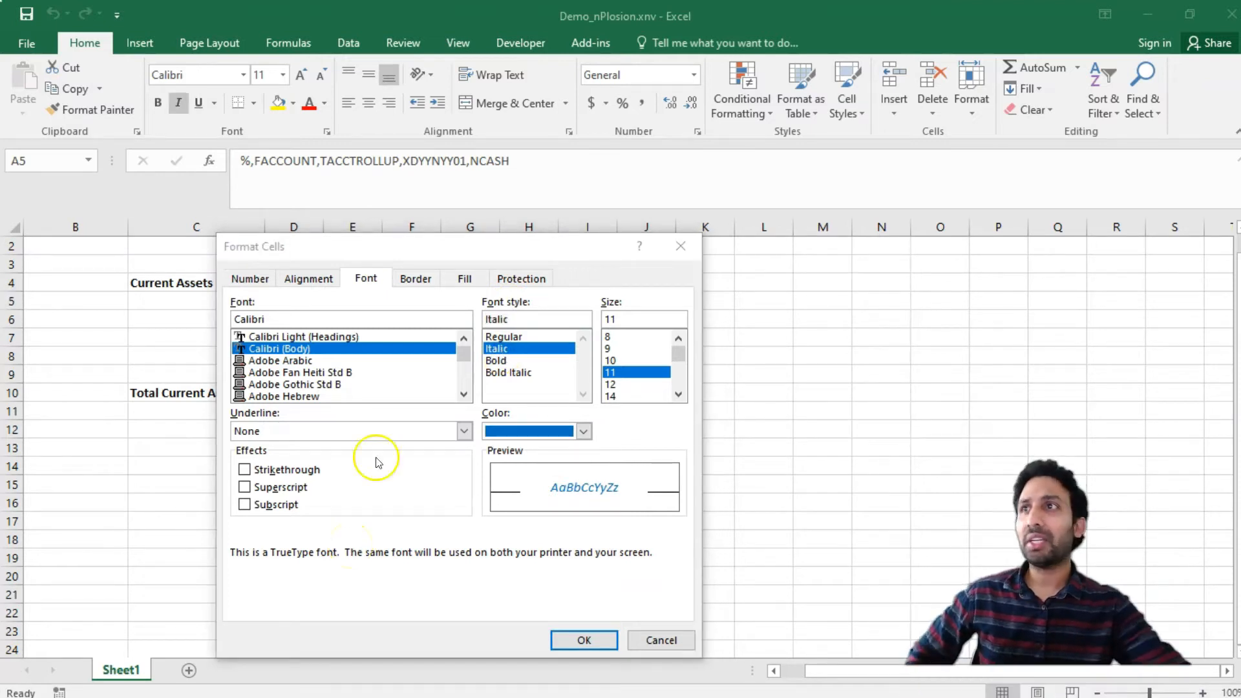
{"action": "left_click", "coordinate": [464, 278]}
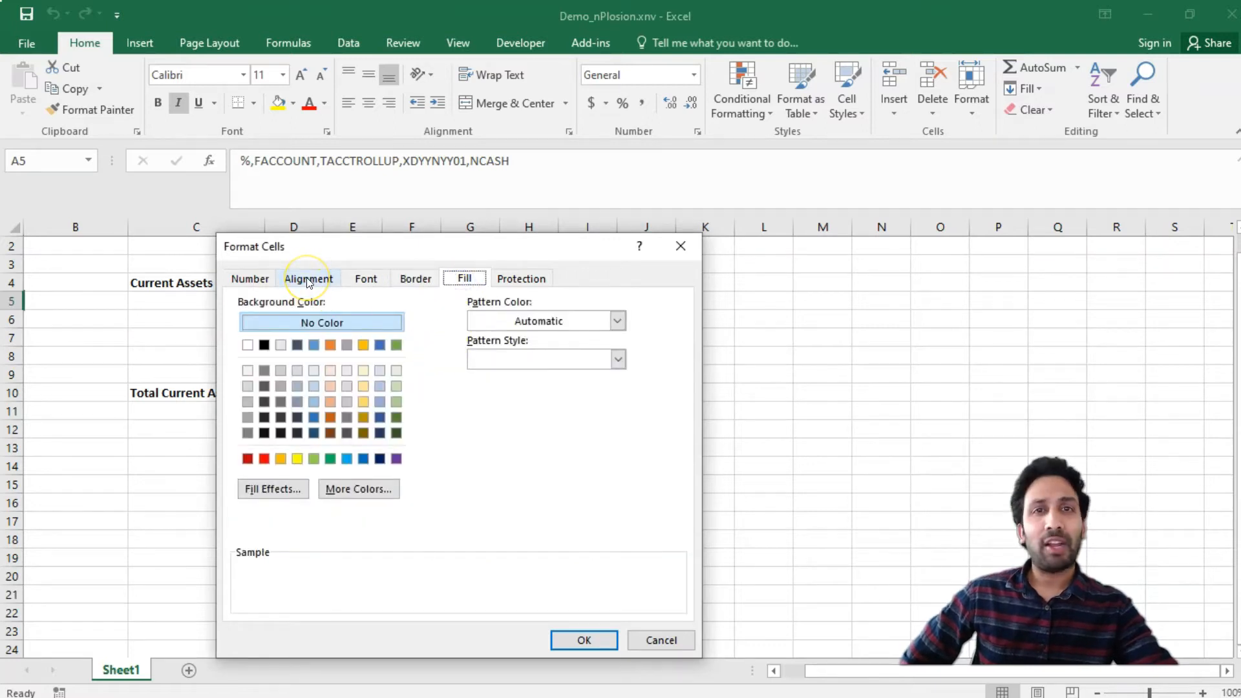
{"action": "left_click", "coordinate": [308, 278]}
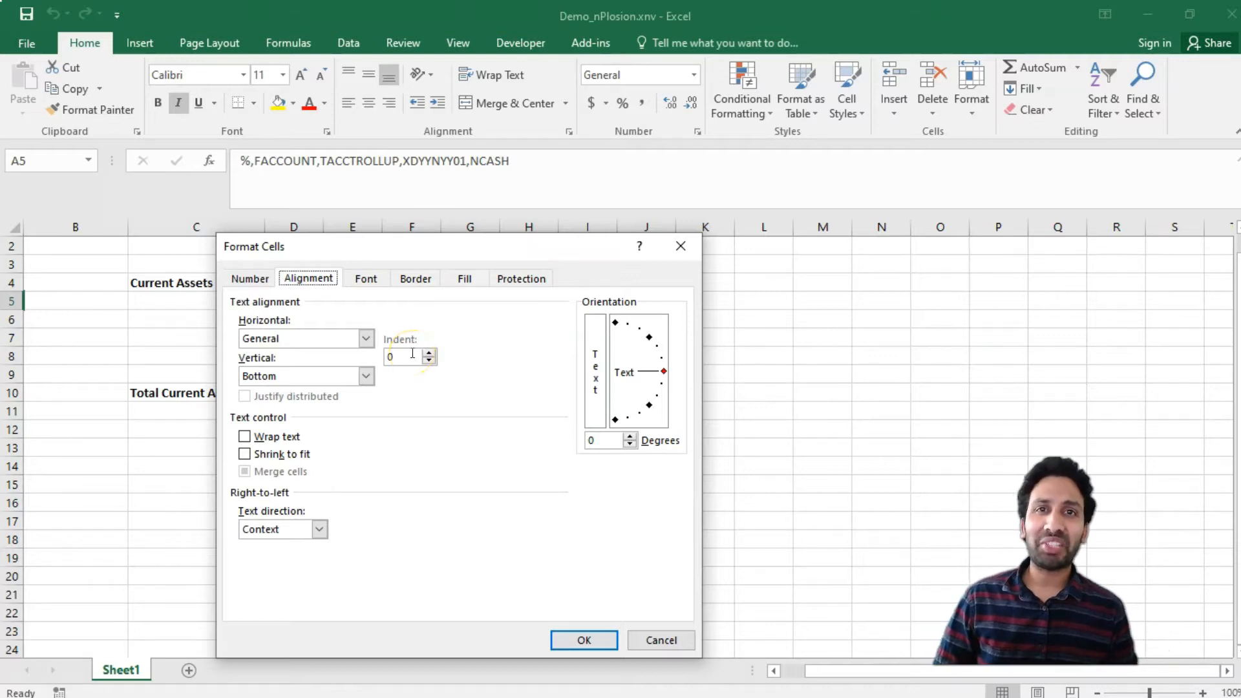
{"action": "left_click", "coordinate": [583, 640]}
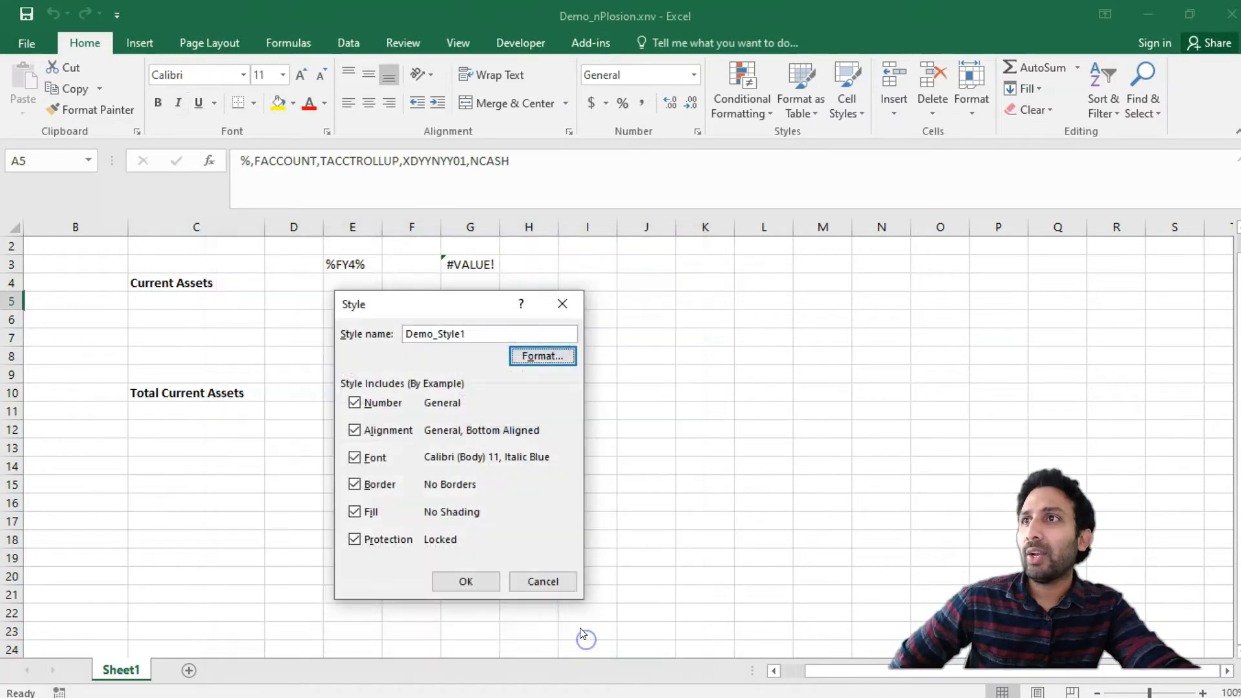
{"action": "left_click", "coordinate": [465, 578]}
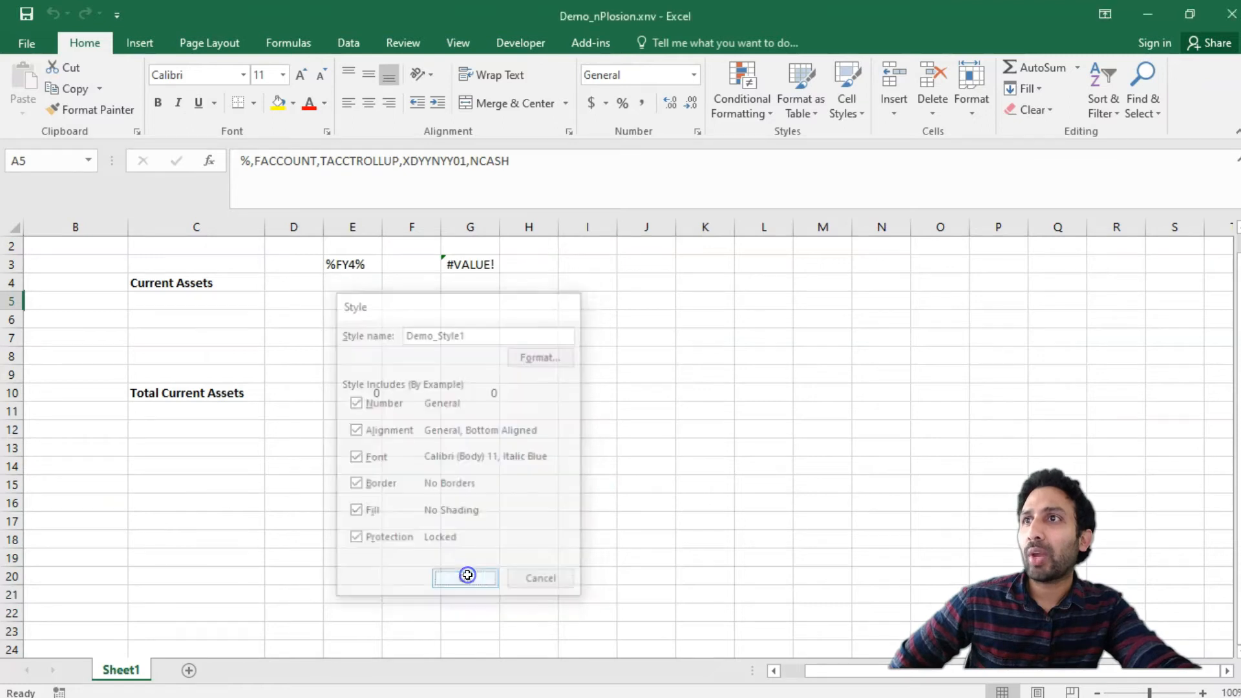
Bring up the nVision command list from the Add-ins Menu Commands
{"action": "left_click", "coordinate": [464, 578]}
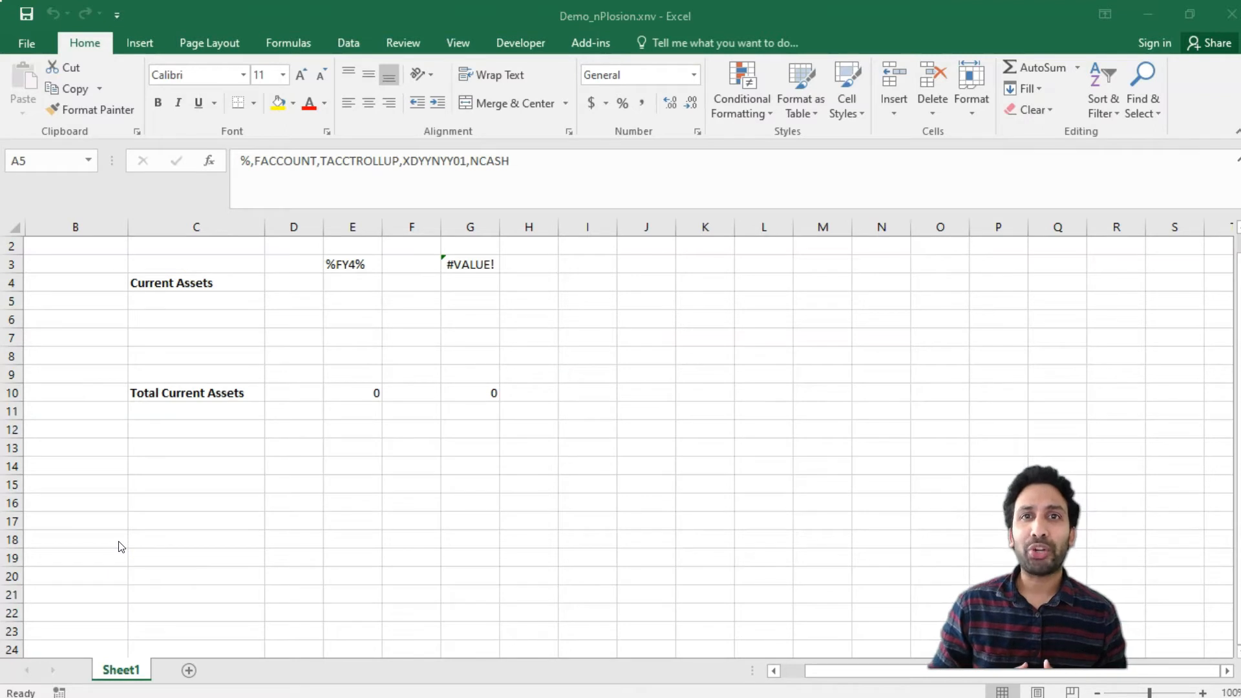
{"action": "mouse_move", "coordinate": [589, 43]}
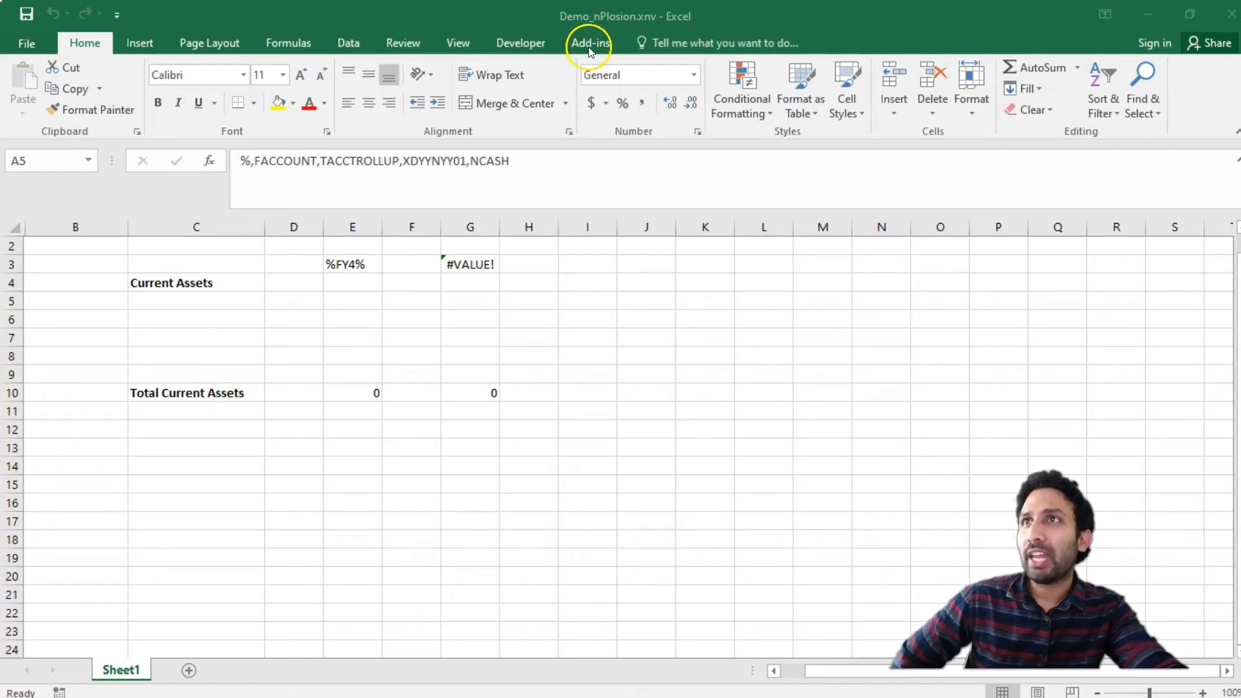
{"action": "left_click", "coordinate": [590, 42]}
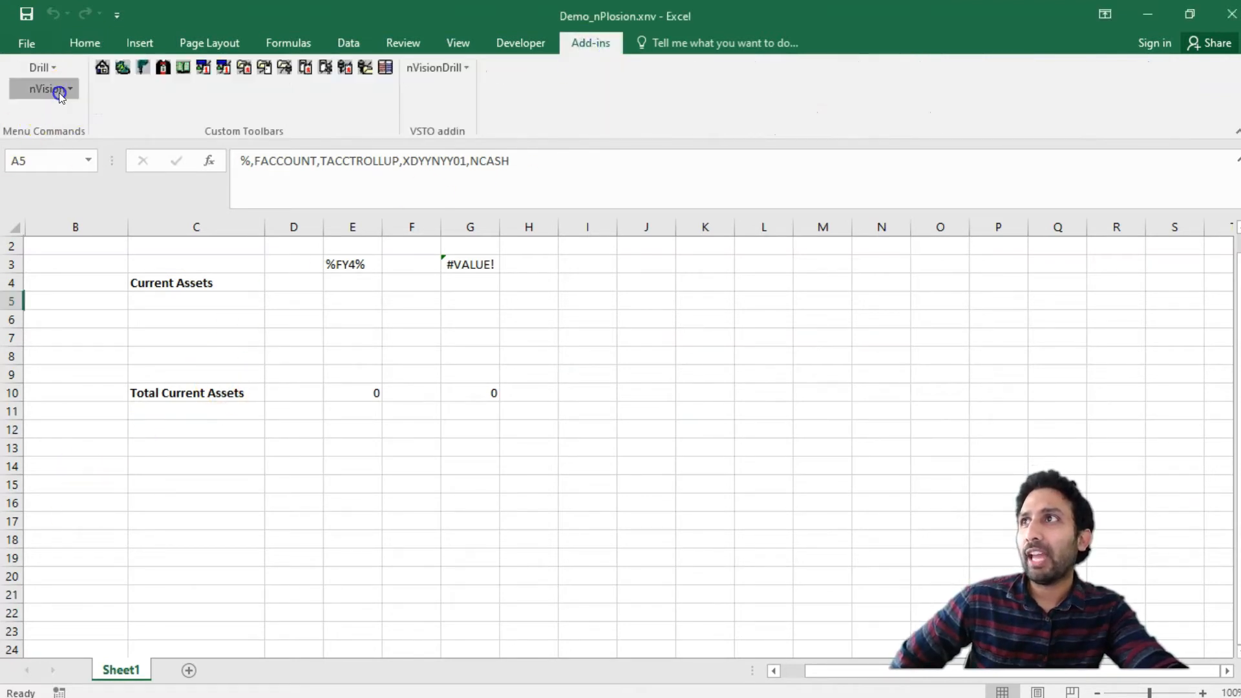
{"action": "left_click", "coordinate": [46, 90]}
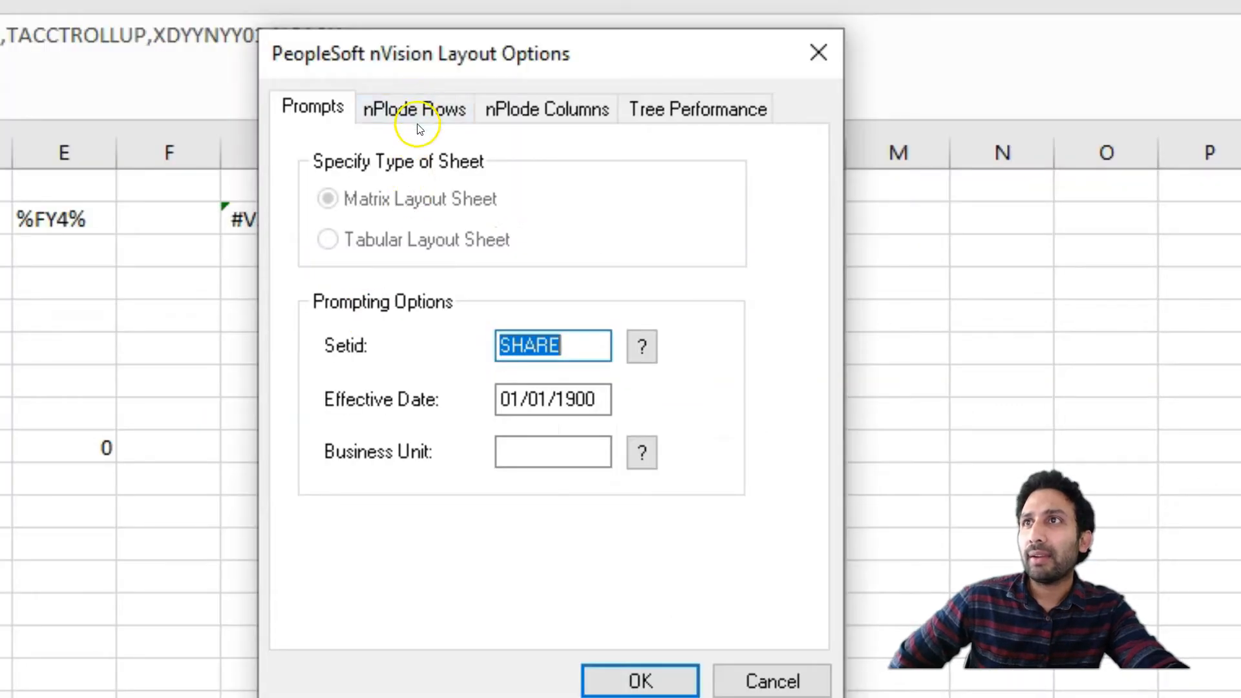
Enter Demo_Style1 as the nPlode Rows detail style, review nPlode Columns, and confirm the layout options
{"action": "left_click", "coordinate": [414, 109]}
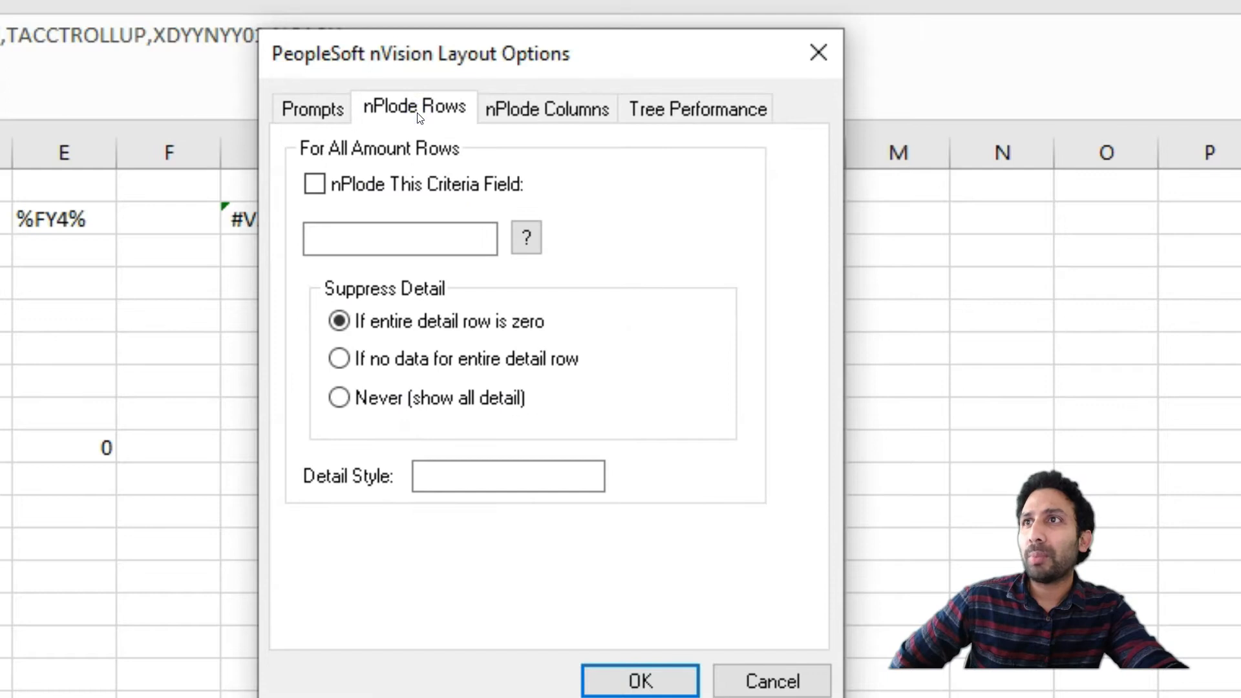
{"action": "left_click", "coordinate": [507, 476]}
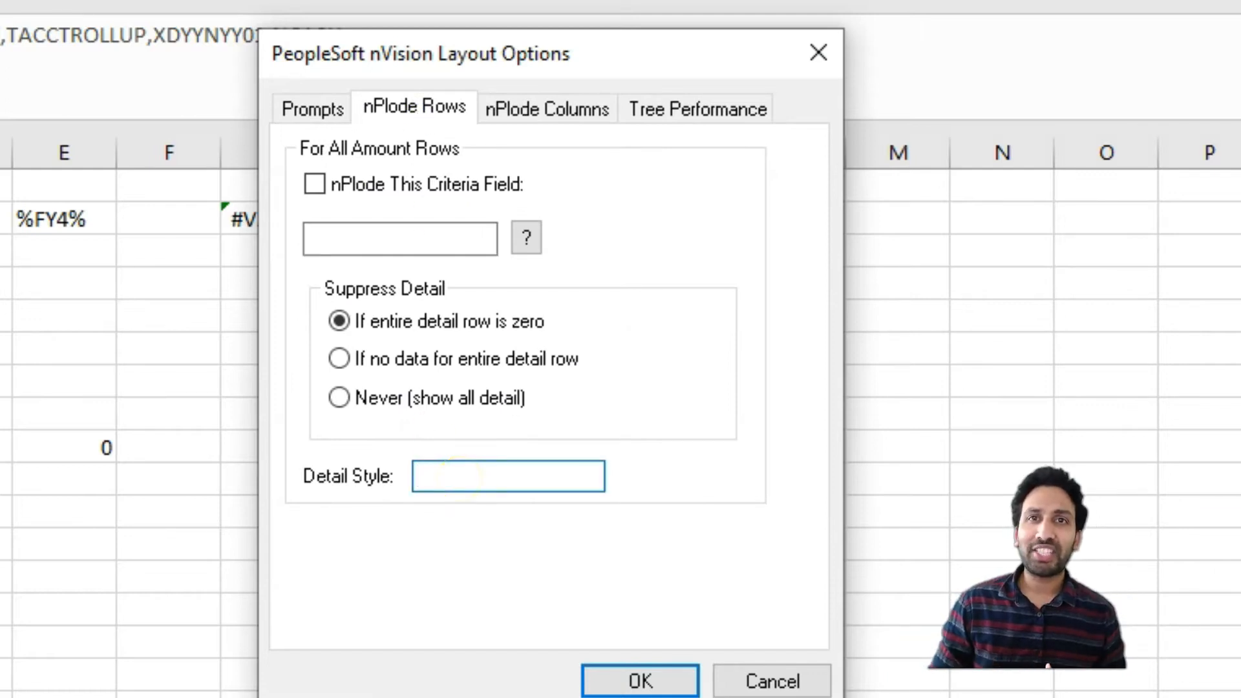
{"action": "left_click", "coordinate": [507, 475]}
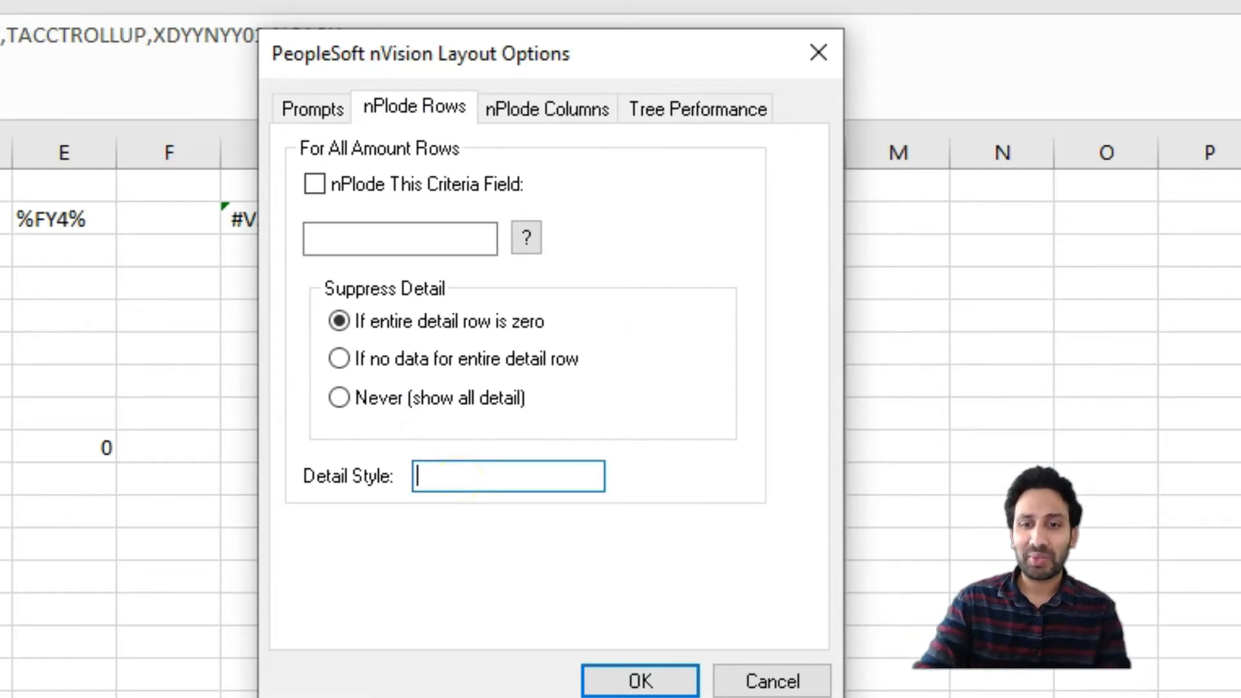
{"action": "type", "text": "Demo_Styl"}
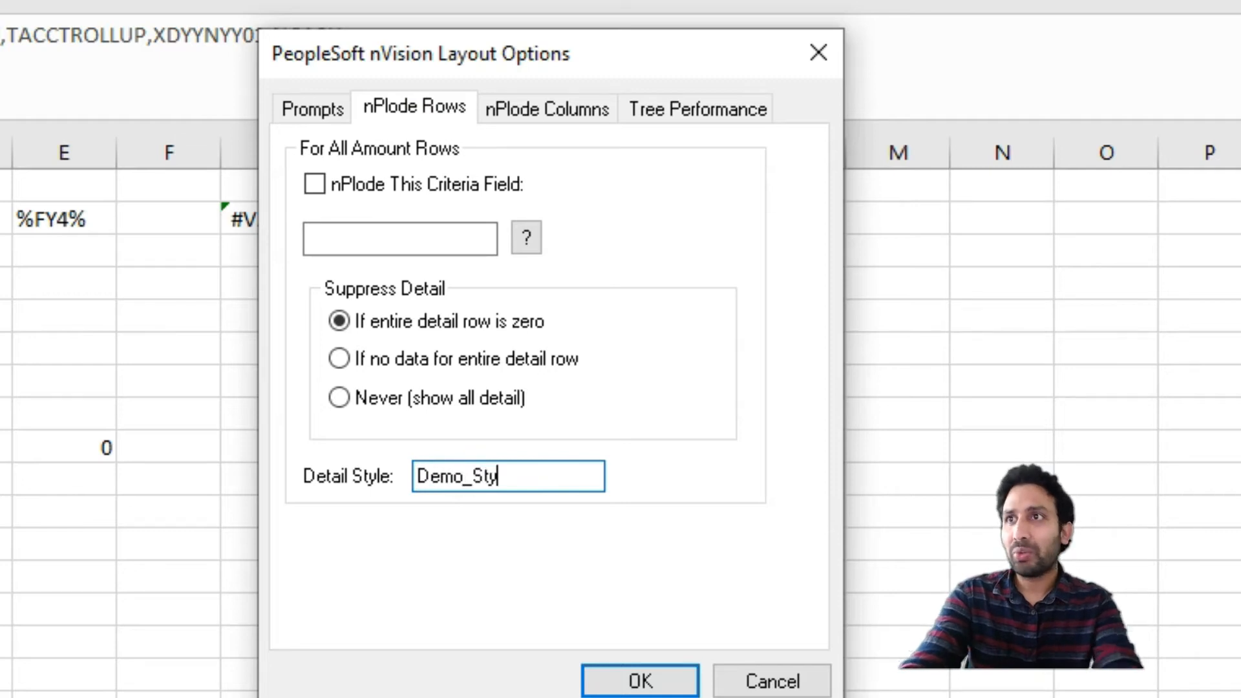
{"action": "type", "text": "l"}
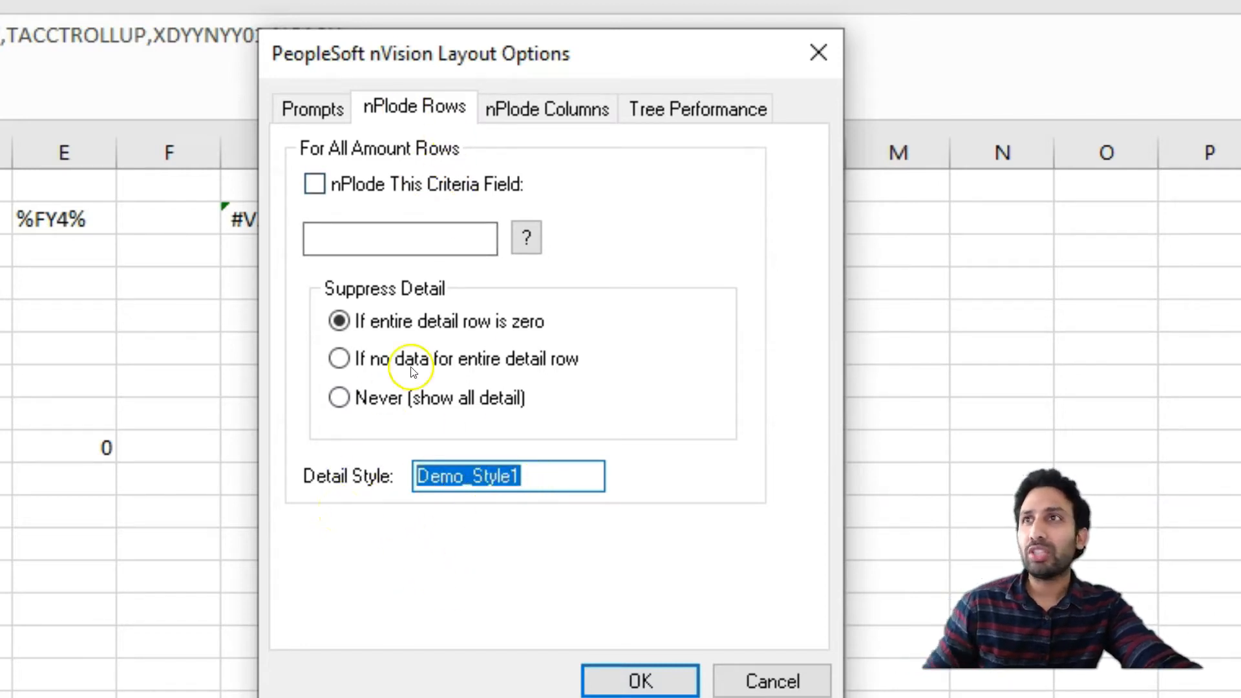
{"action": "left_click", "coordinate": [546, 108]}
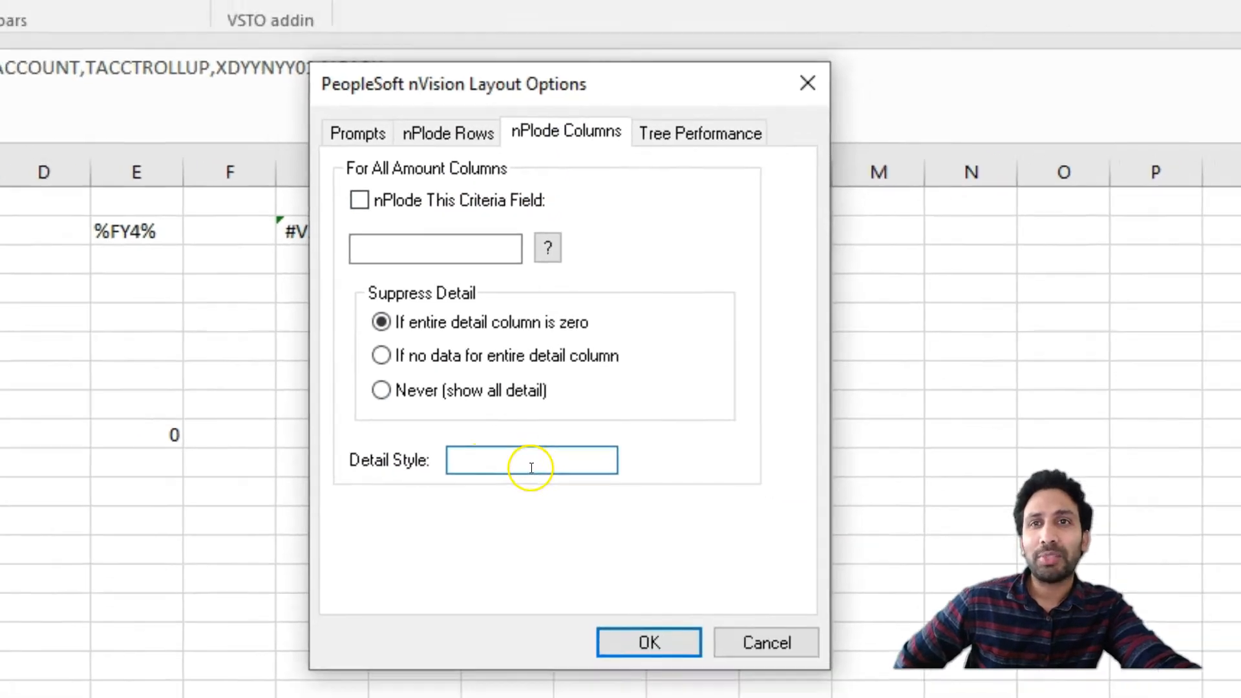
{"action": "left_click", "coordinate": [648, 642]}
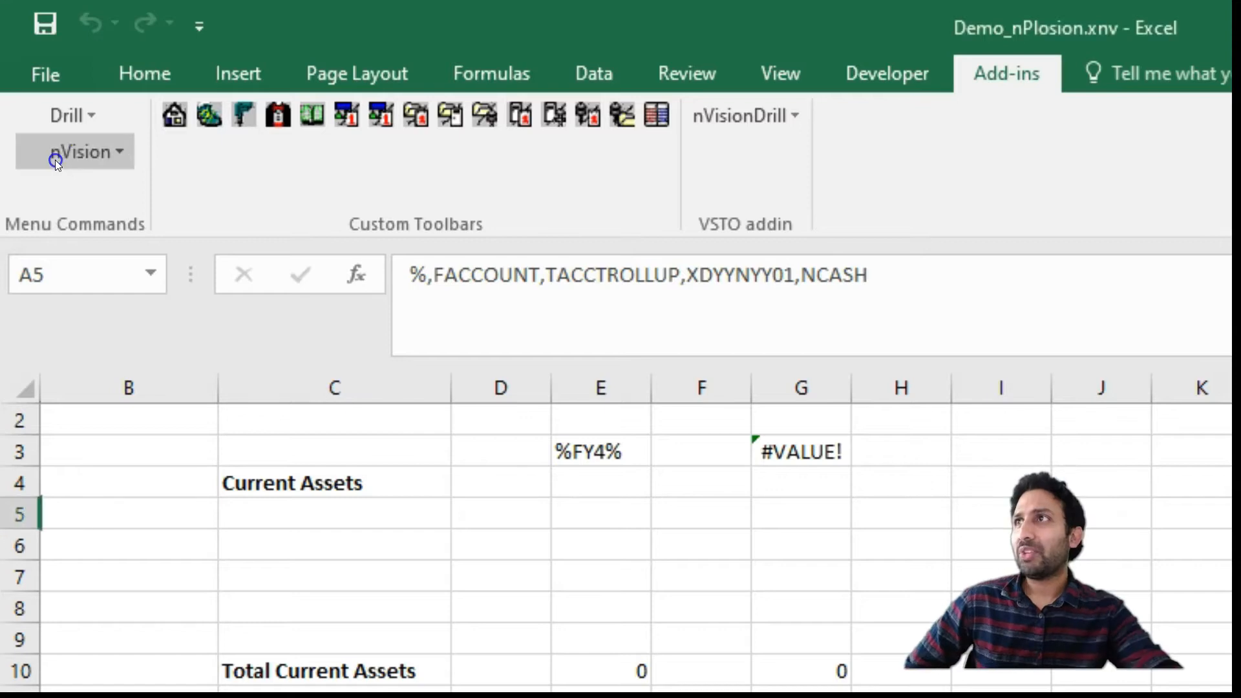
Reopen the DEMO_N1 Current Asset Report request and run it again
{"action": "left_click", "coordinate": [75, 152]}
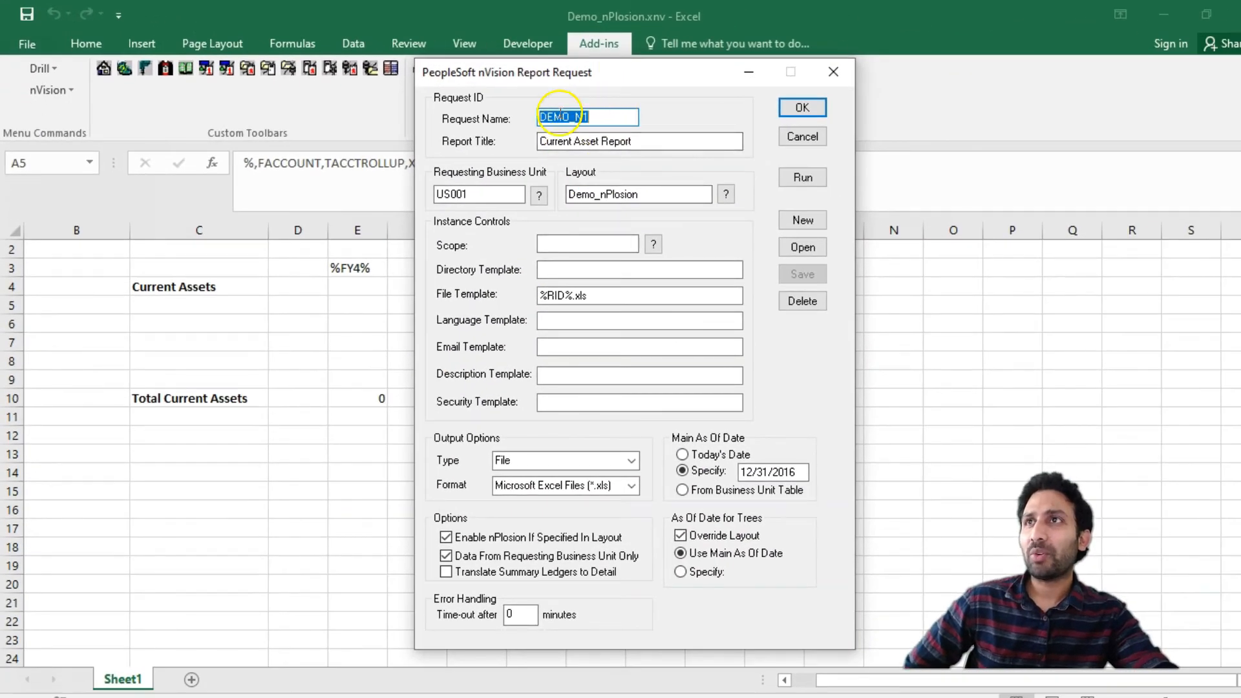
{"action": "left_click", "coordinate": [802, 178]}
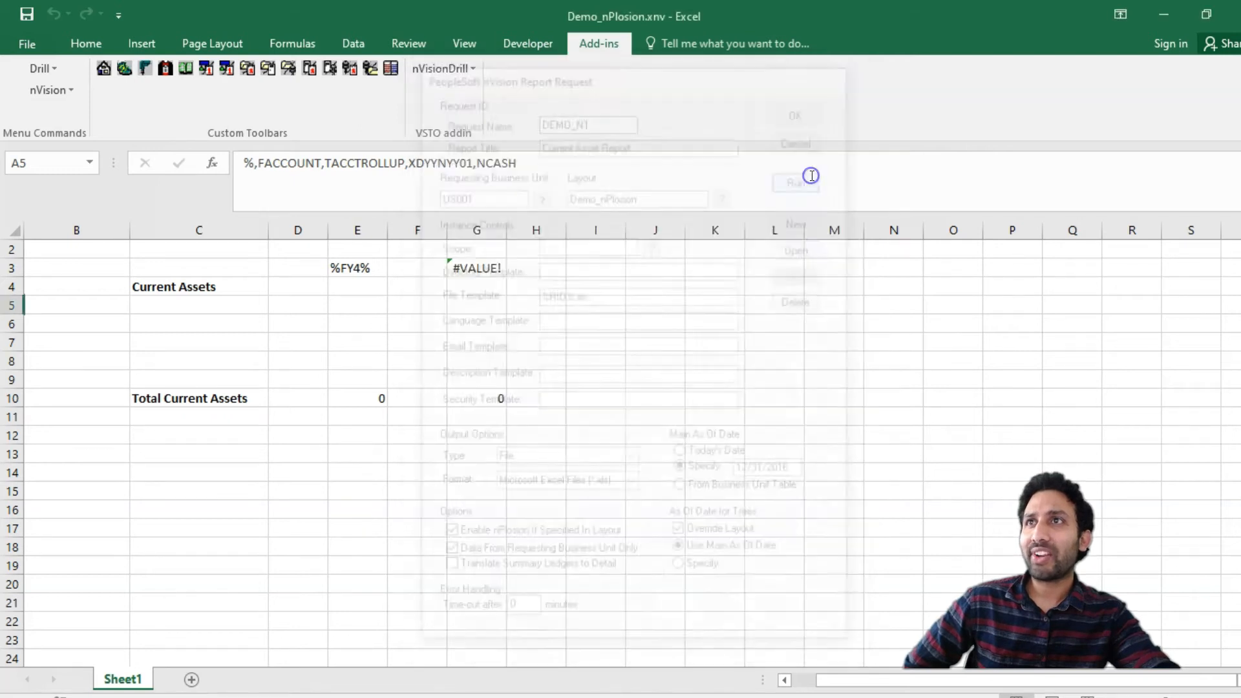
{"action": "left_click", "coordinate": [795, 182]}
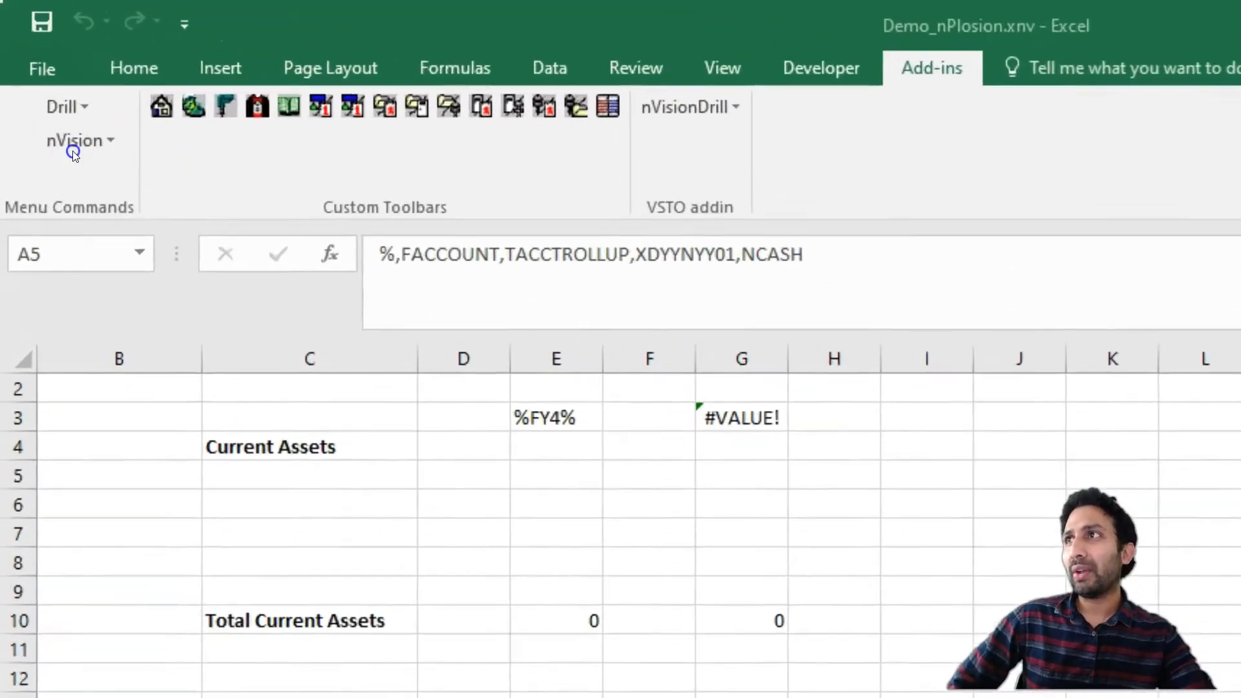
Reopen the DEMO_N1 report request for US001 to review it, noting Save is greyed out
{"action": "left_click", "coordinate": [72, 140]}
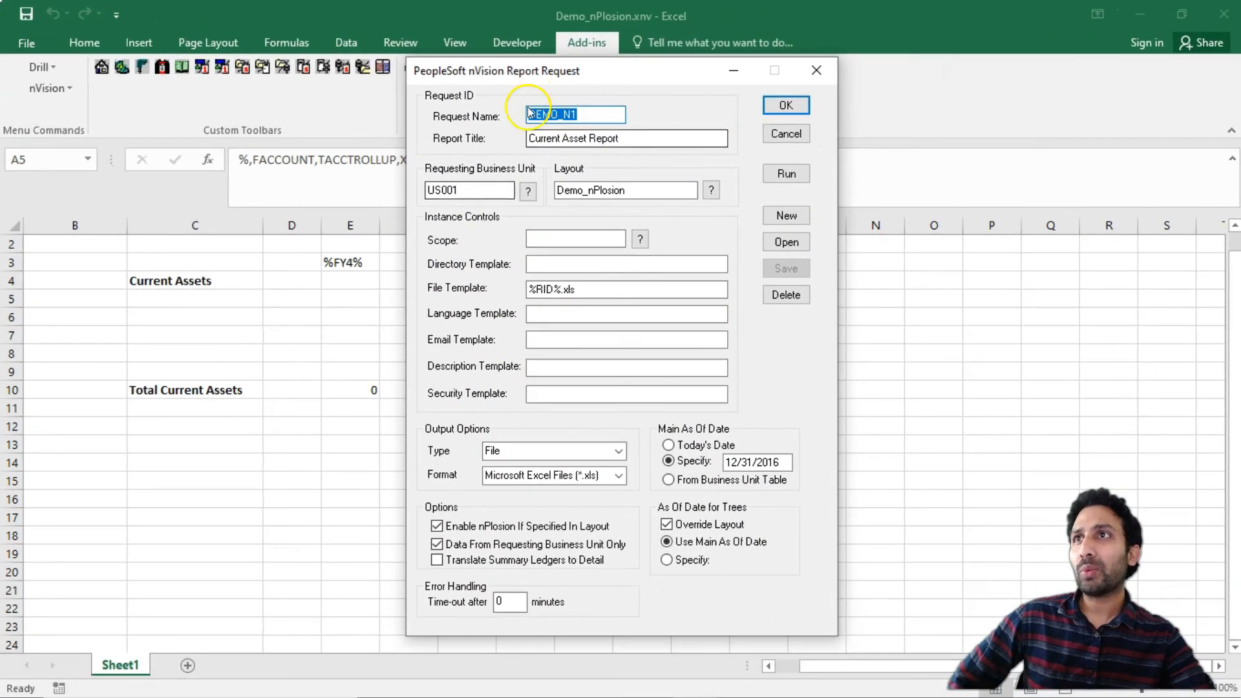
{"action": "mouse_move", "coordinate": [865, 322]}
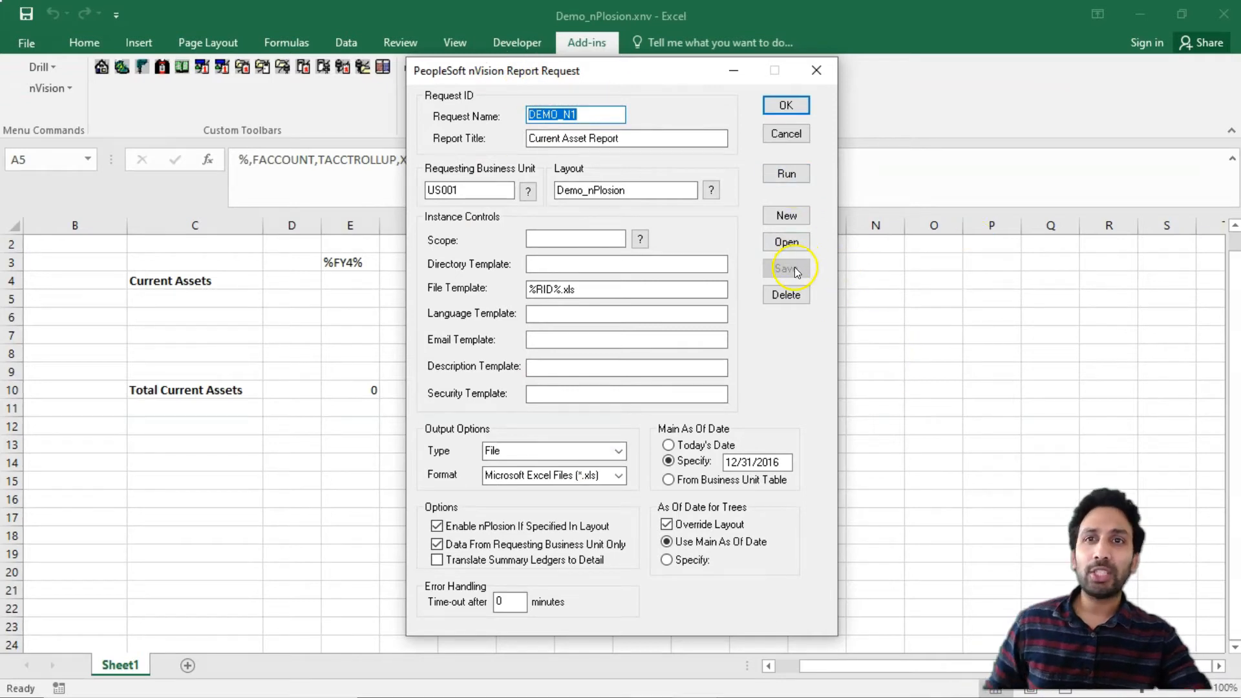
{"action": "mouse_move", "coordinate": [805, 274]}
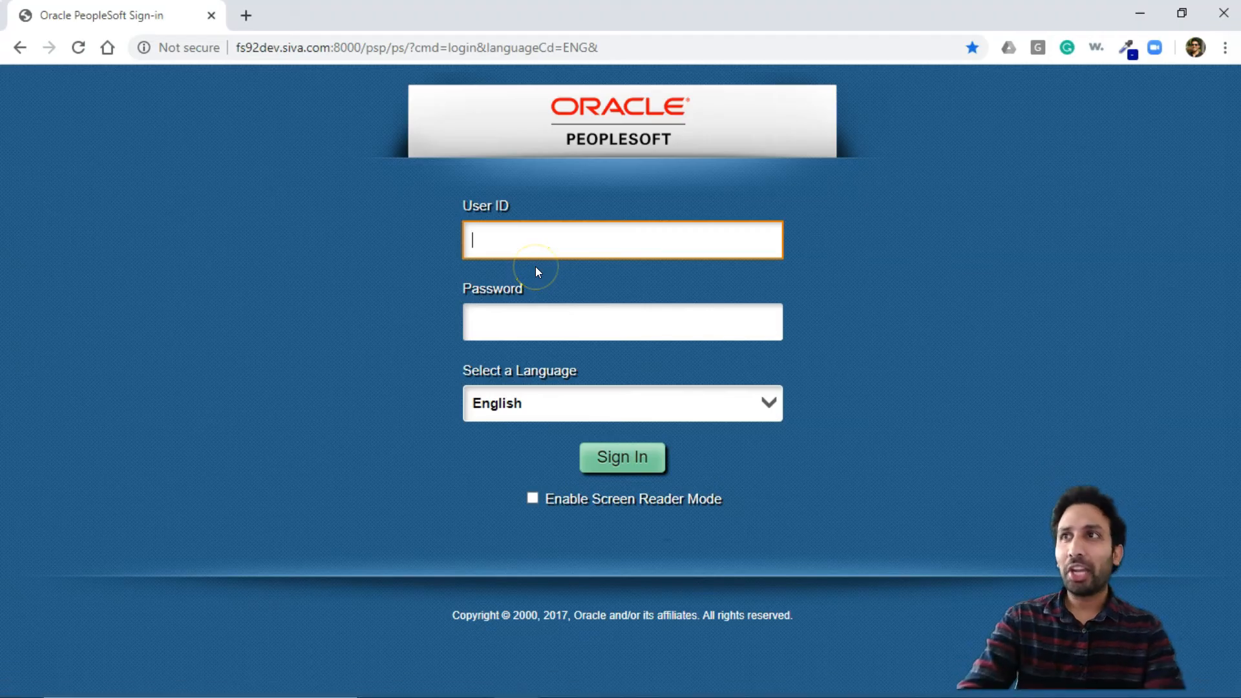
Sign in and navigate Reporting Tools > PS/nVision to the Define Report Request search page
{"action": "left_click", "coordinate": [622, 458]}
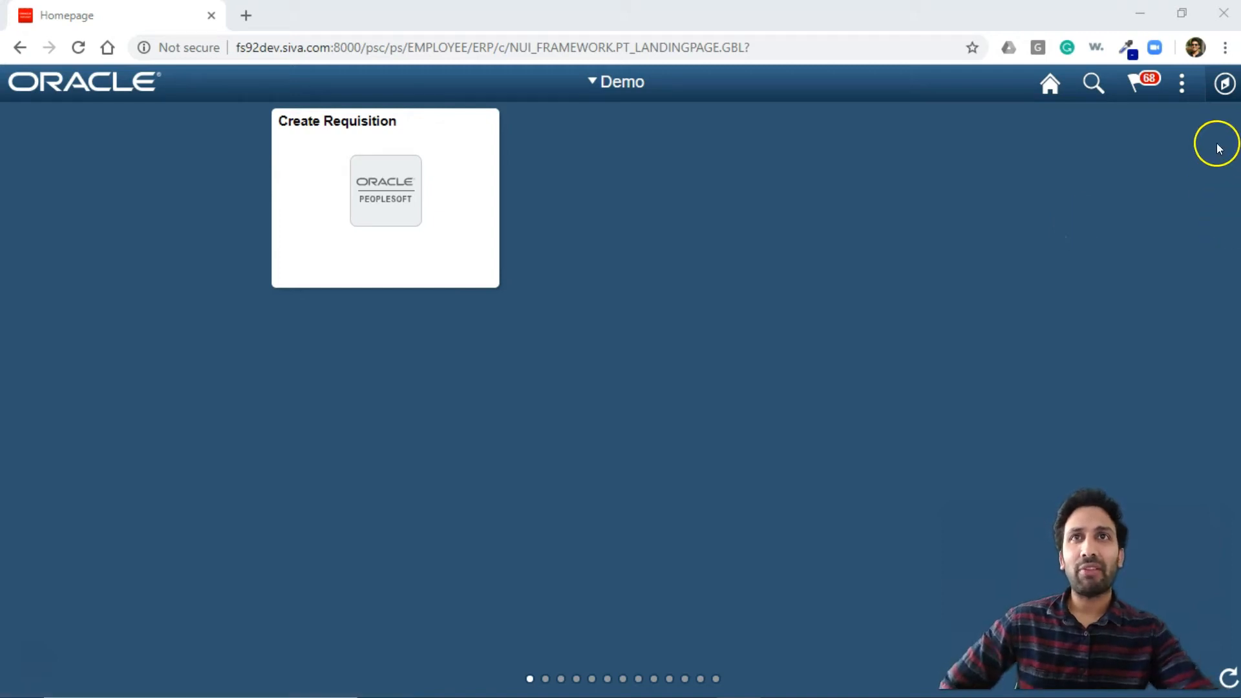
{"action": "left_click", "coordinate": [1224, 82]}
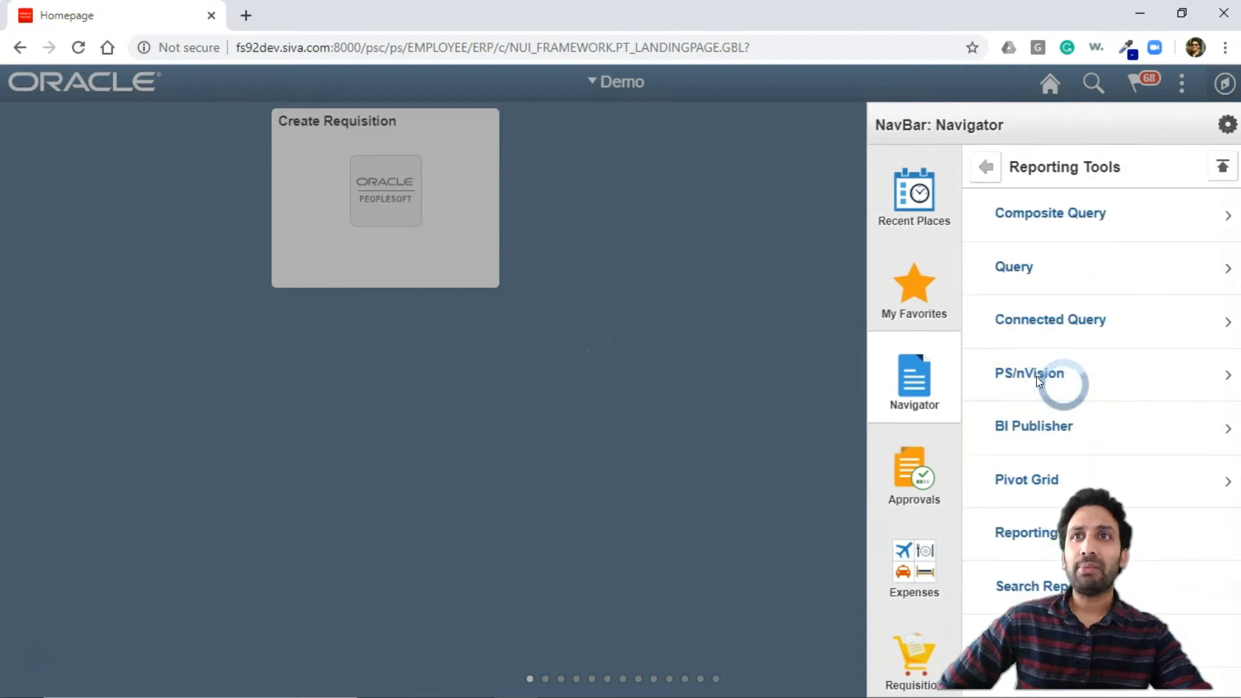
{"action": "left_click", "coordinate": [1028, 372]}
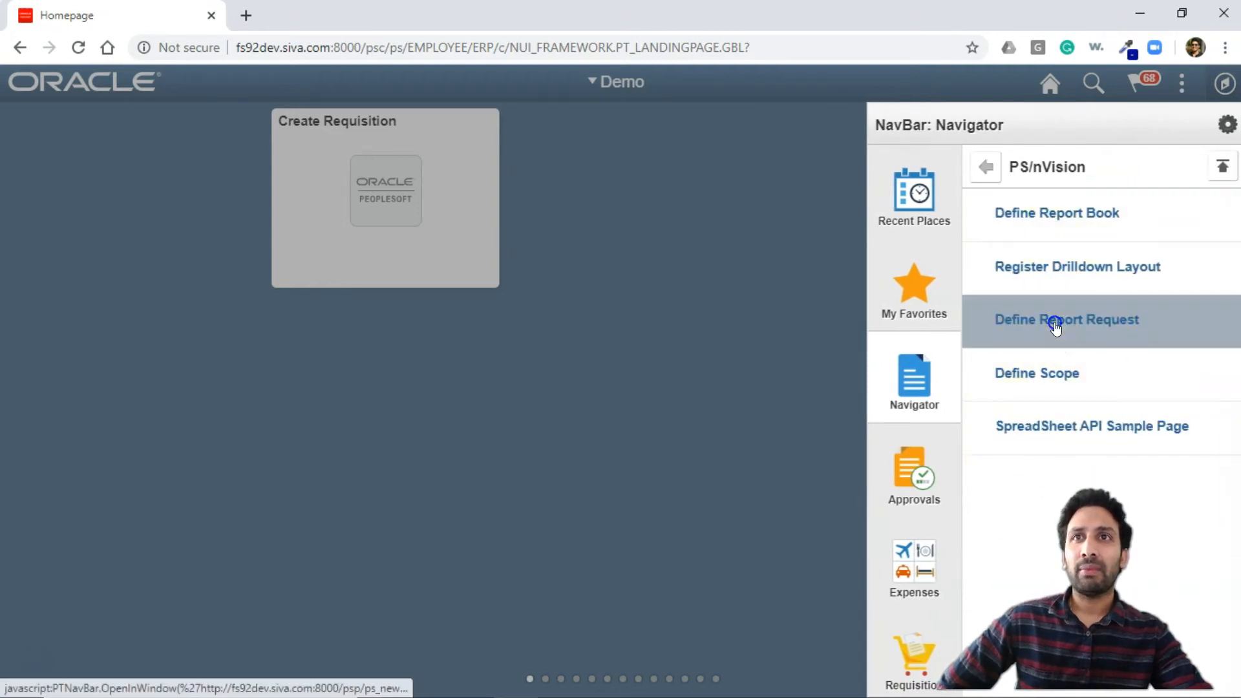
{"action": "left_click", "coordinate": [1067, 320]}
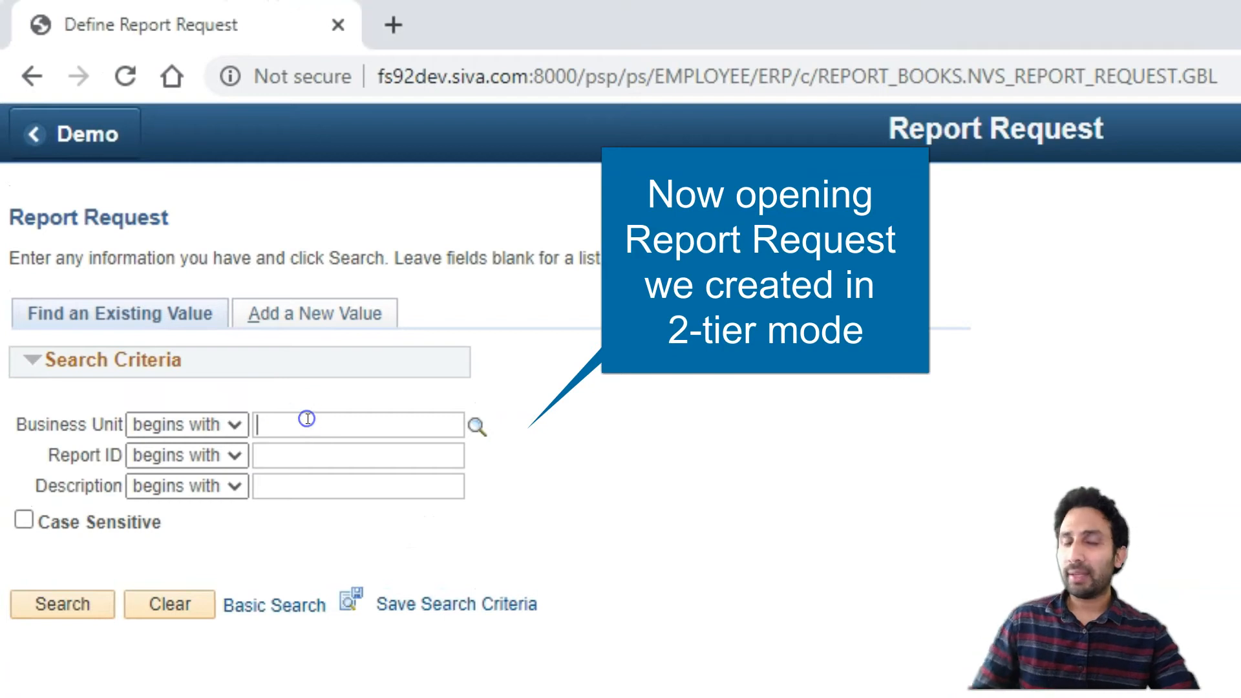
Search for the DEMO_N1 report request under business unit US001
{"action": "type", "text": "US"}
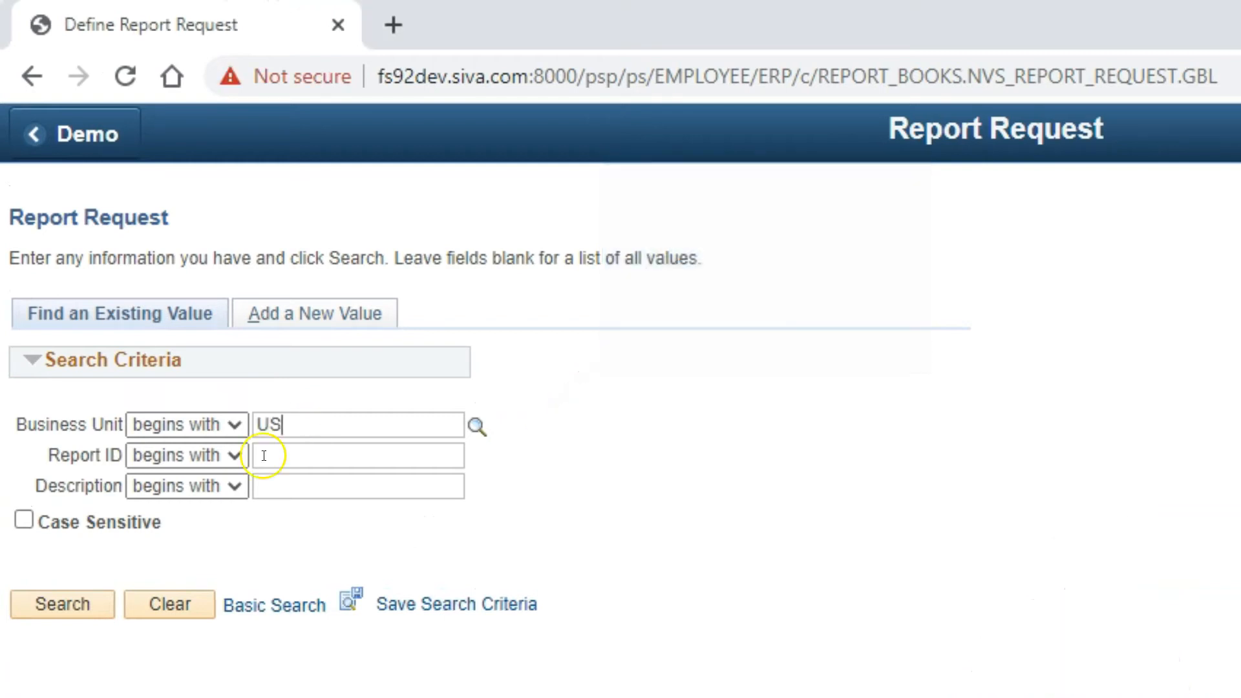
{"action": "type", "text": "dE"}
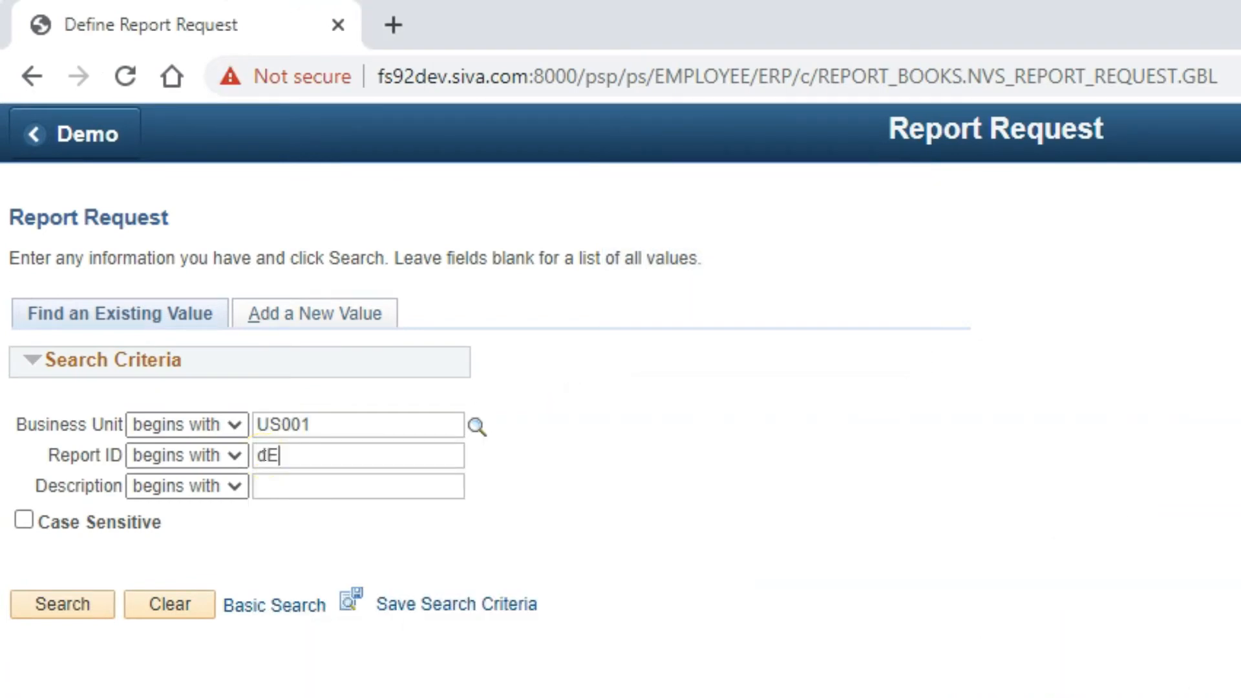
{"action": "left_click", "coordinate": [61, 604]}
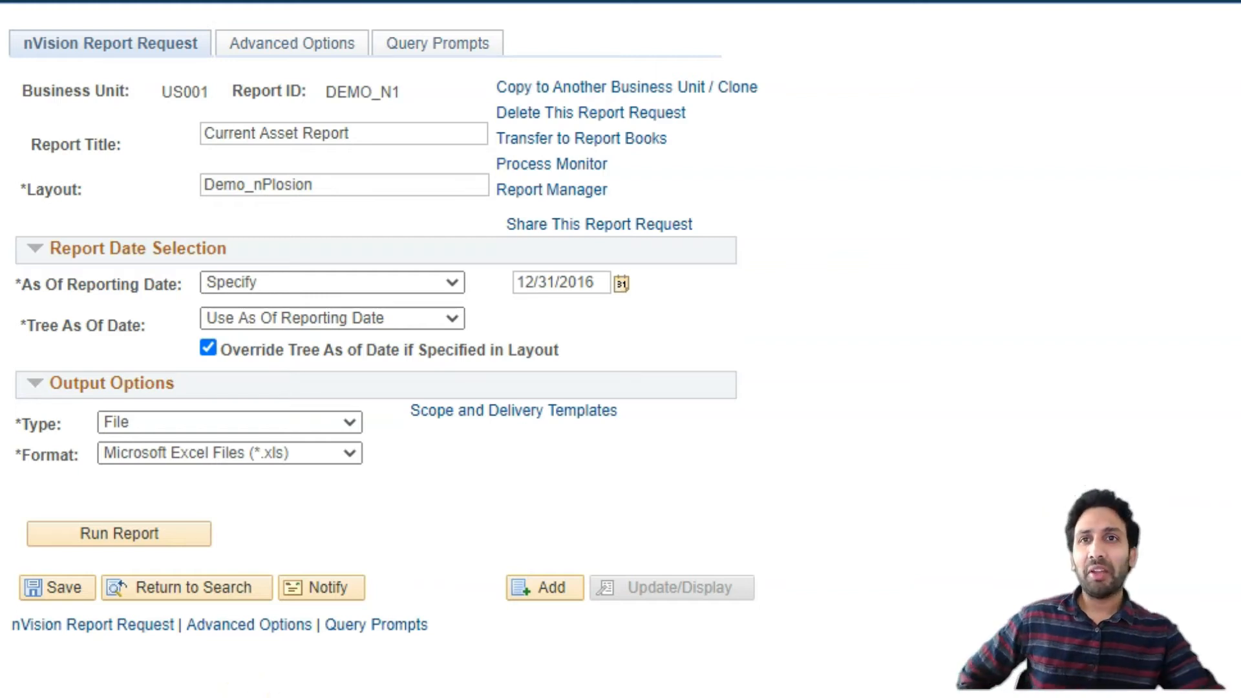
Change the output Type from File to Web, keeping Microsoft Excel format
{"action": "left_click", "coordinate": [228, 422]}
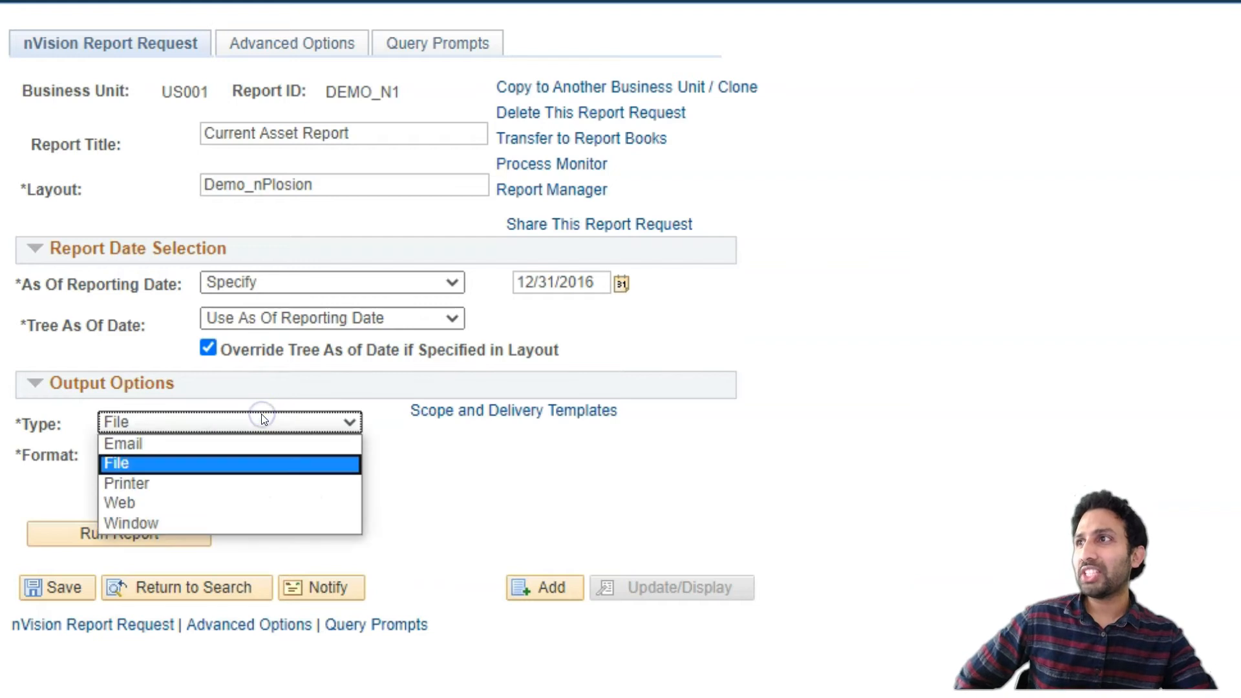
{"action": "mouse_move", "coordinate": [146, 503]}
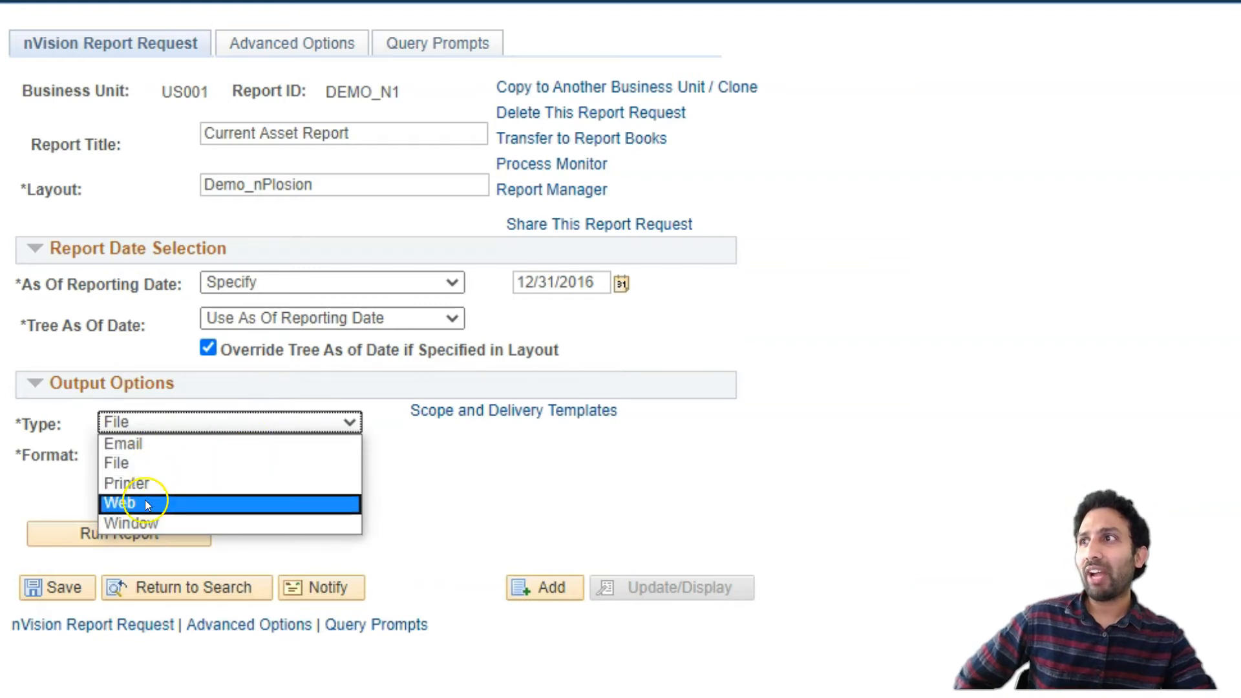
{"action": "left_click", "coordinate": [120, 503]}
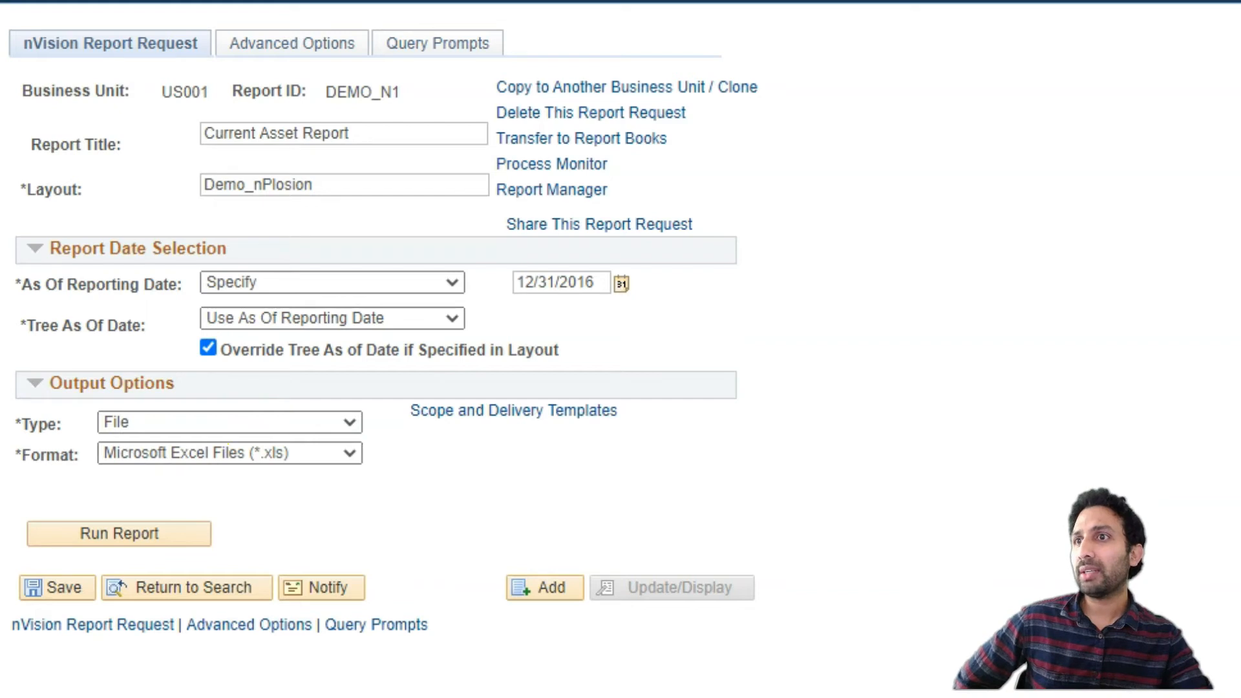
{"action": "left_click", "coordinate": [117, 532]}
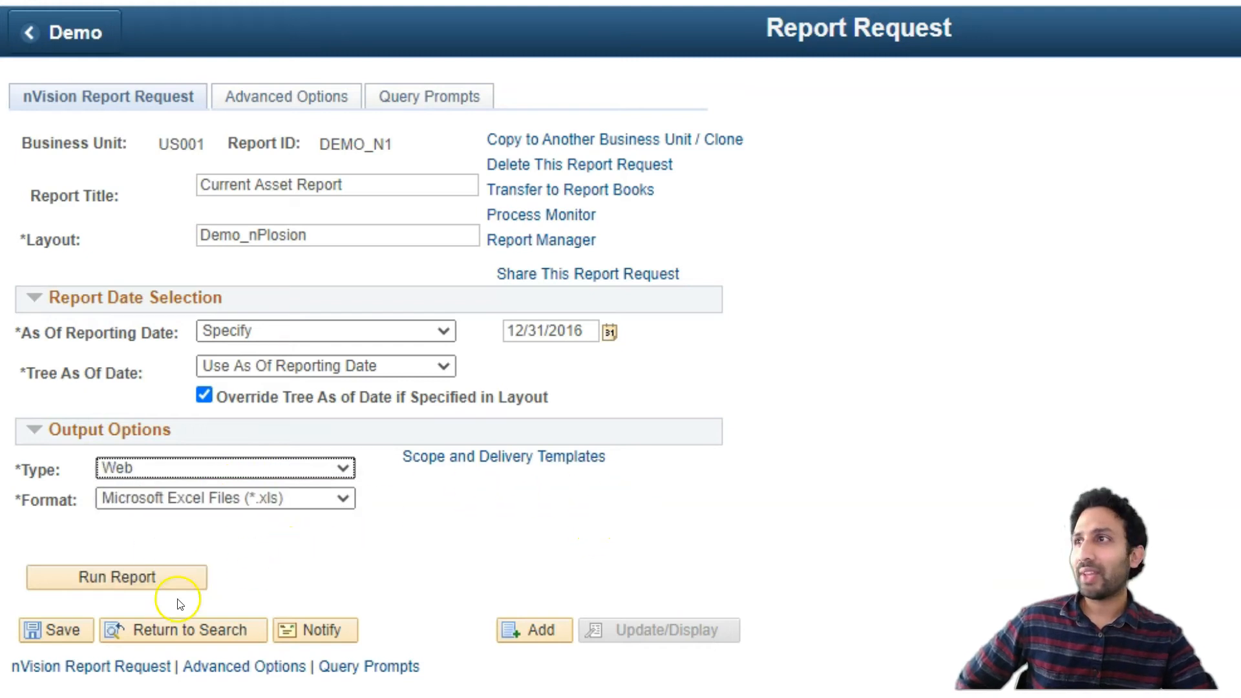
Run the Current Asset Report and confirm the Process Scheduler request
{"action": "left_click", "coordinate": [116, 576]}
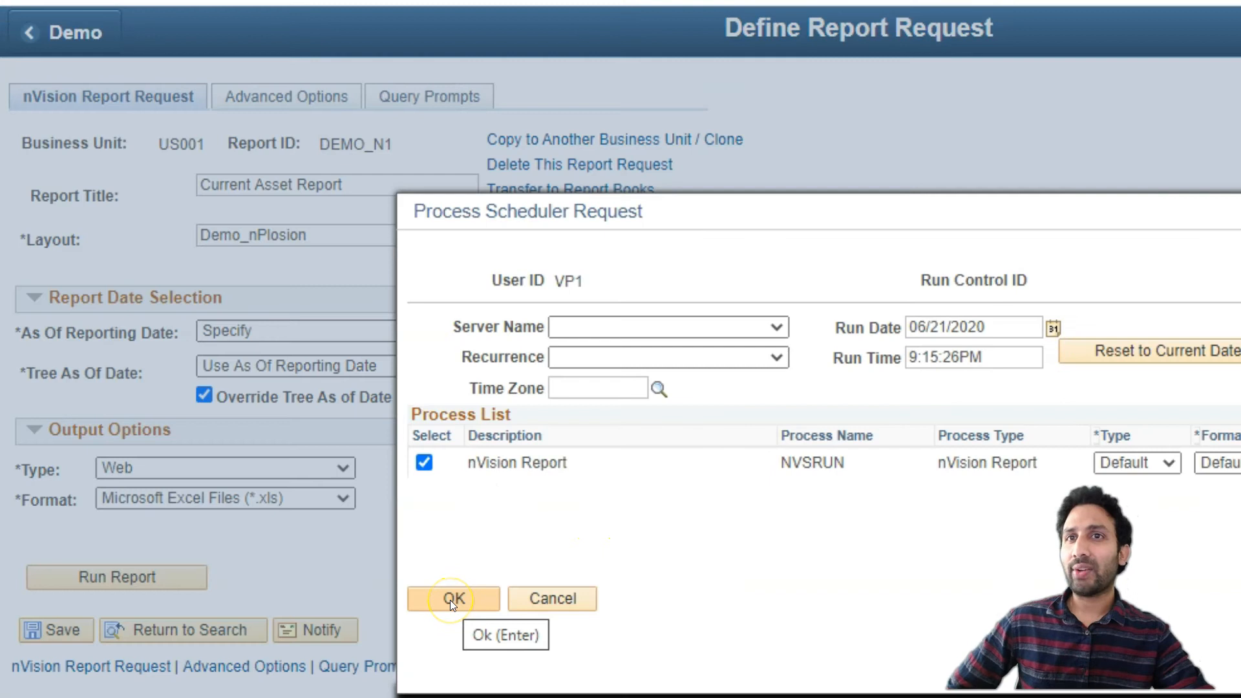
{"action": "left_click", "coordinate": [452, 599]}
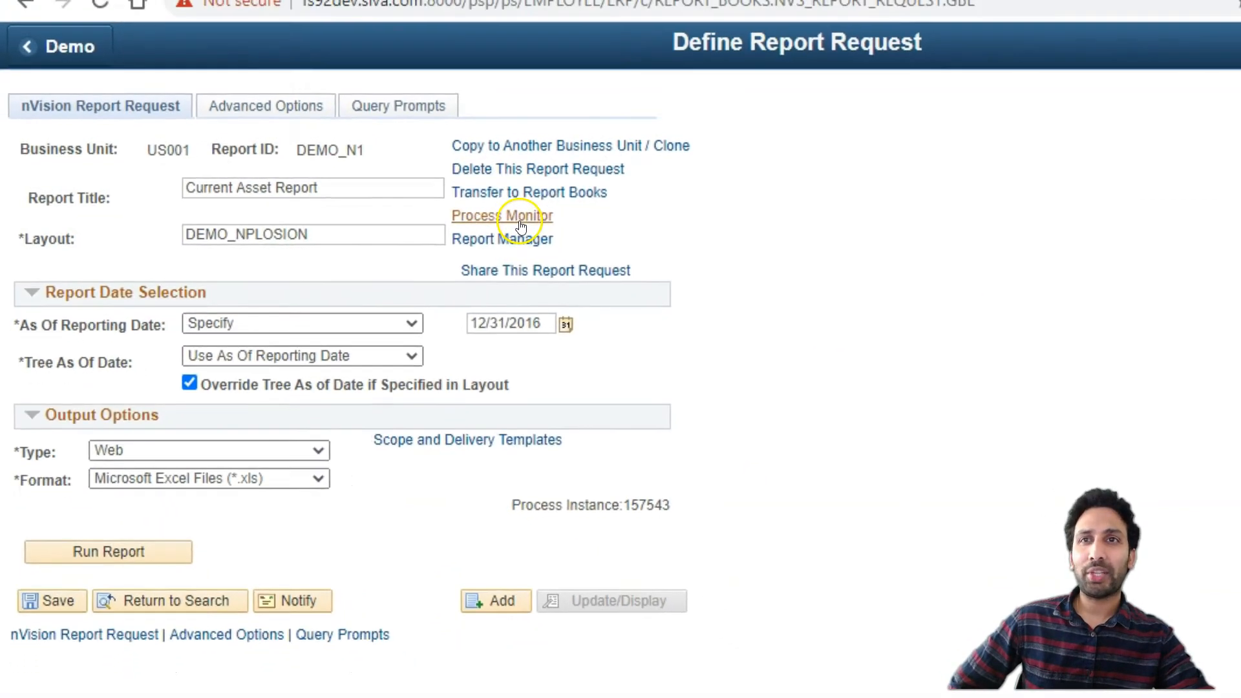
In Process Monitor, view the details of failed instance 157543
{"action": "left_click", "coordinate": [502, 216]}
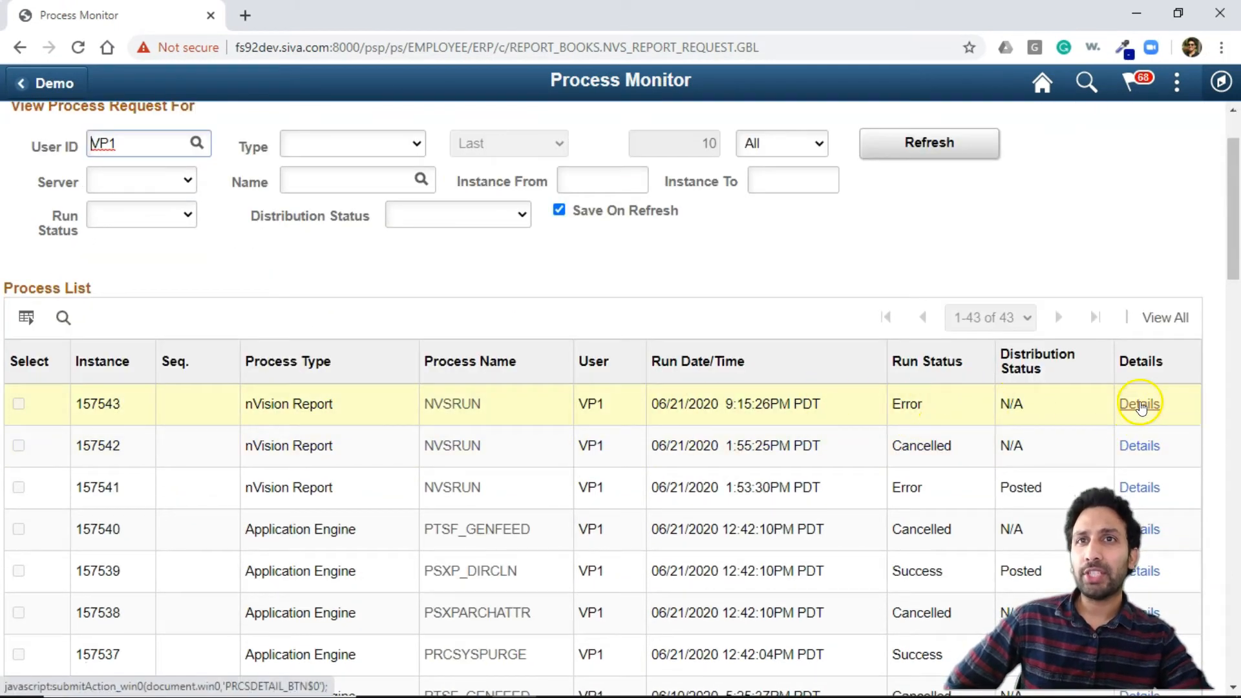
{"action": "left_click", "coordinate": [1139, 403]}
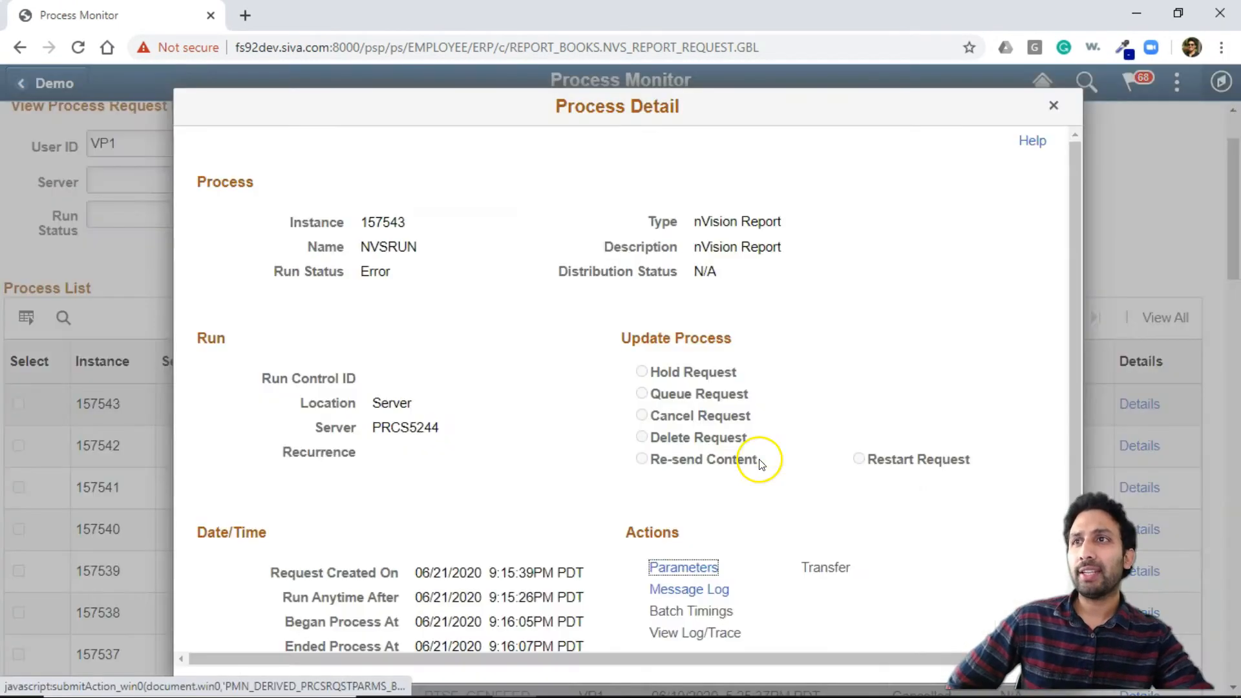
{"action": "left_click", "coordinate": [688, 590]}
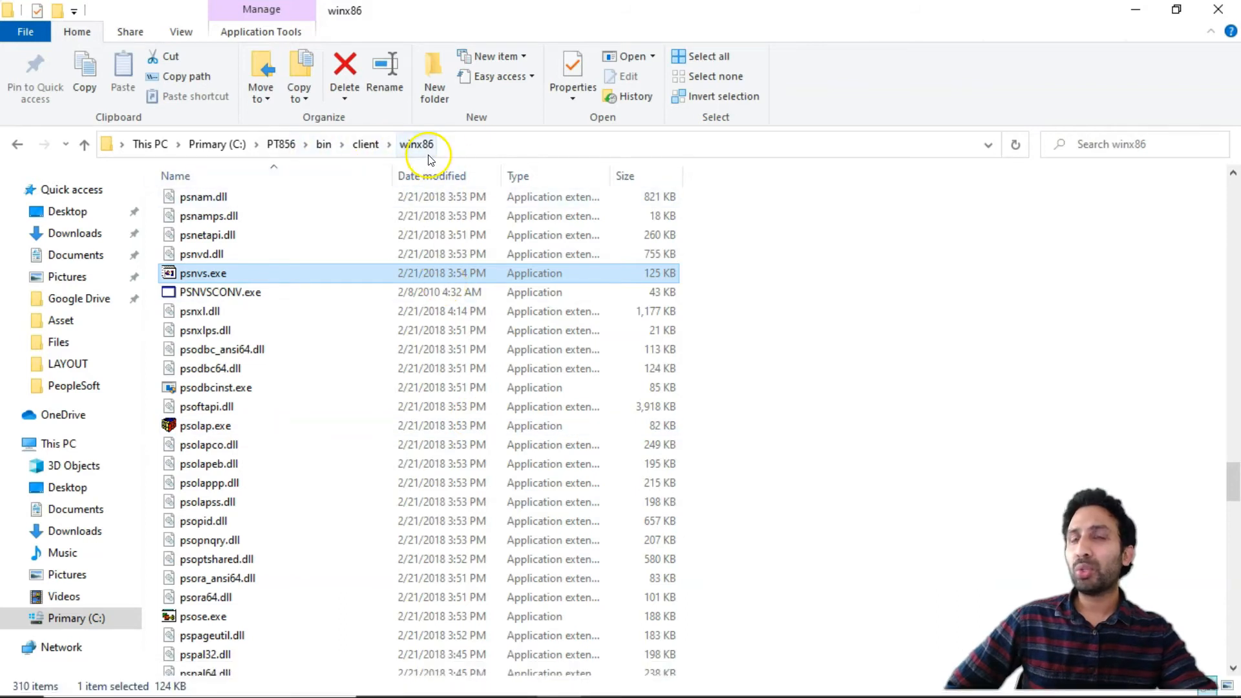
{"action": "mouse_move", "coordinate": [272, 285]}
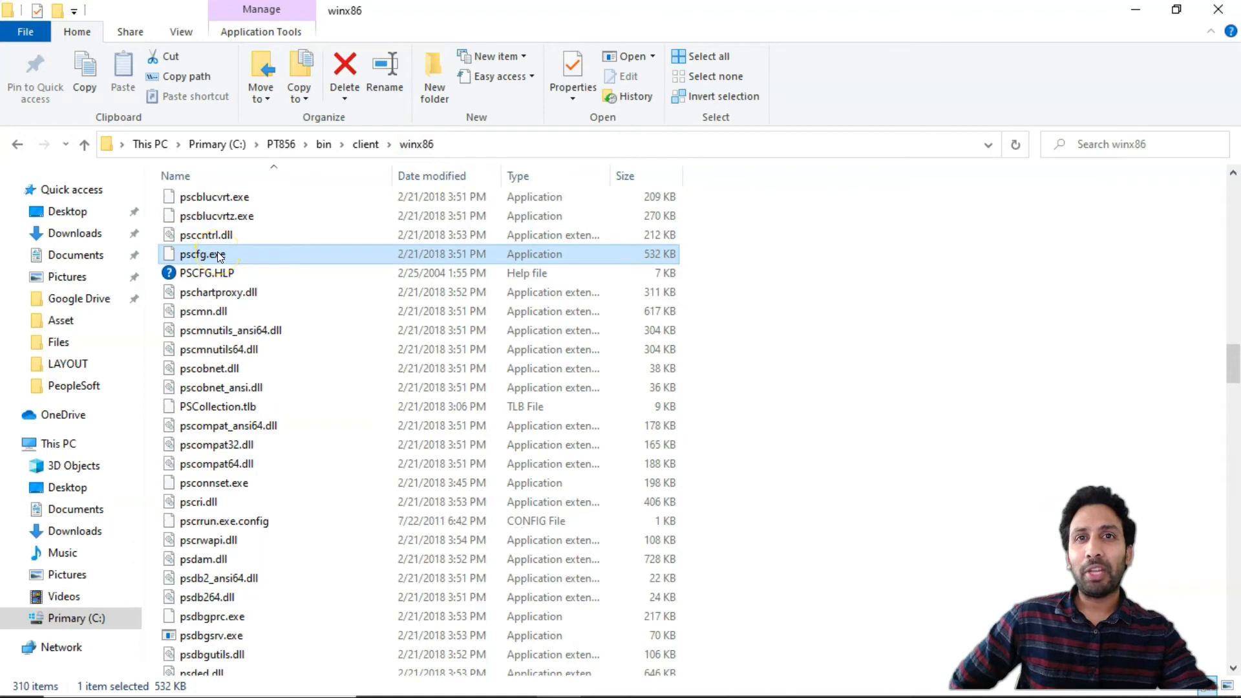
Launch pscfg.exe and open the Default profile's nVision settings
{"action": "double_click", "coordinate": [206, 255]}
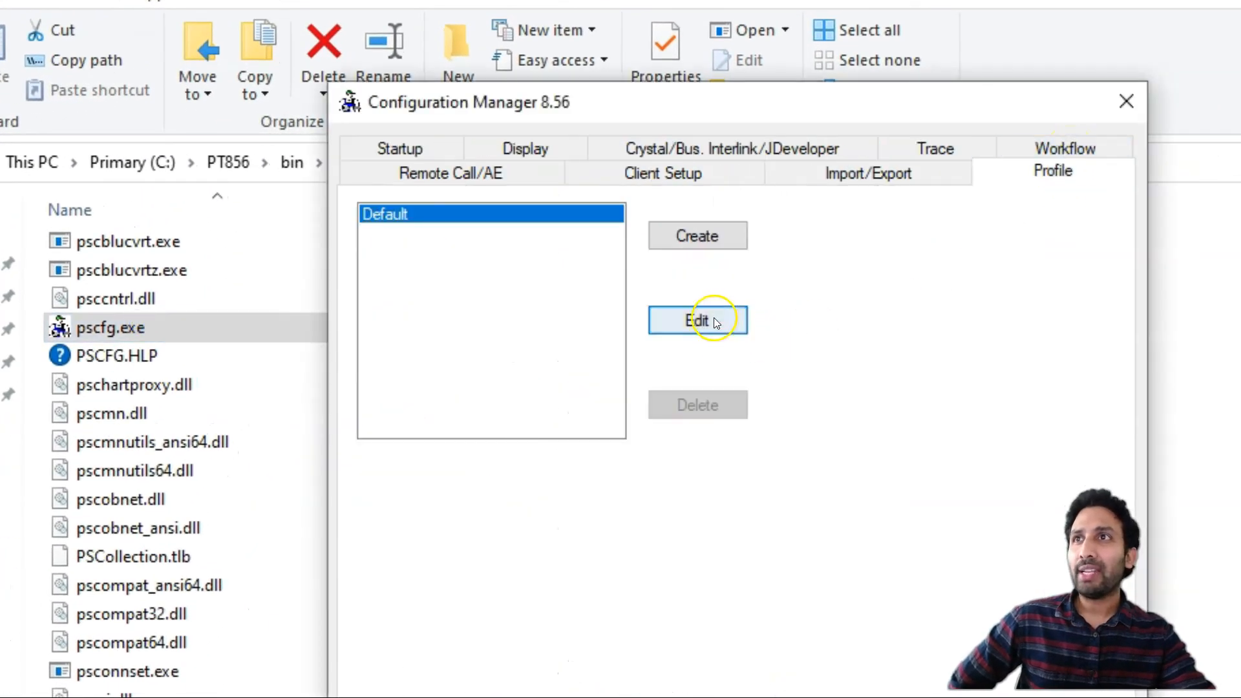
{"action": "left_click", "coordinate": [697, 320]}
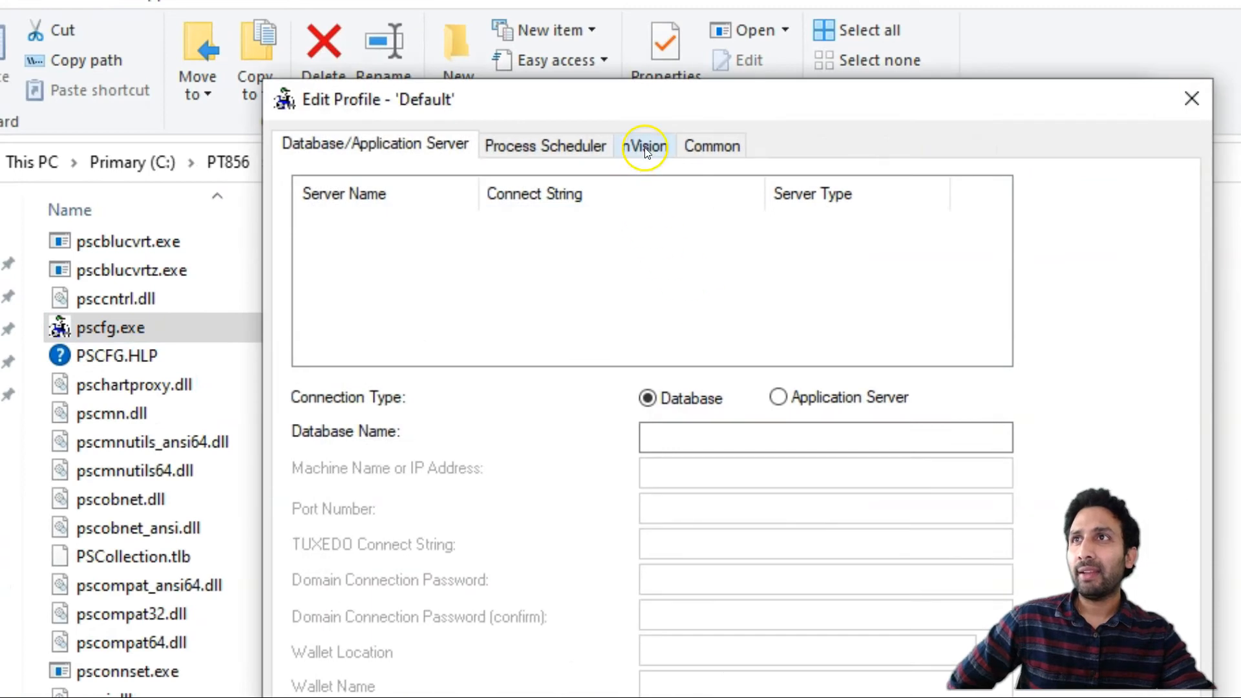
{"action": "left_click", "coordinate": [643, 146]}
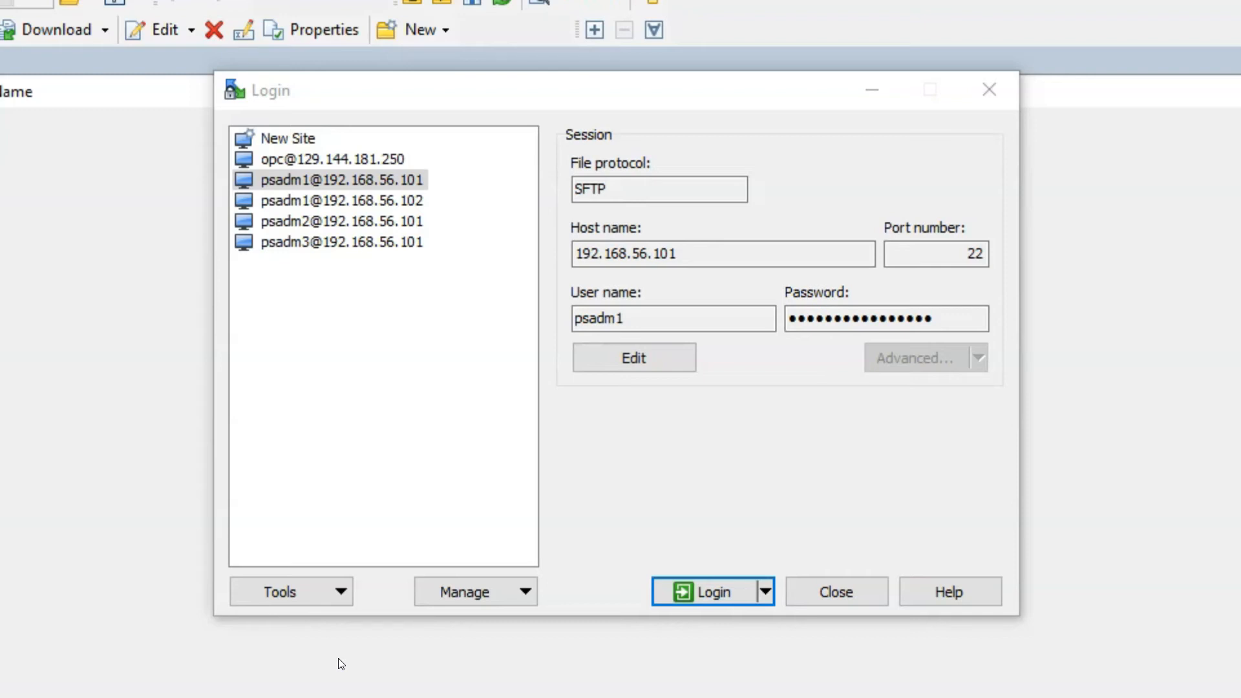
Log in to the saved WinSCP session for 192.168.56.101 and dismiss the banner
{"action": "left_click", "coordinate": [672, 318]}
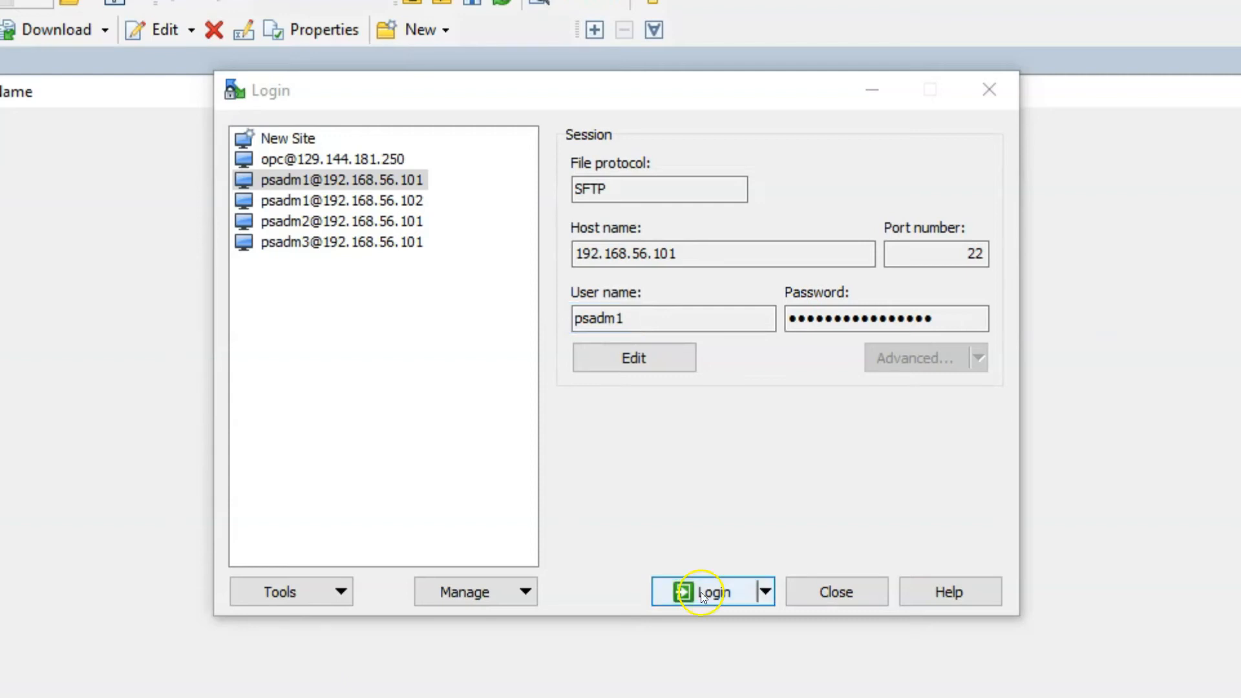
{"action": "left_click", "coordinate": [710, 592]}
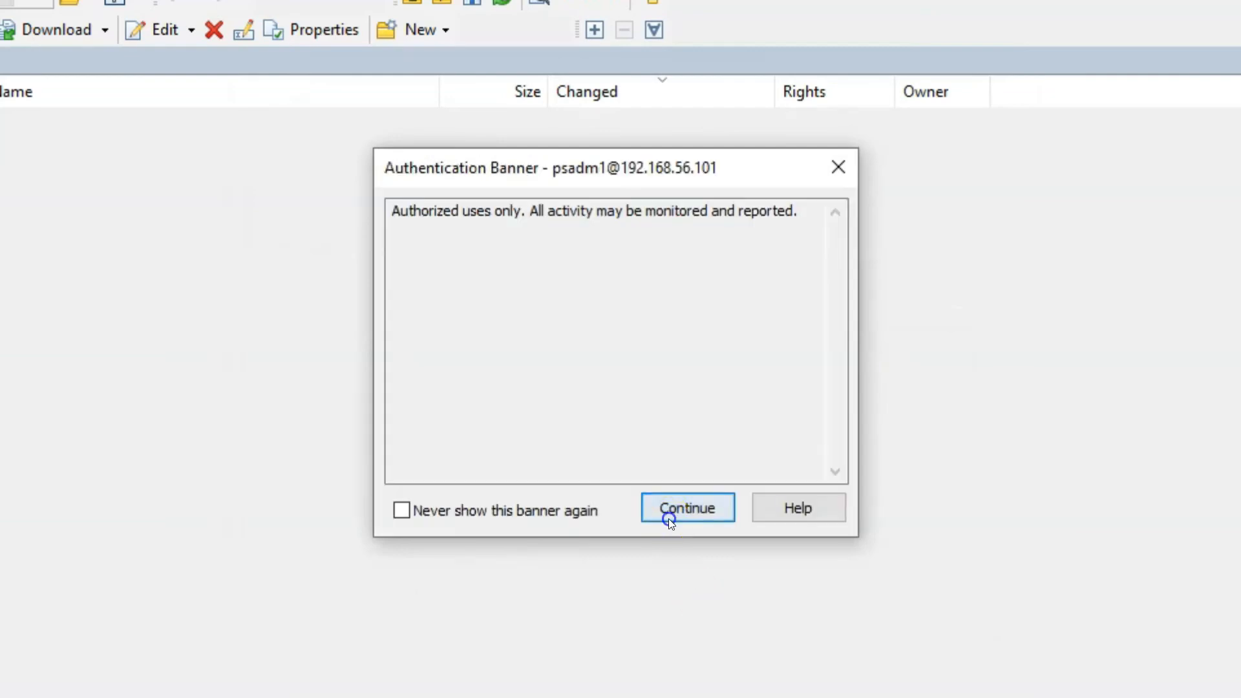
{"action": "left_click", "coordinate": [686, 507]}
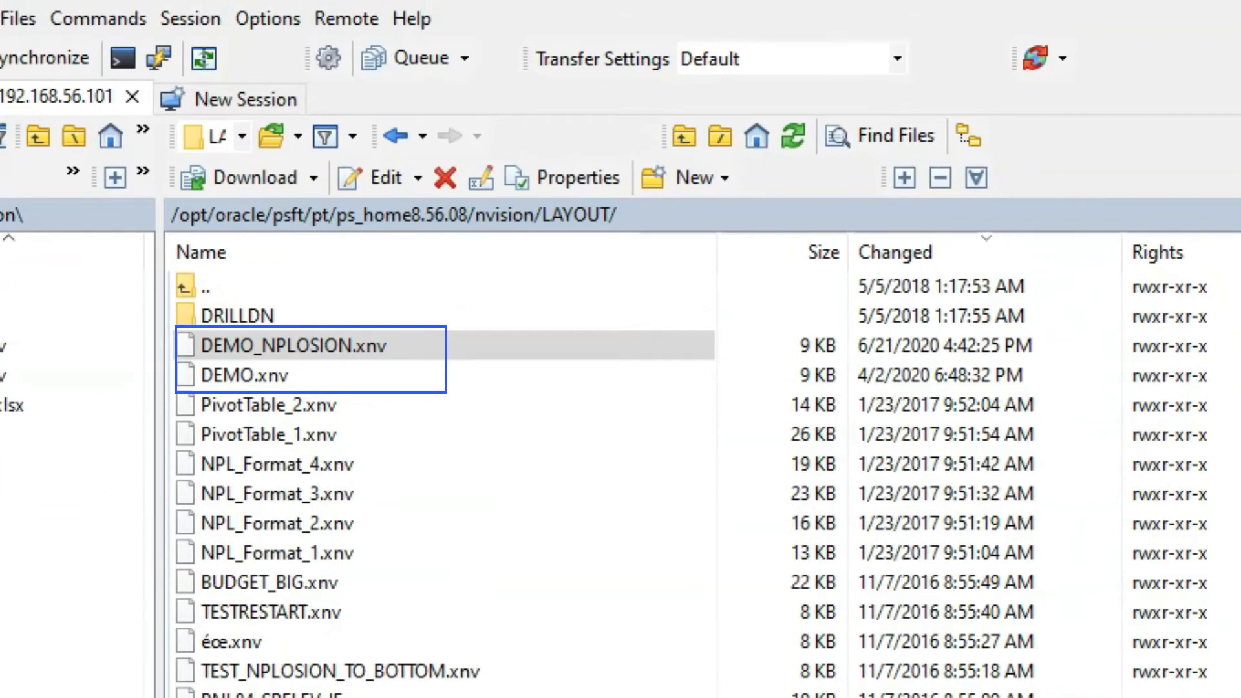
Browse to nvision/LAYOUT and select the DEMO_NPLOSION.xnv layout file
{"action": "left_click", "coordinate": [293, 346]}
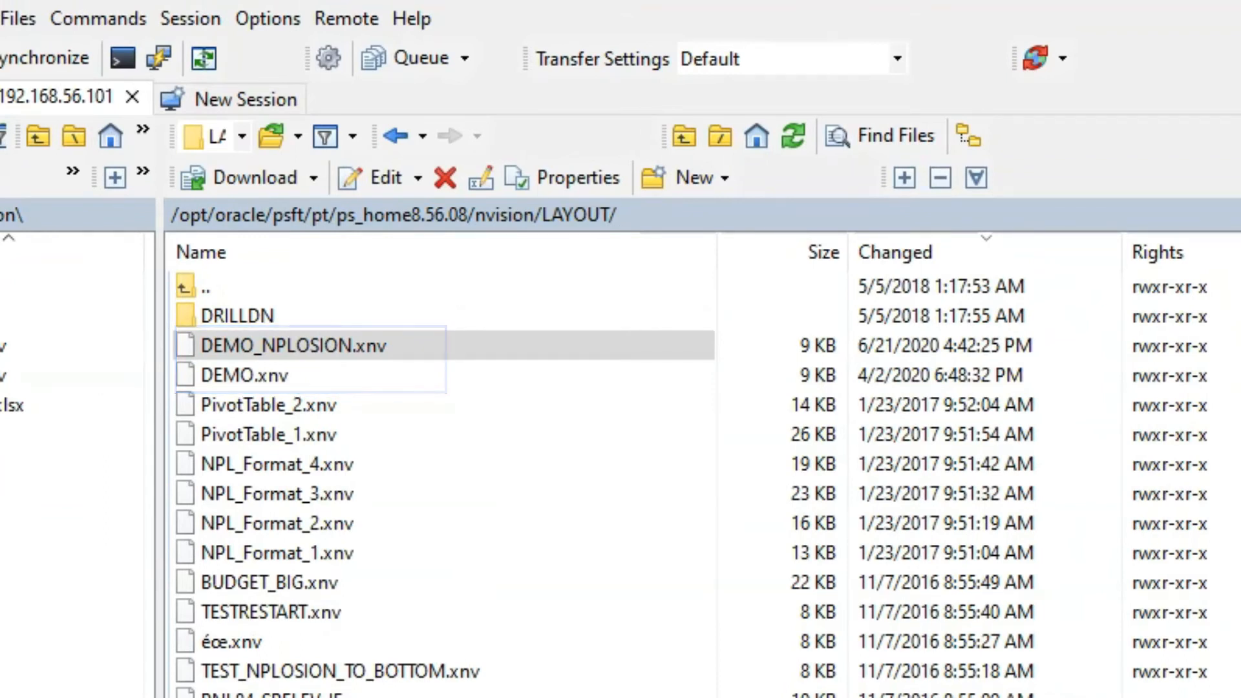
{"action": "left_click", "coordinate": [294, 346]}
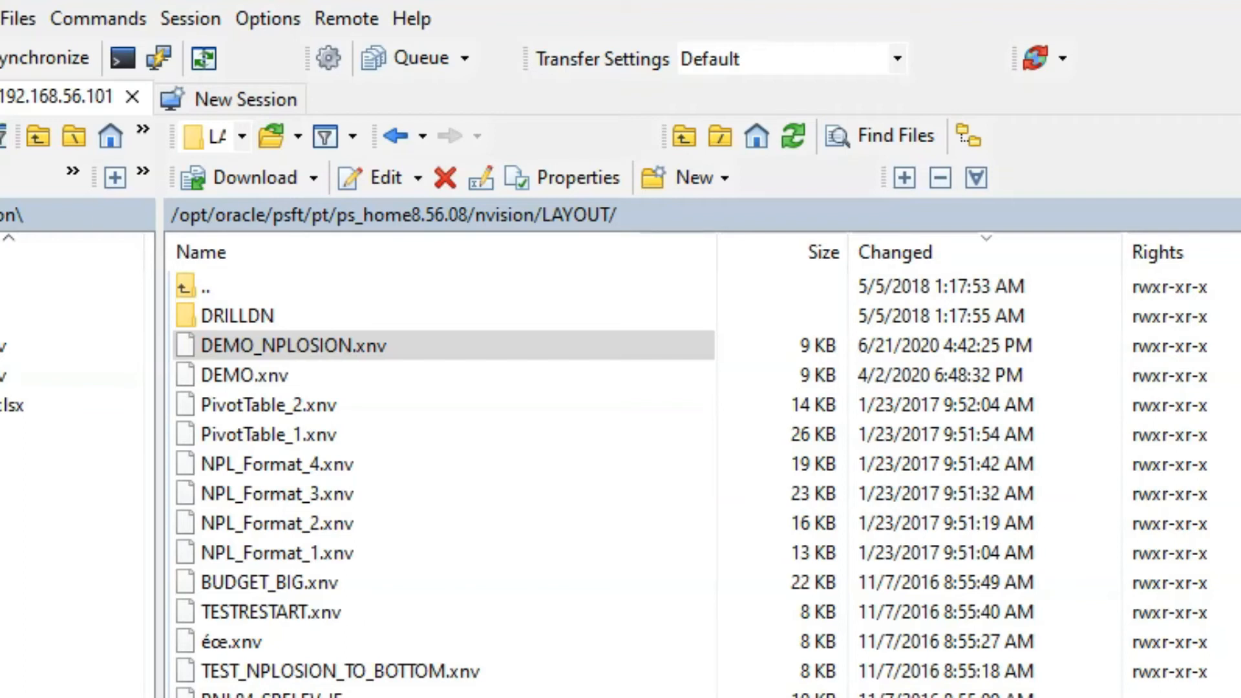
{"action": "left_click", "coordinate": [297, 346]}
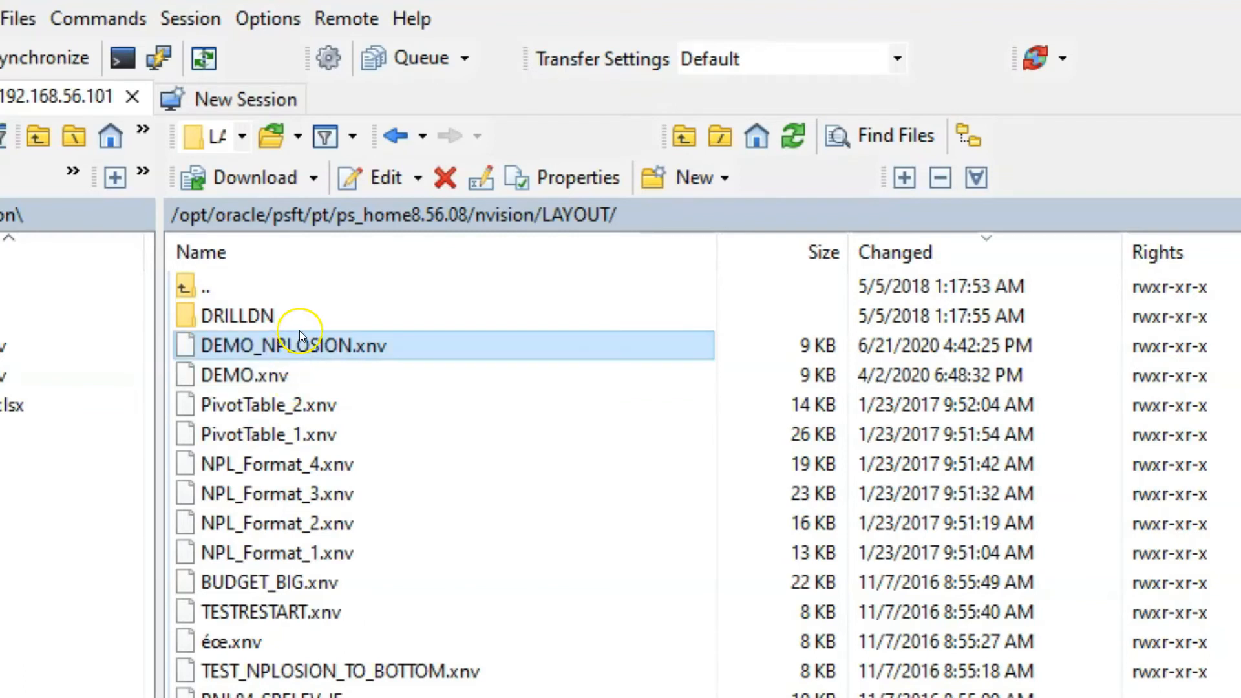
{"action": "left_click", "coordinate": [564, 177]}
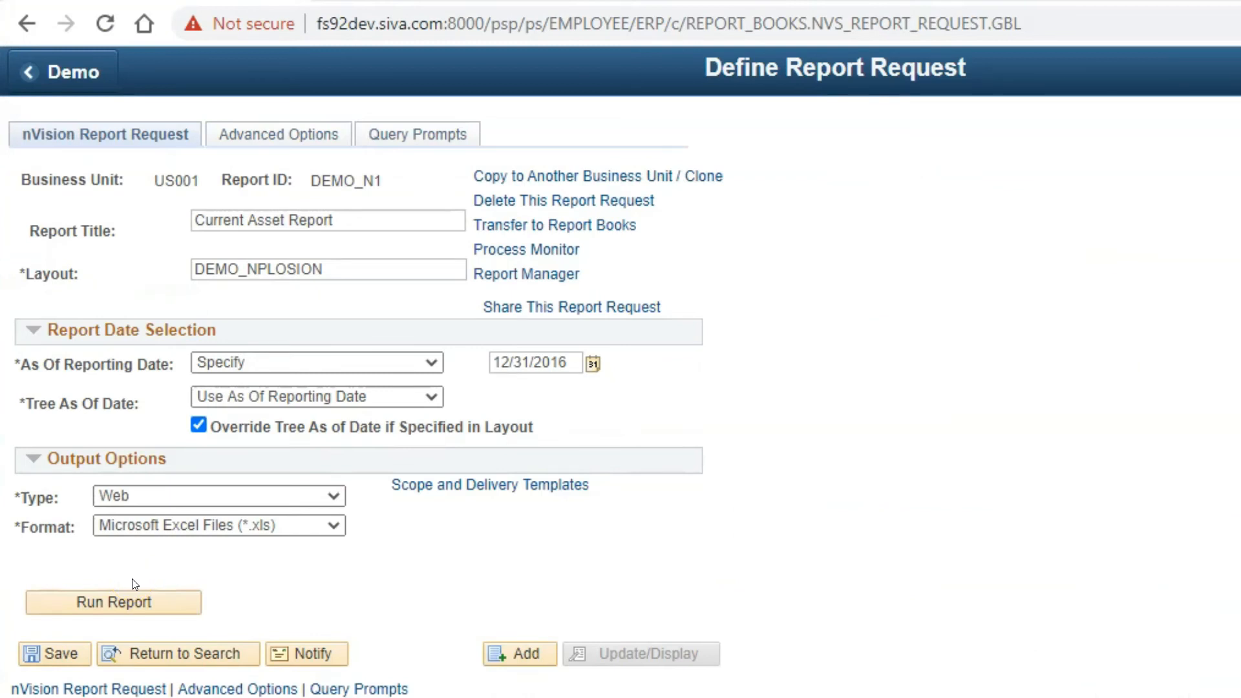
Rerun the Current Asset Report, creating process instance 157562
{"action": "left_click", "coordinate": [114, 603]}
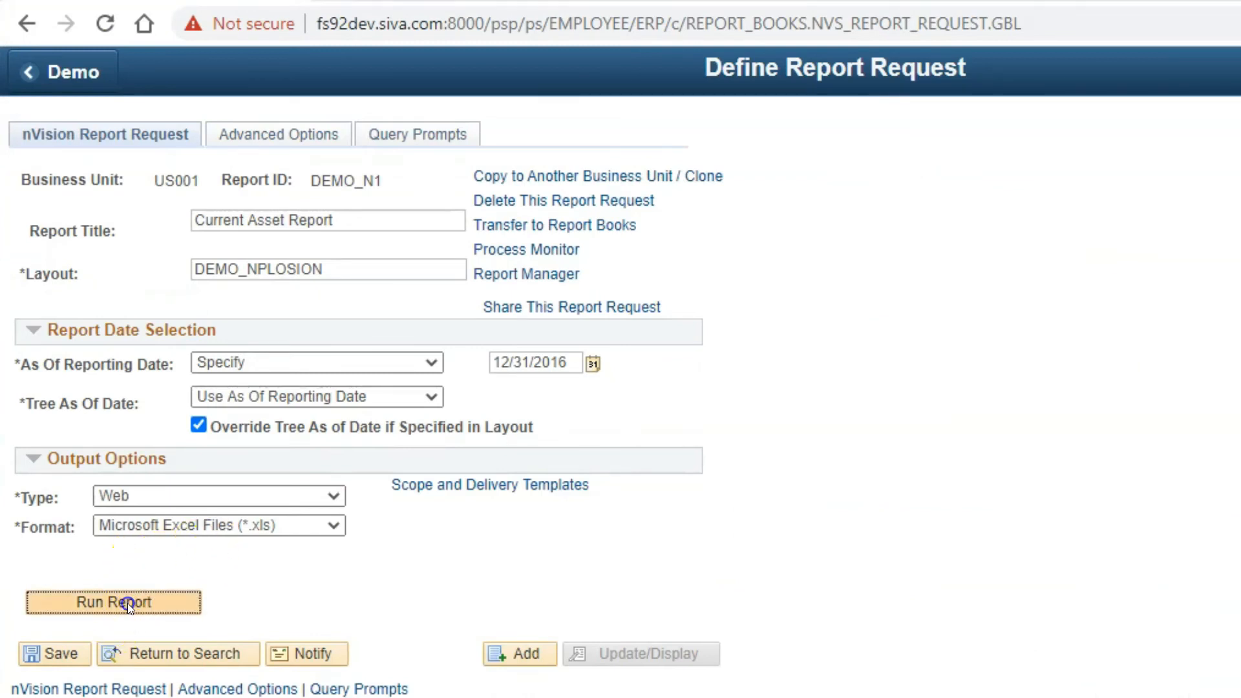
{"action": "left_click", "coordinate": [114, 602]}
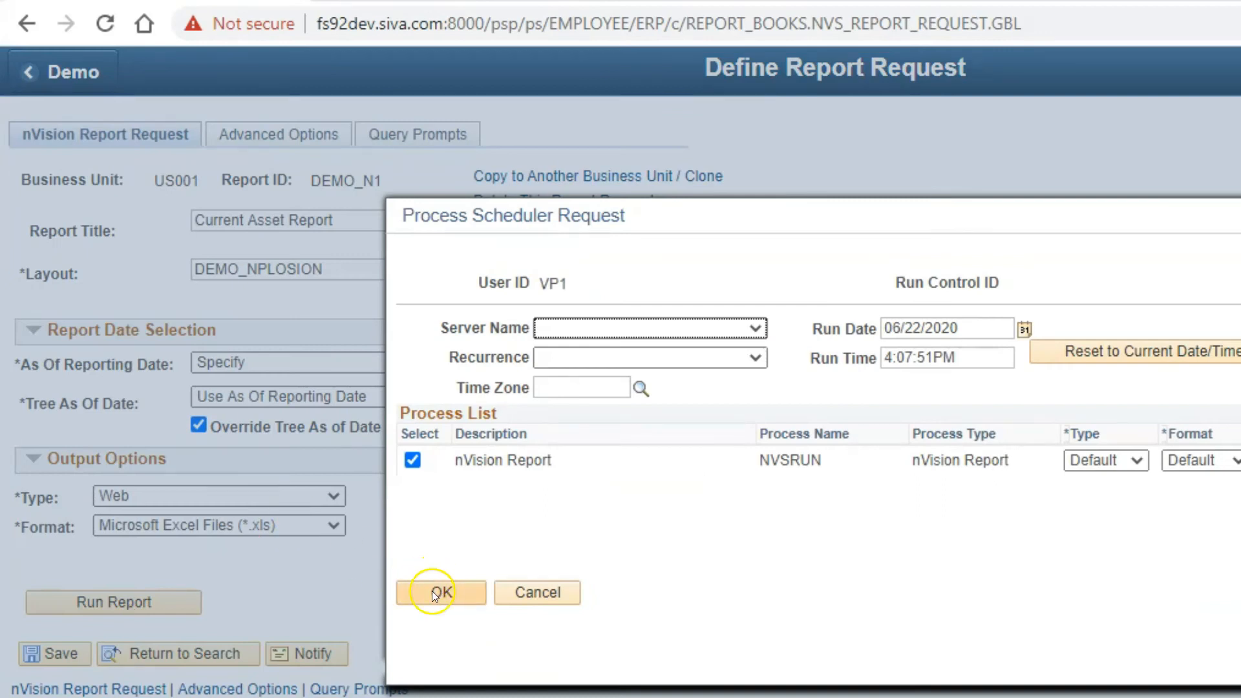
{"action": "left_click", "coordinate": [441, 592]}
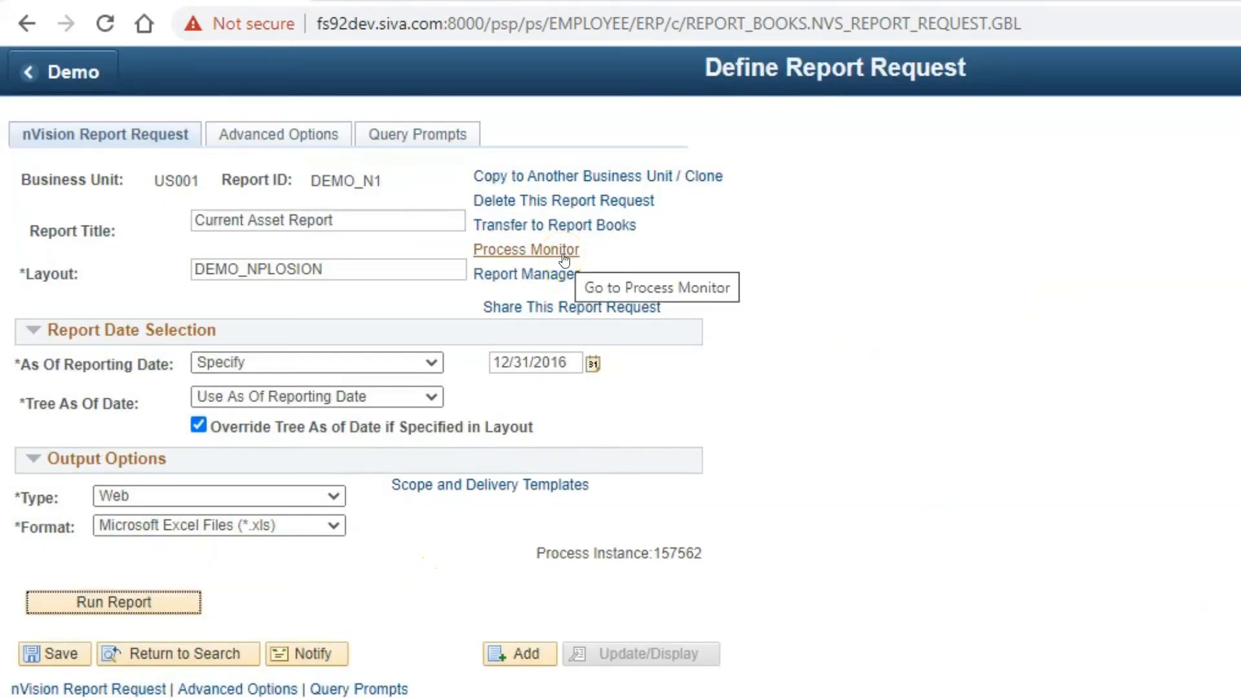
View instance 157562's message log, which reports File not found: DEMO_NPLOSION.xnv
{"action": "left_click", "coordinate": [526, 250]}
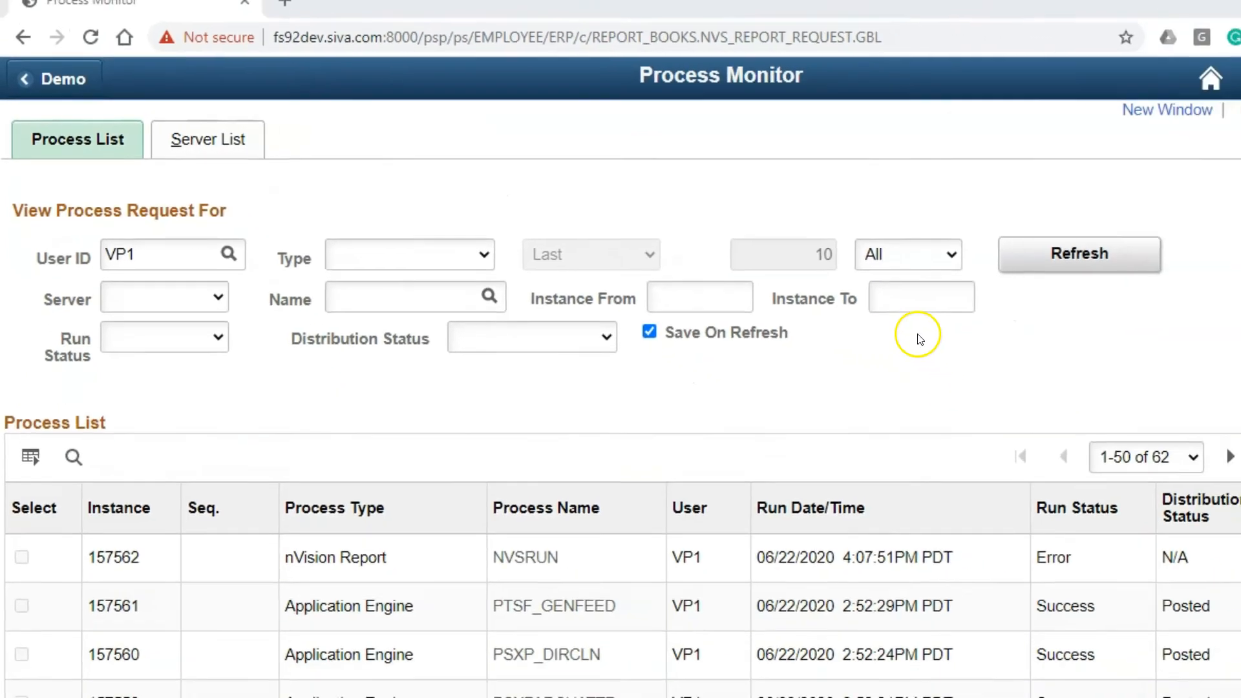
{"action": "left_click", "coordinate": [1138, 496]}
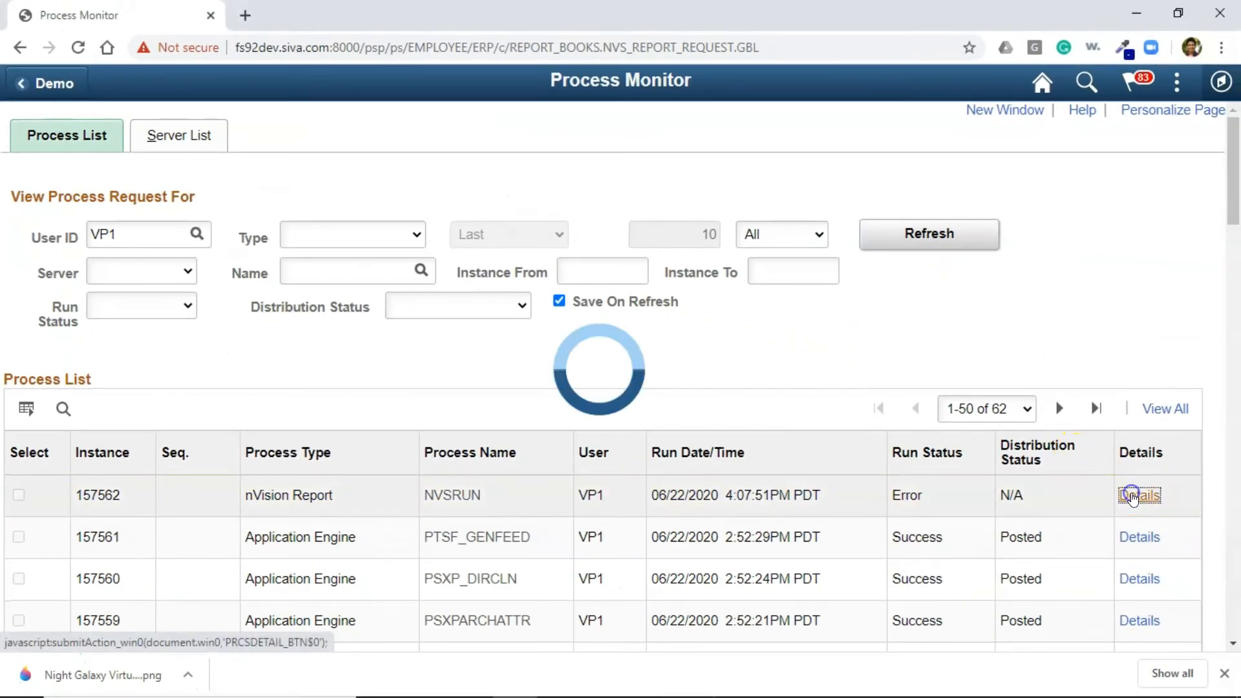
{"action": "left_click", "coordinate": [1139, 495]}
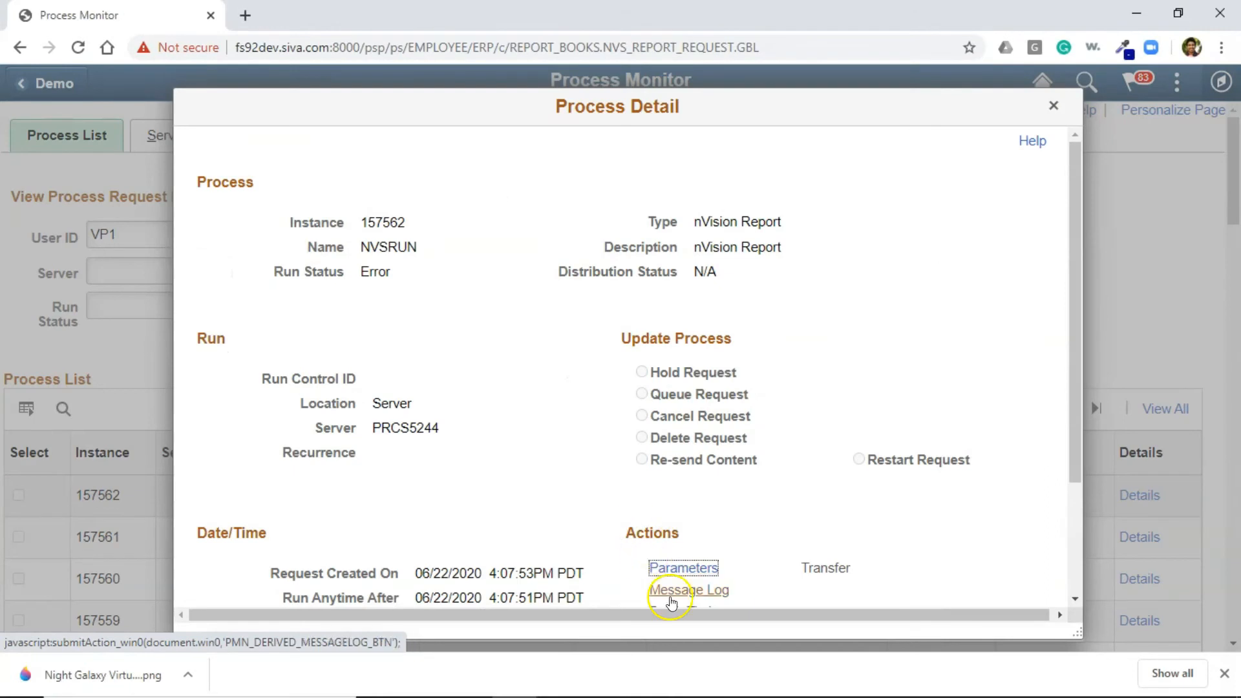
{"action": "left_click", "coordinate": [688, 590]}
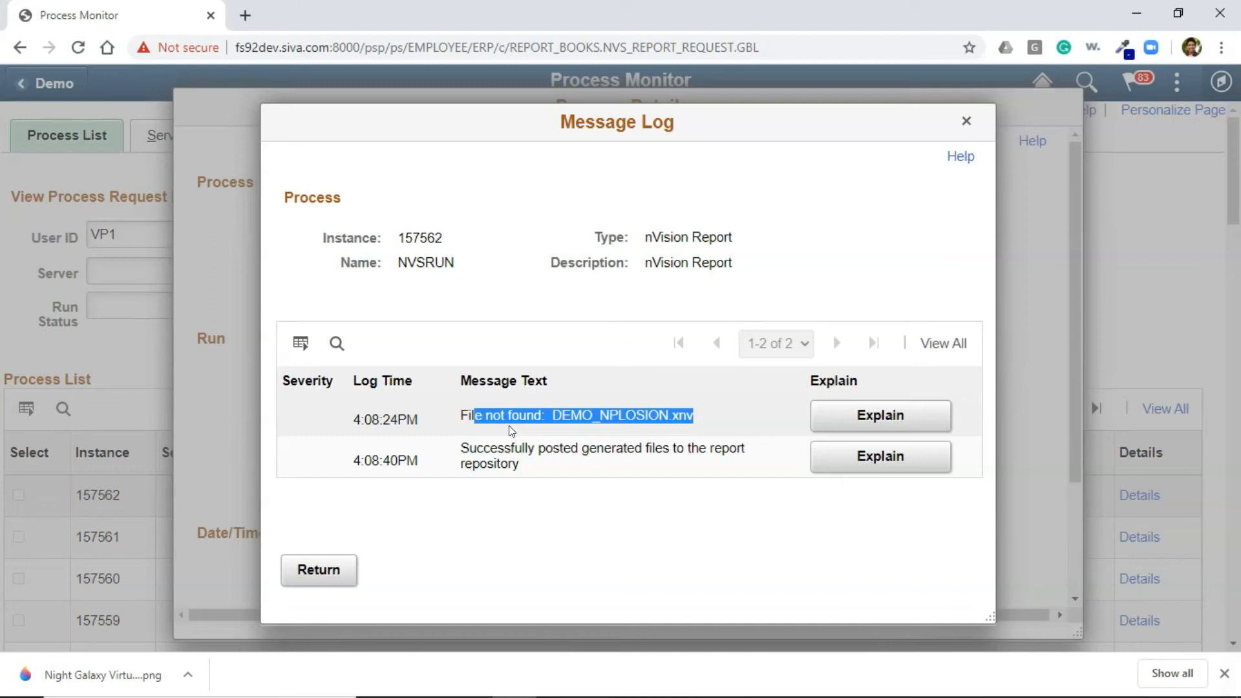
{"action": "mouse_move", "coordinate": [529, 440]}
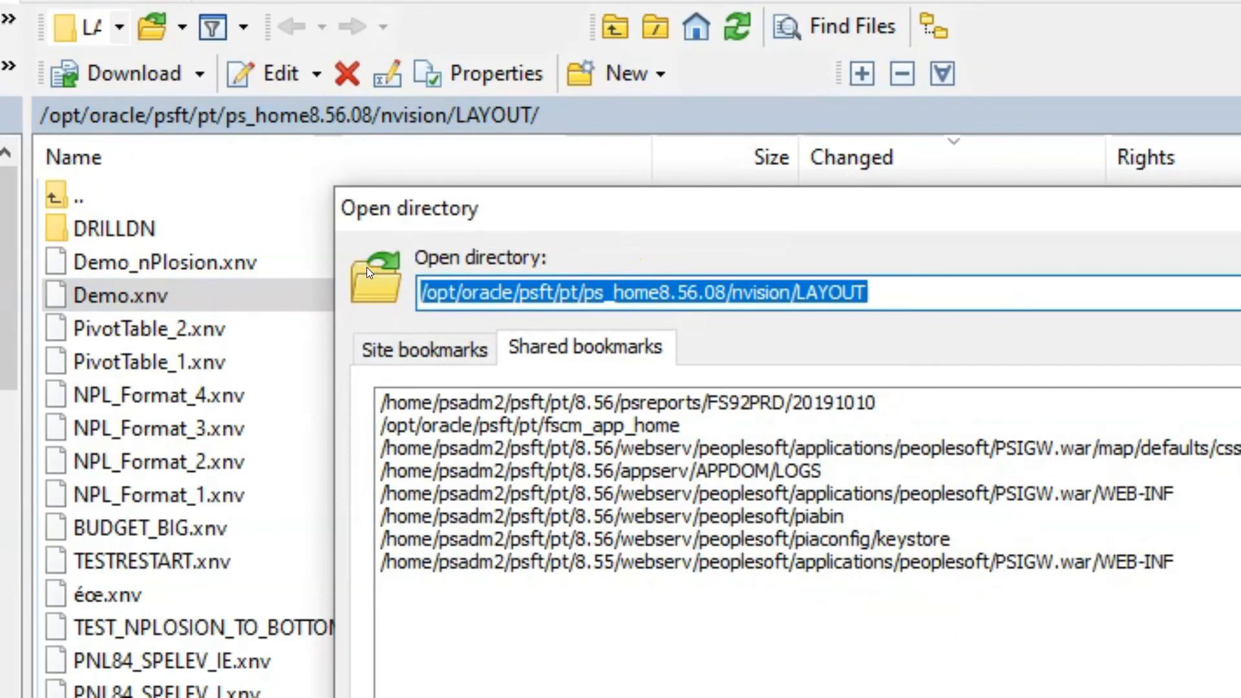
Navigate from /home/psadm down through psft to the prcs/PRCSDOM folder
{"action": "type", "text": "/home/psadm"}
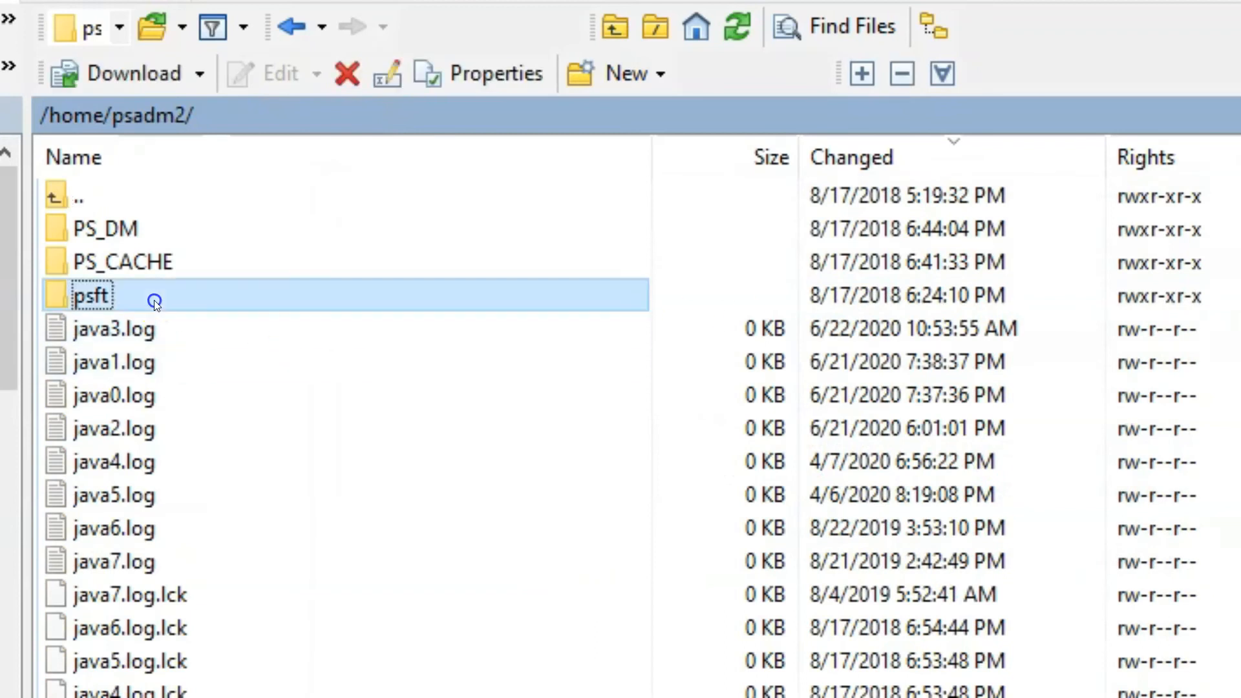
{"action": "double_click", "coordinate": [90, 295]}
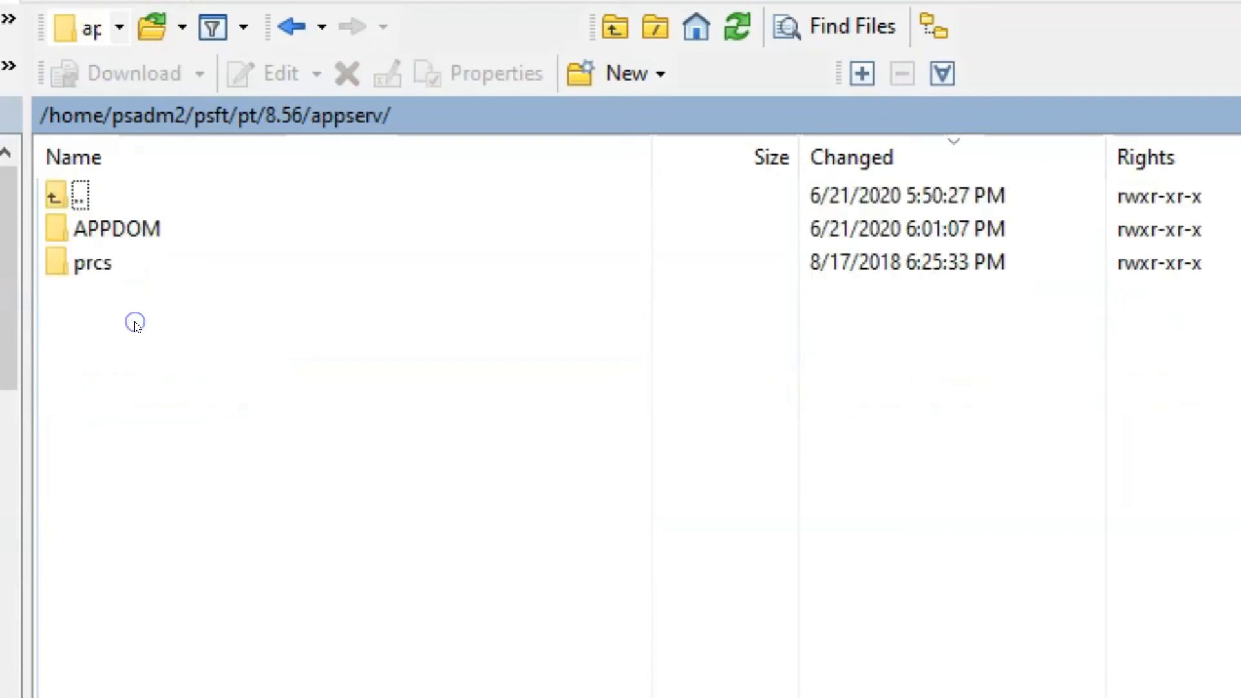
{"action": "double_click", "coordinate": [94, 262]}
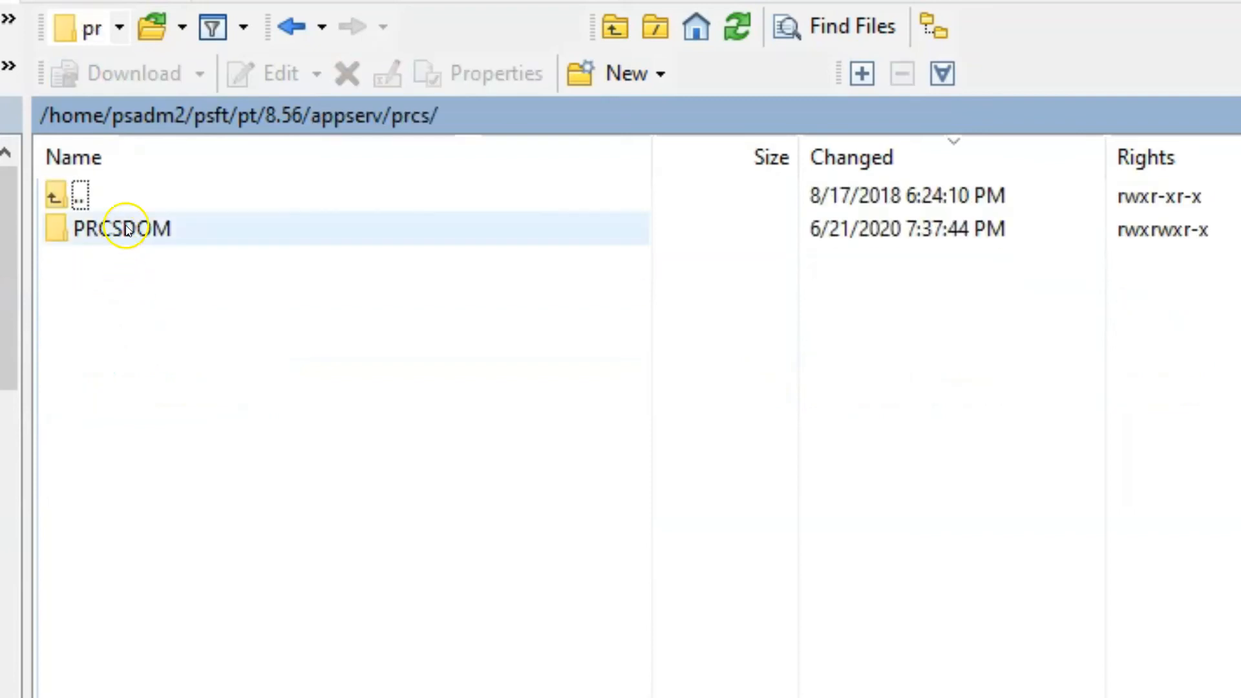
Open psprcs.cfg from PRCSDOM in the WinSCP editor
{"action": "right_click", "coordinate": [119, 461]}
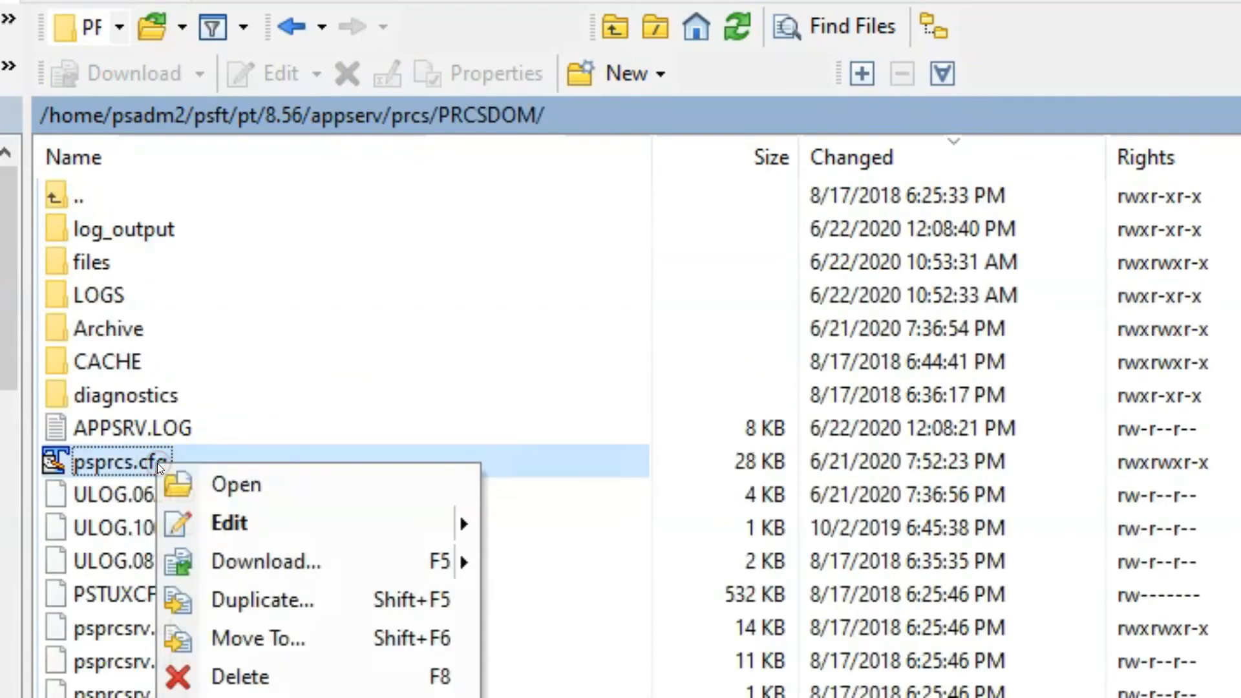
{"action": "left_click", "coordinate": [529, 525]}
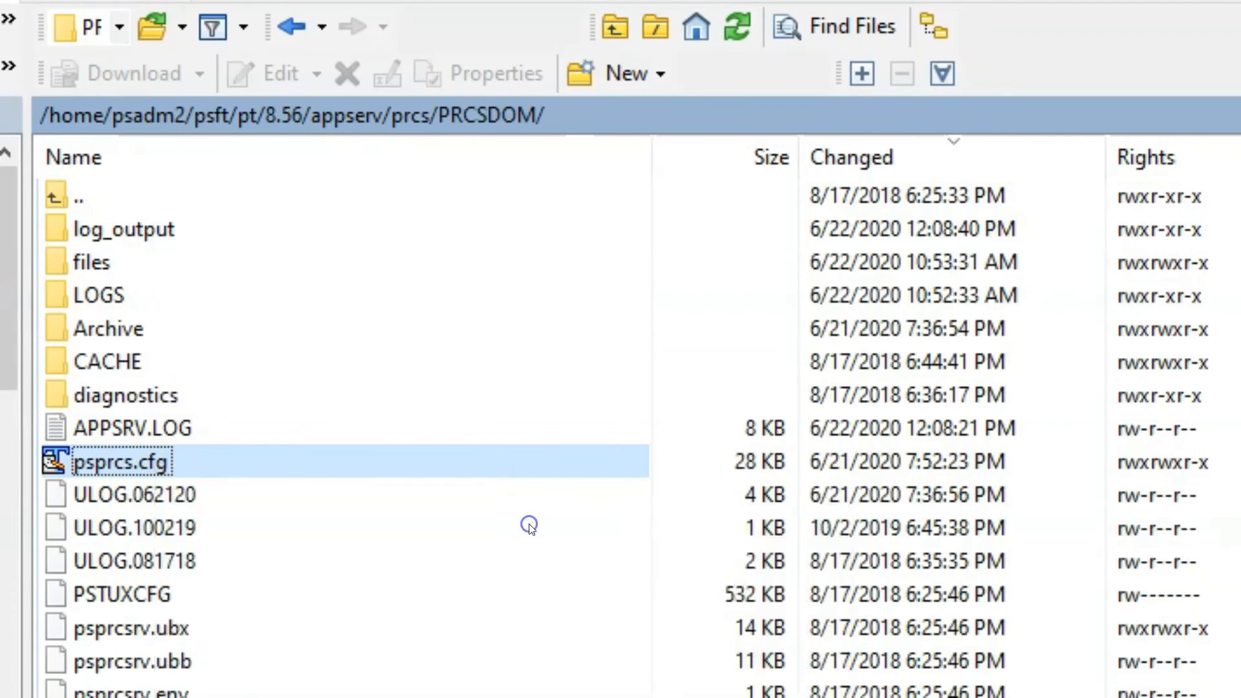
{"action": "double_click", "coordinate": [123, 461]}
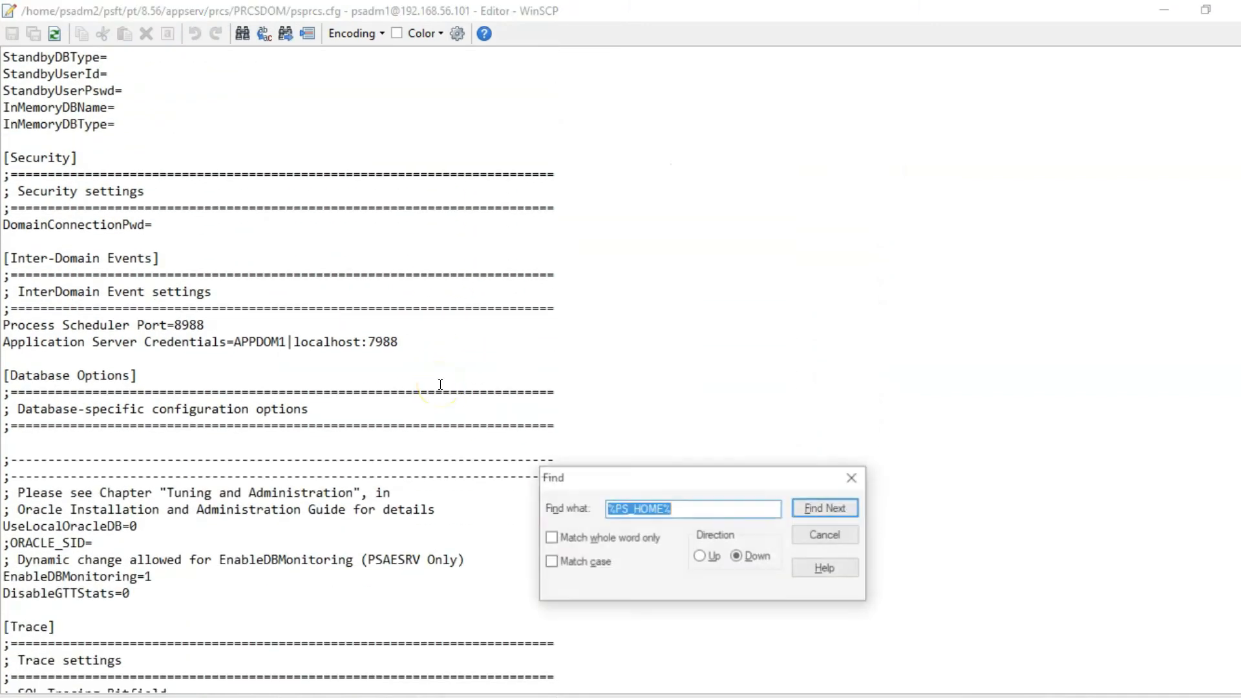
Search for 'nvis' and highlight LayoutDir=%PS_HOME%/NVISION/LAYOUT in the [nVision] section
{"action": "type", "text": "nvis"}
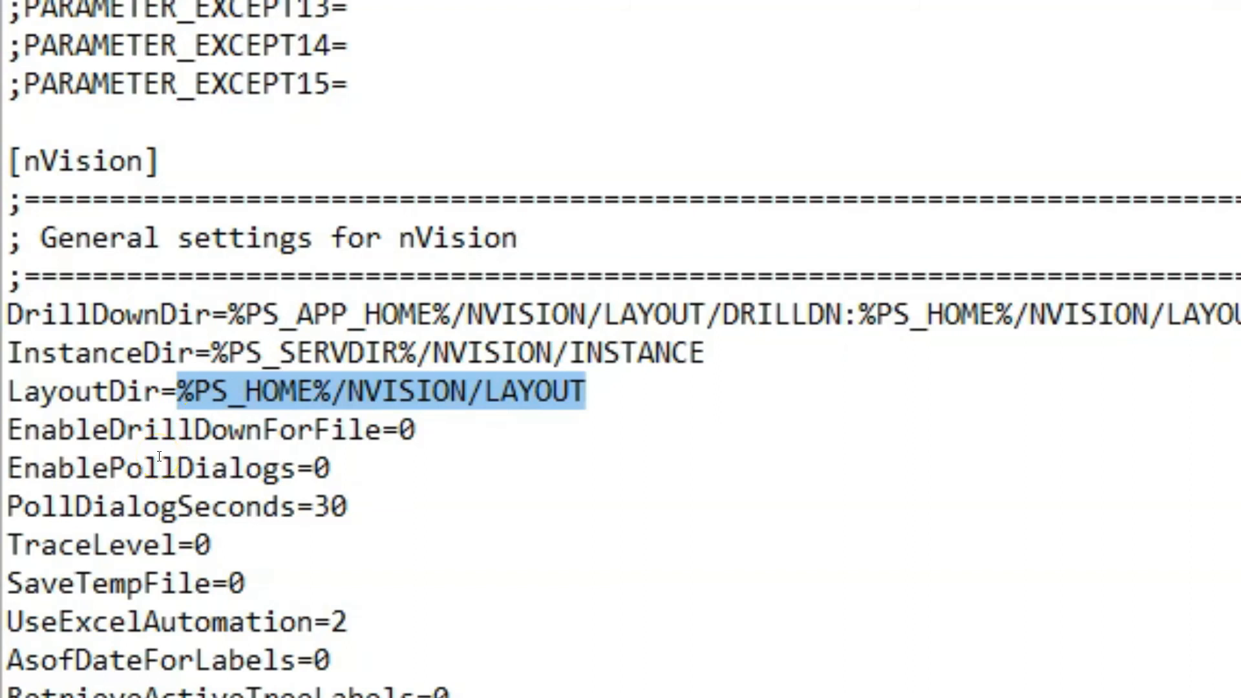
{"action": "left_click", "coordinate": [265, 411]}
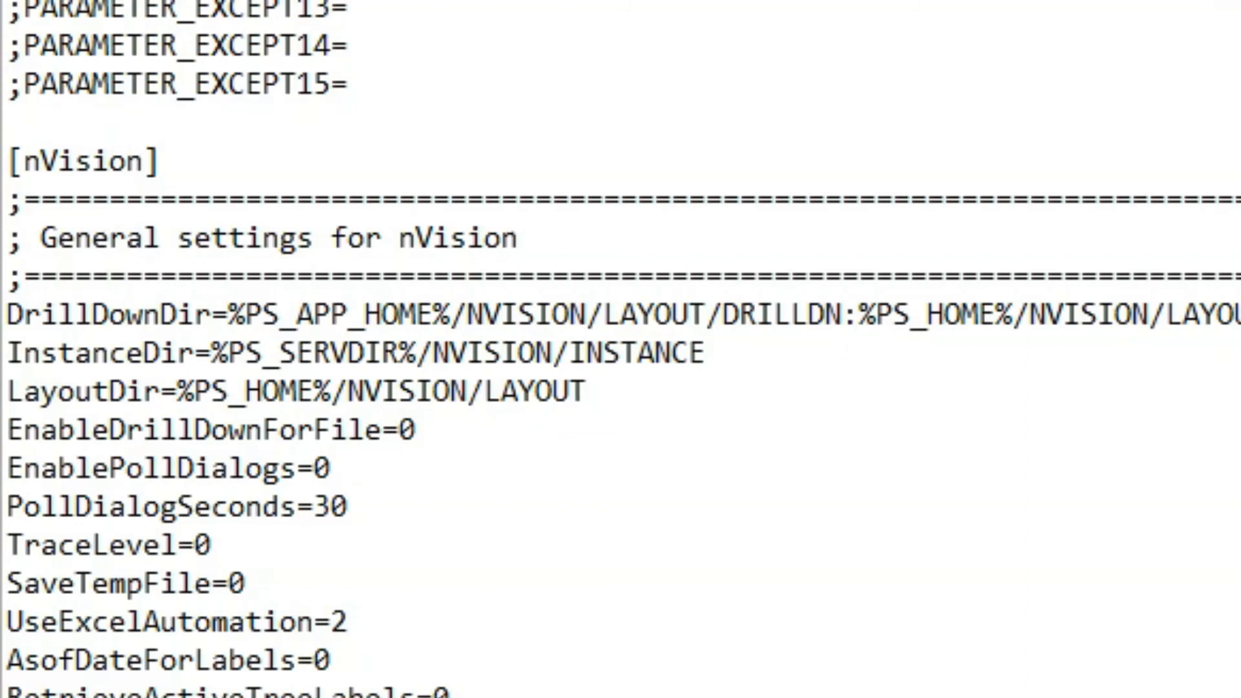
{"action": "mouse_move", "coordinate": [167, 375]}
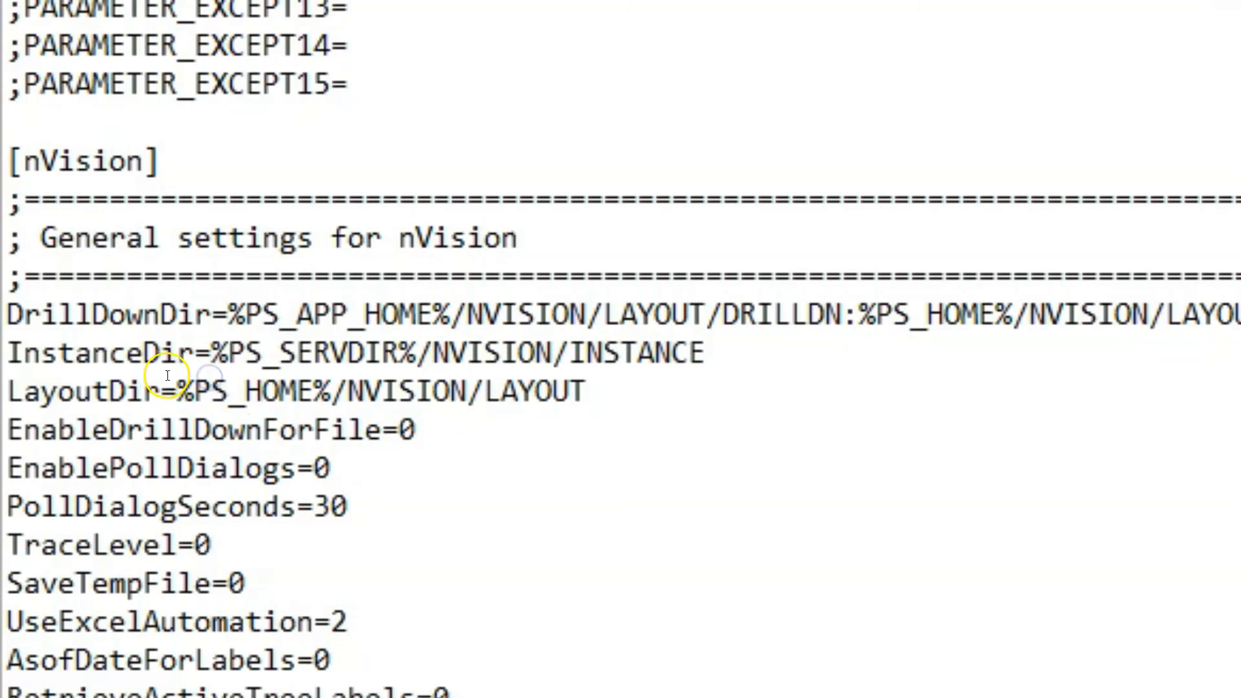
{"action": "left_click_drag", "start_coordinate": [179, 390], "coordinate": [578, 389]}
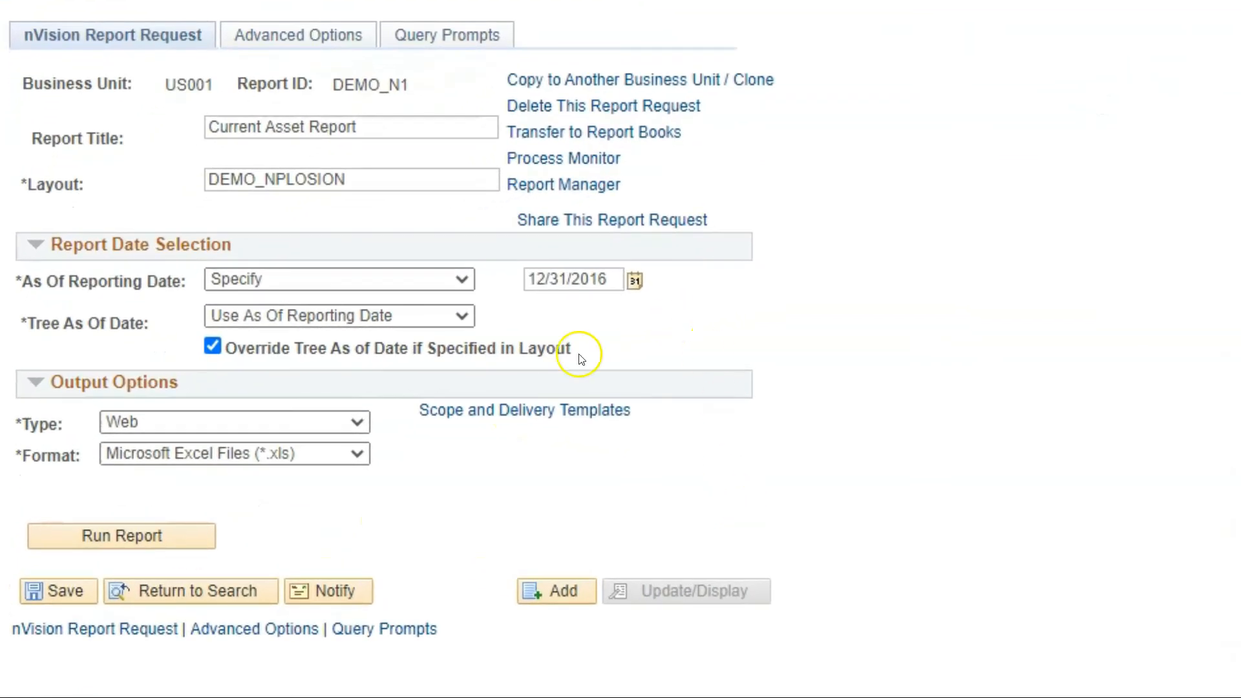
Run the DEMO_N1 report again and confirm the Process Scheduler request
{"action": "left_click", "coordinate": [122, 535]}
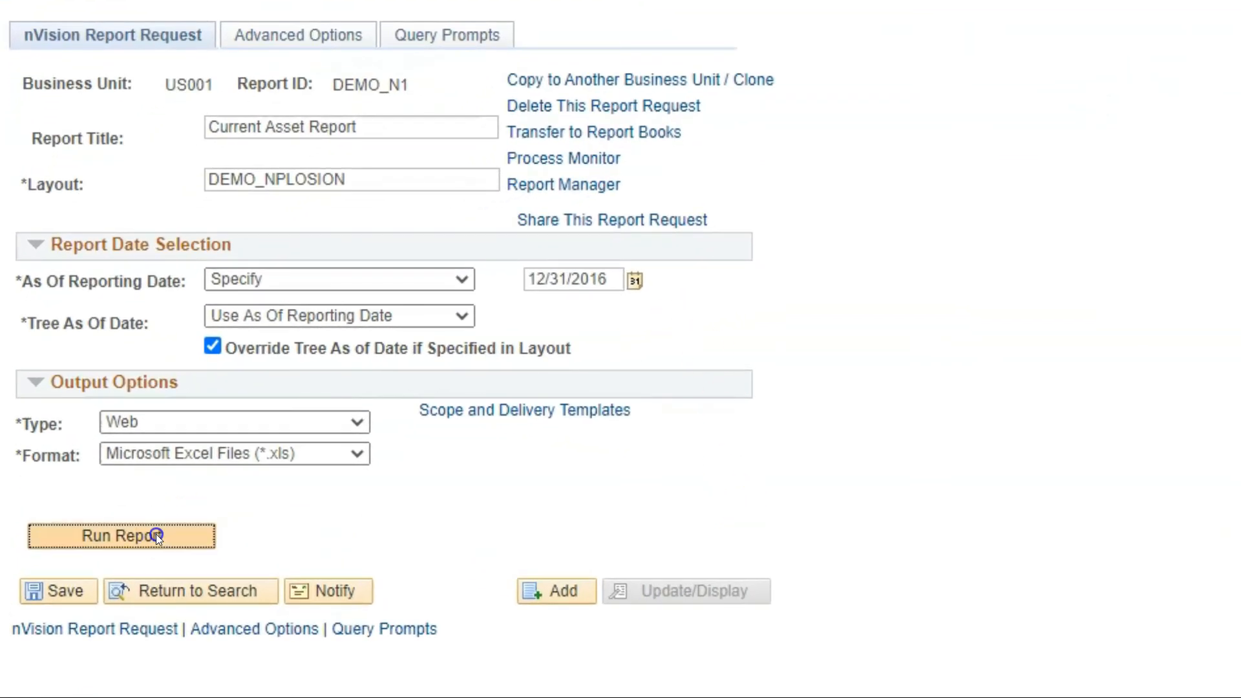
{"action": "left_click", "coordinate": [121, 536]}
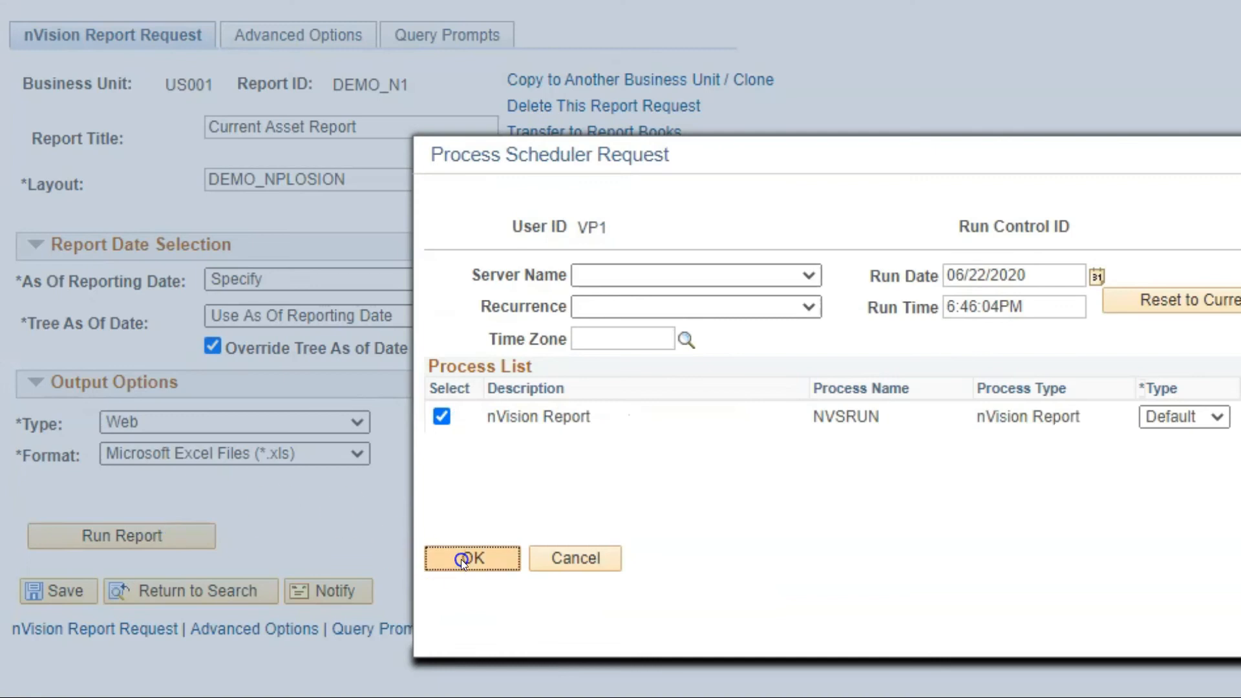
{"action": "left_click", "coordinate": [468, 559]}
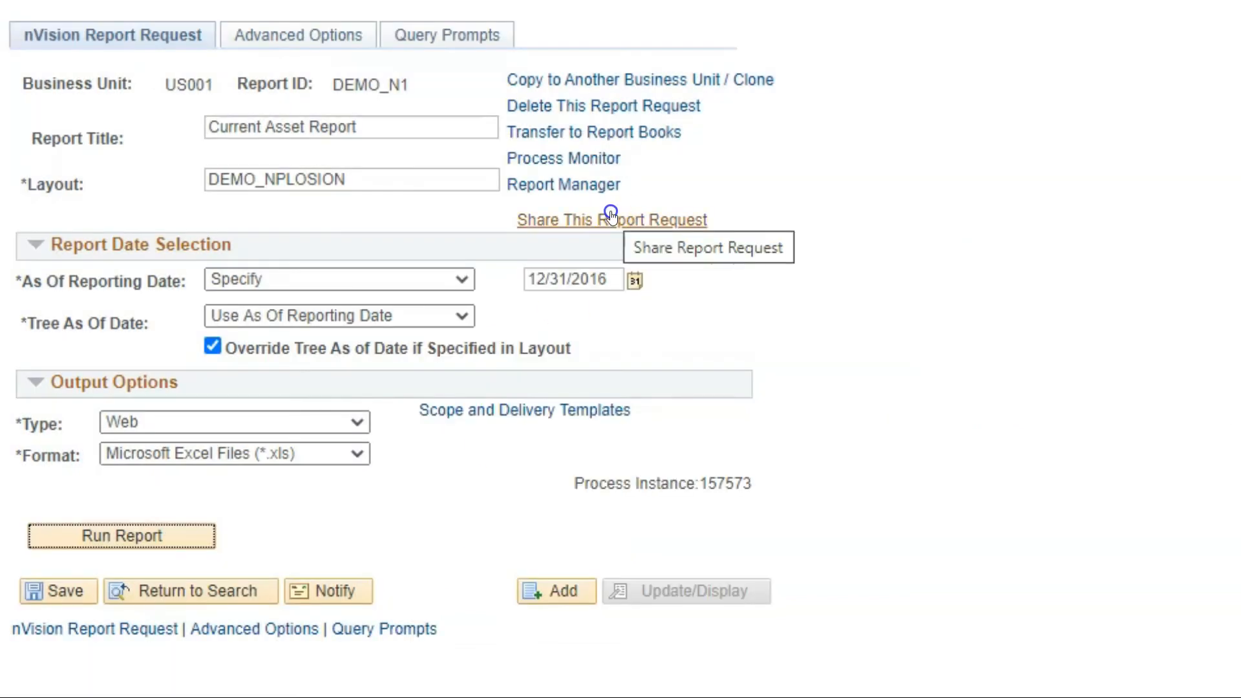
{"action": "mouse_move", "coordinate": [563, 157]}
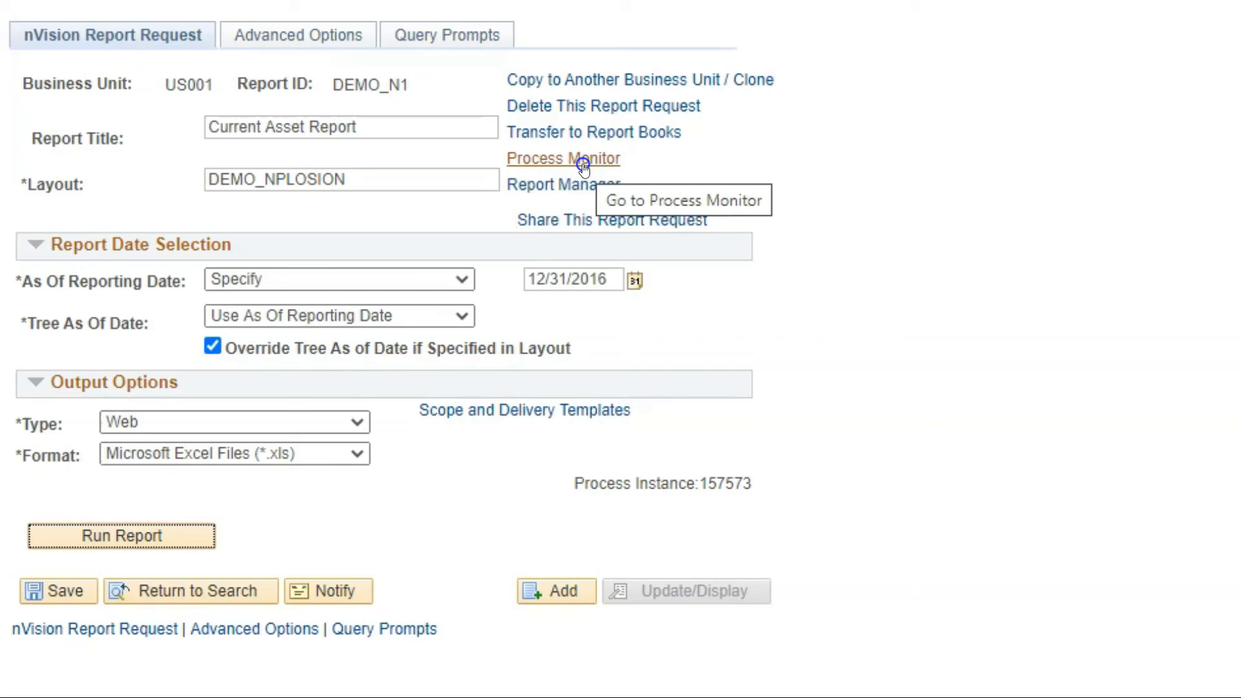
Verify instance 157573 shows Success and Posted, then return to the report request
{"action": "left_click", "coordinate": [562, 158]}
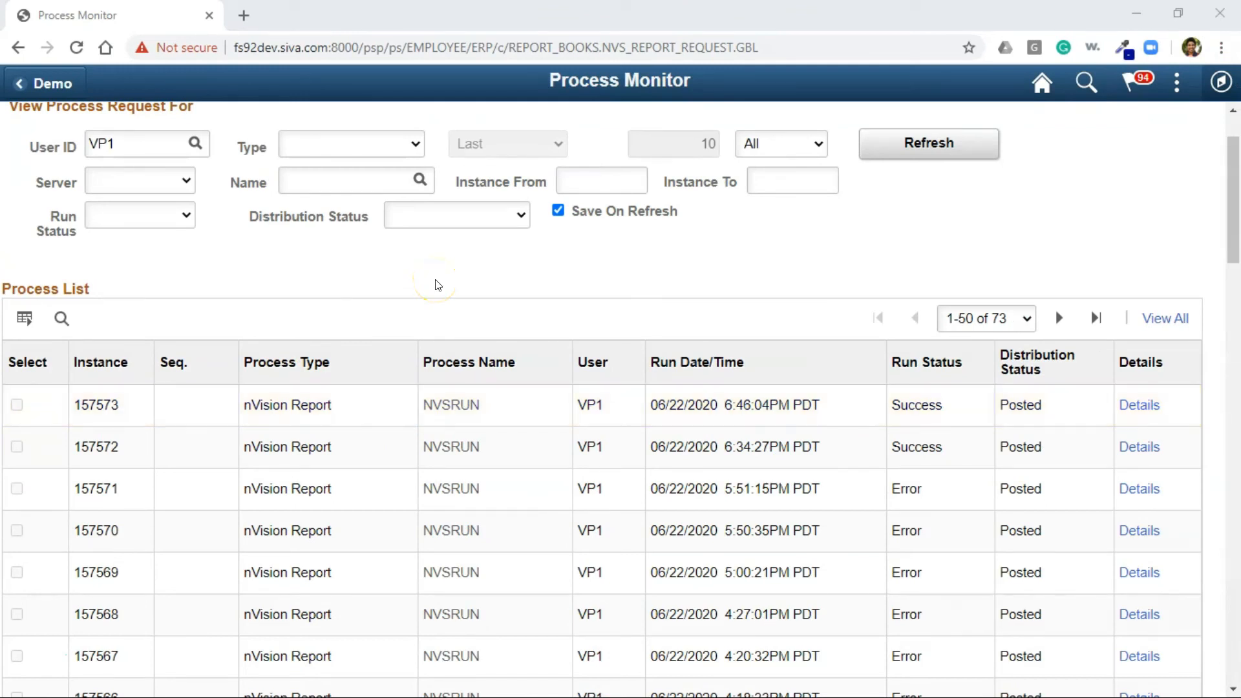
{"action": "scroll", "scroll_direction": "down", "scroll_amount": 3}
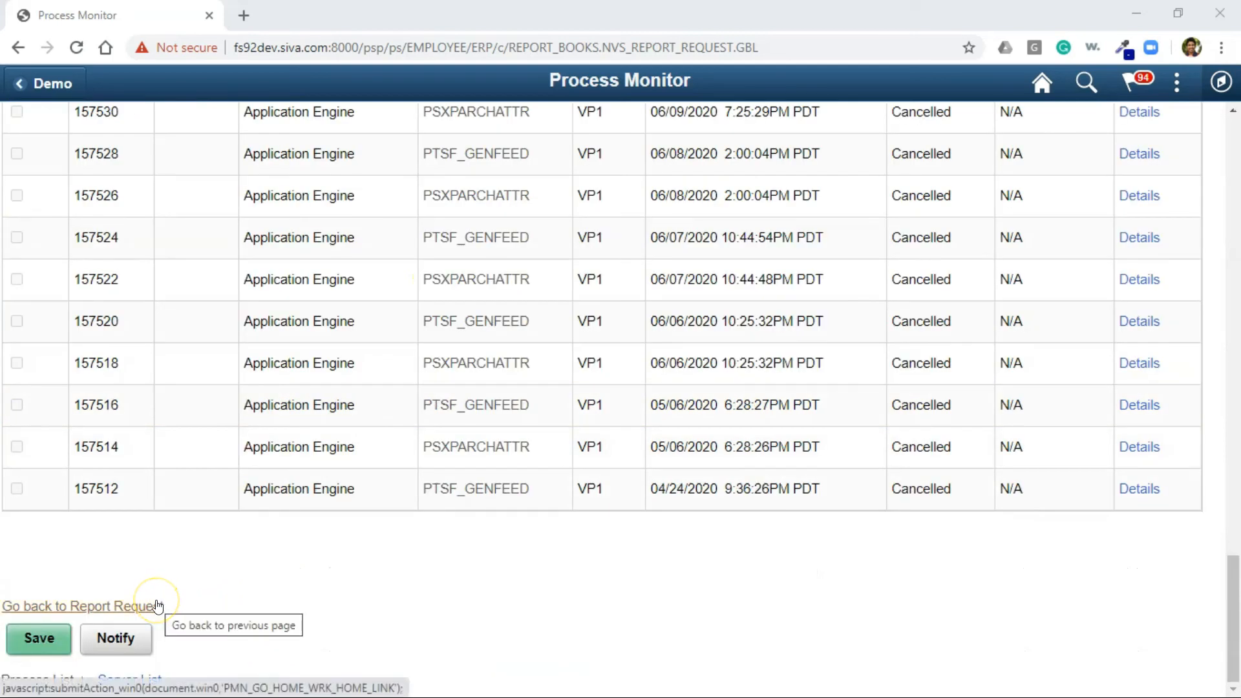
{"action": "left_click", "coordinate": [78, 605]}
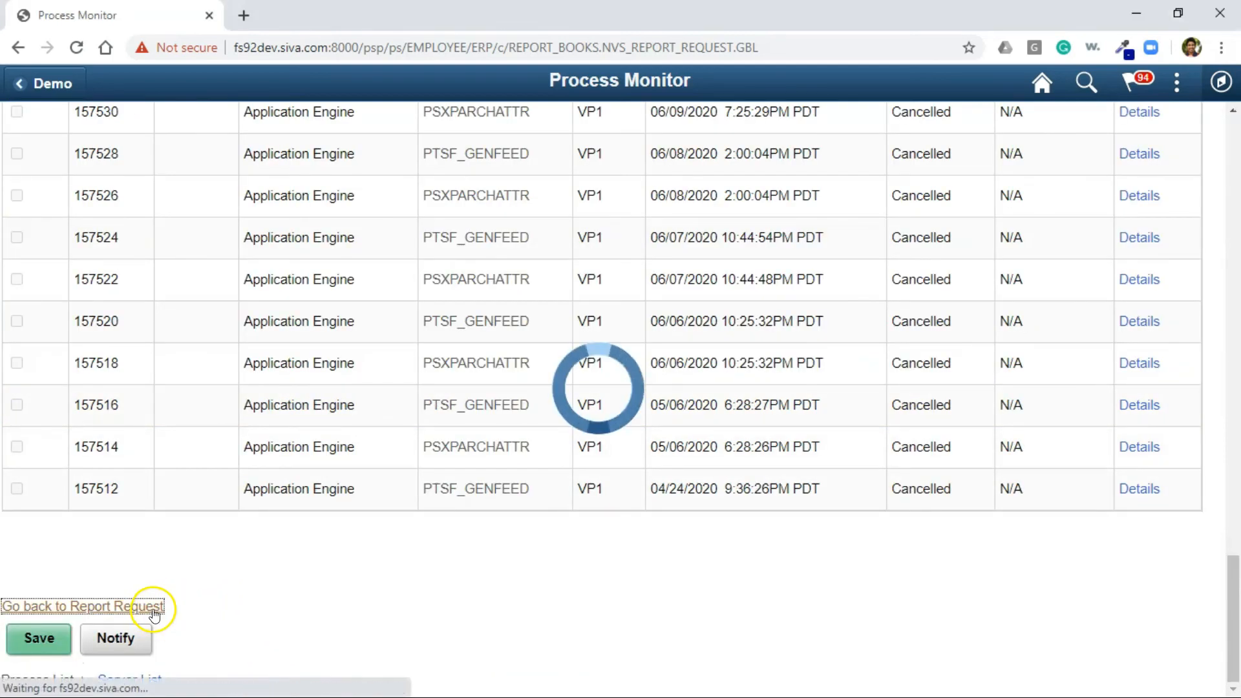
{"action": "left_click", "coordinate": [81, 605]}
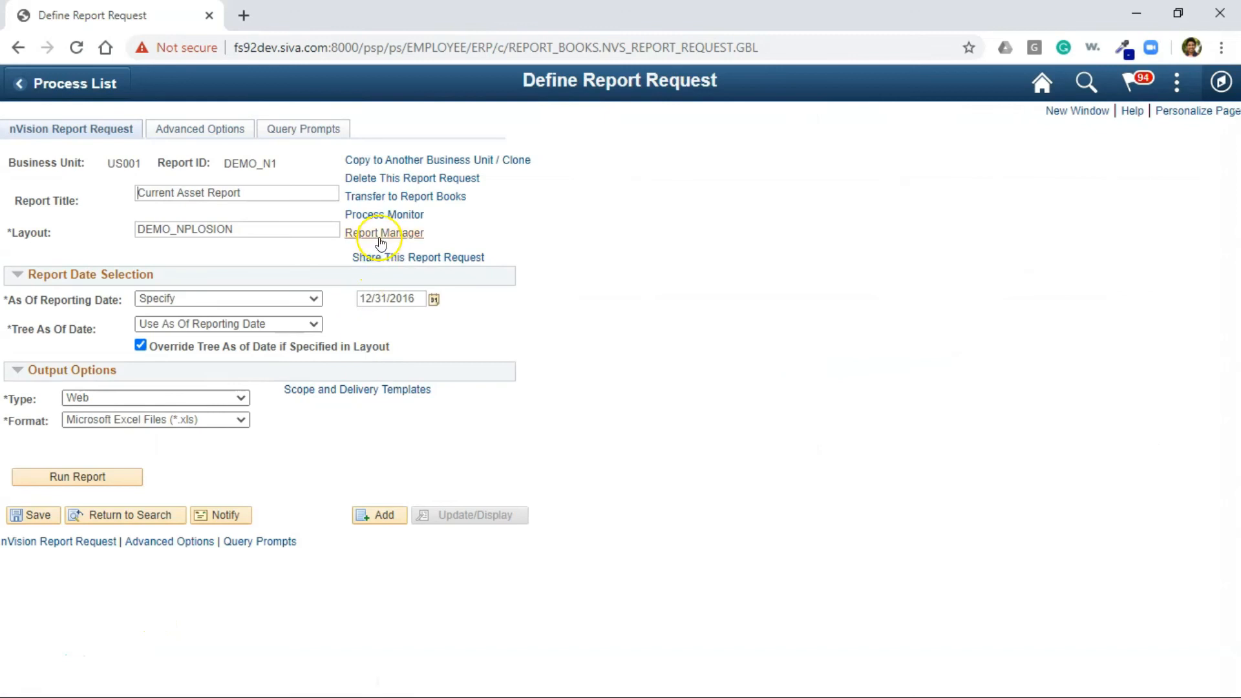
{"action": "mouse_move", "coordinate": [384, 233]}
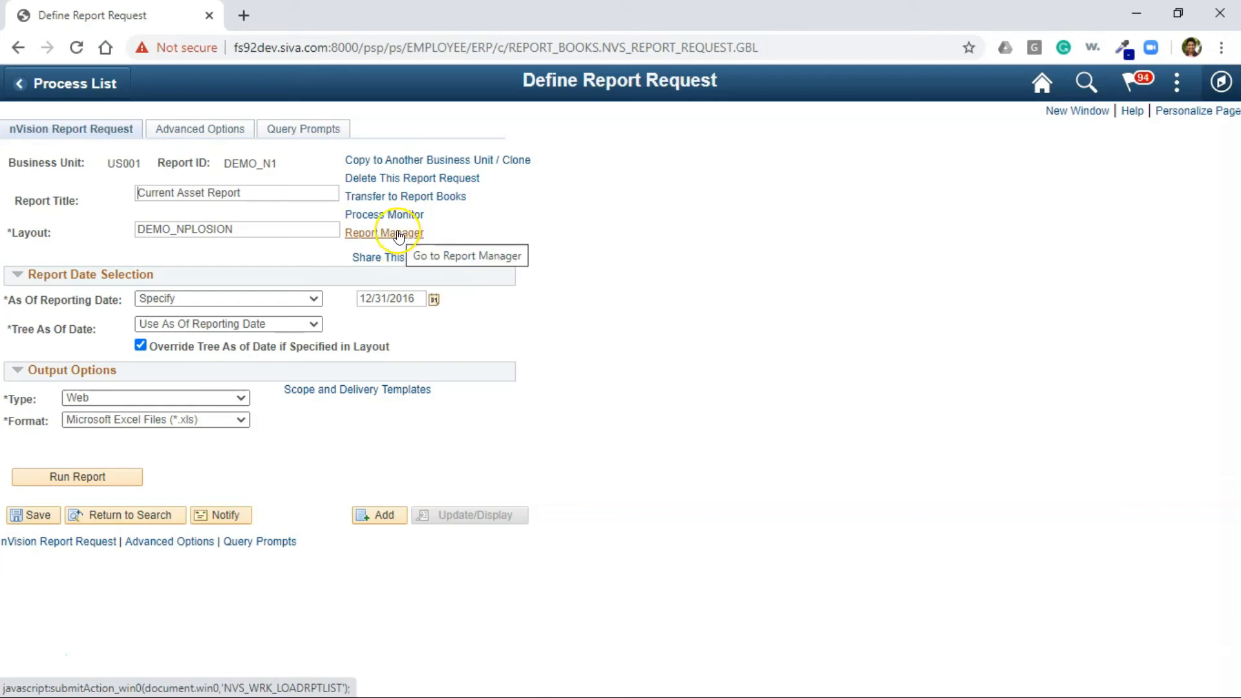
Show Report Manager's Administration list with instance 157573 posted as Excel
{"action": "left_click", "coordinate": [384, 231]}
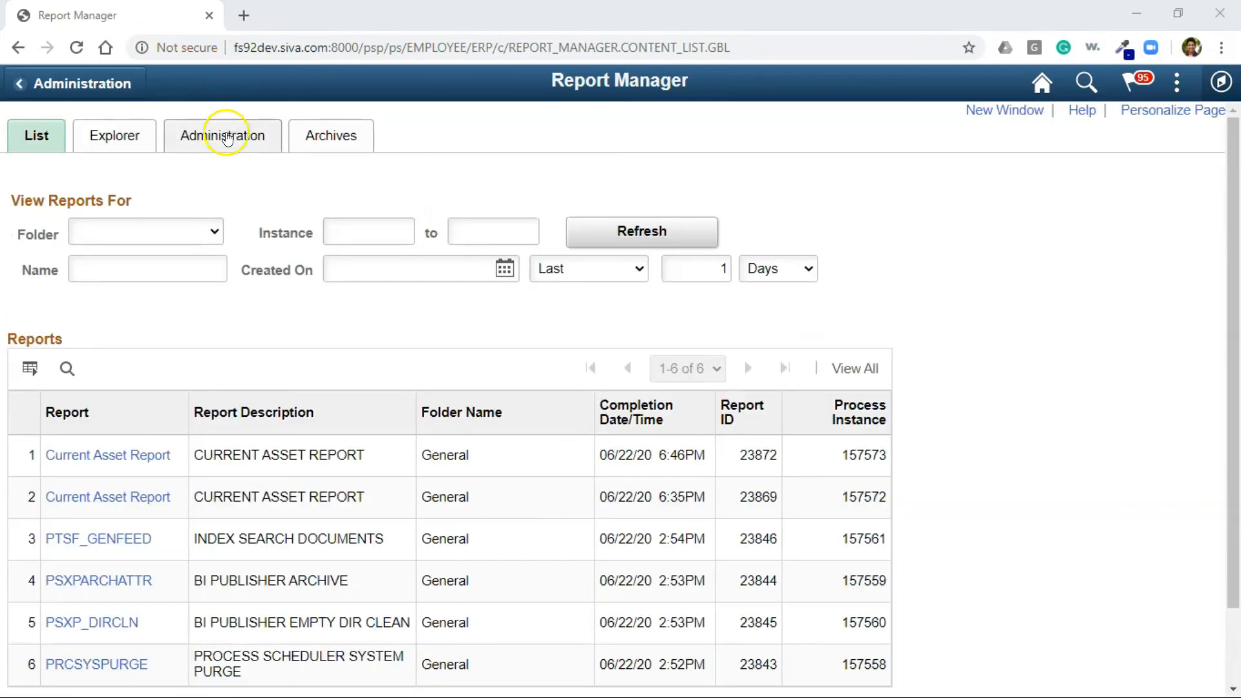
{"action": "left_click", "coordinate": [222, 136]}
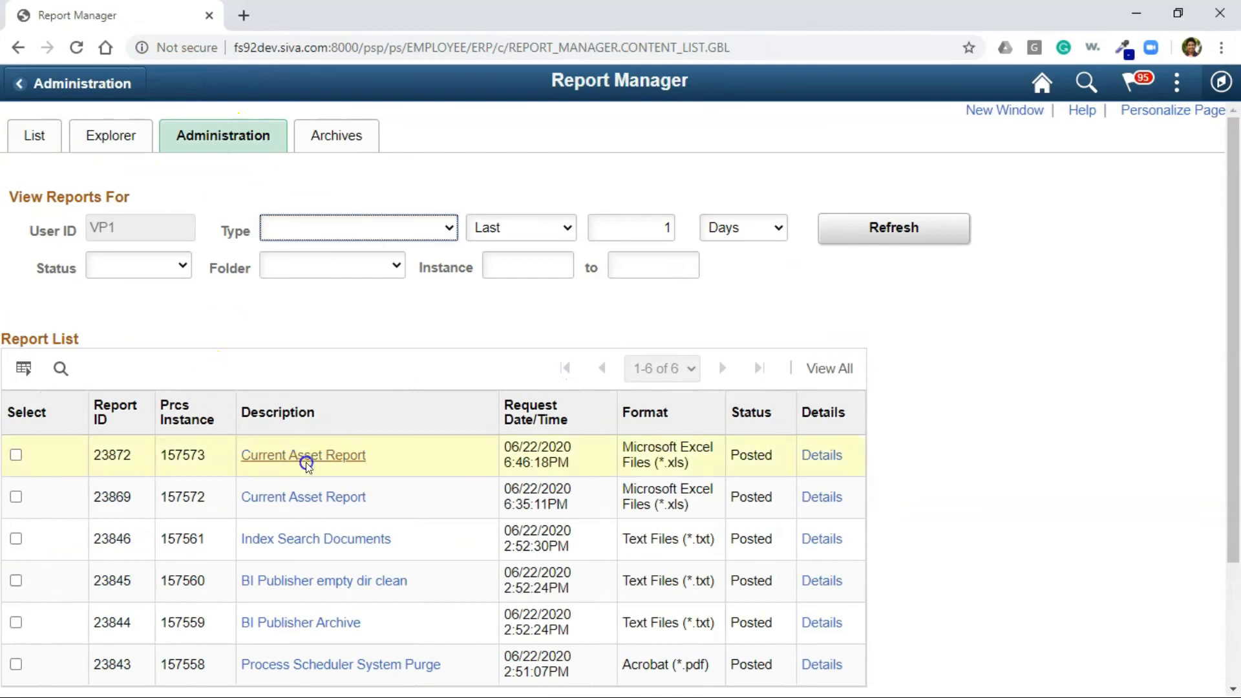
{"action": "mouse_move", "coordinate": [303, 455]}
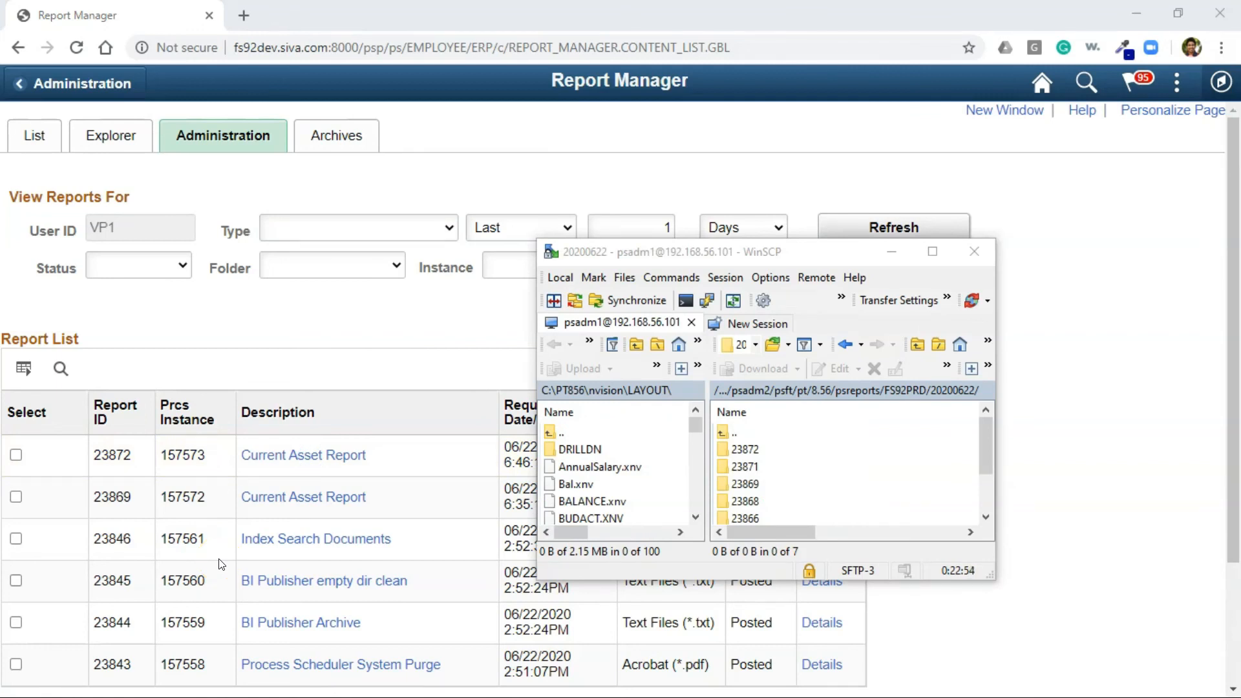
{"action": "mouse_move", "coordinate": [303, 455]}
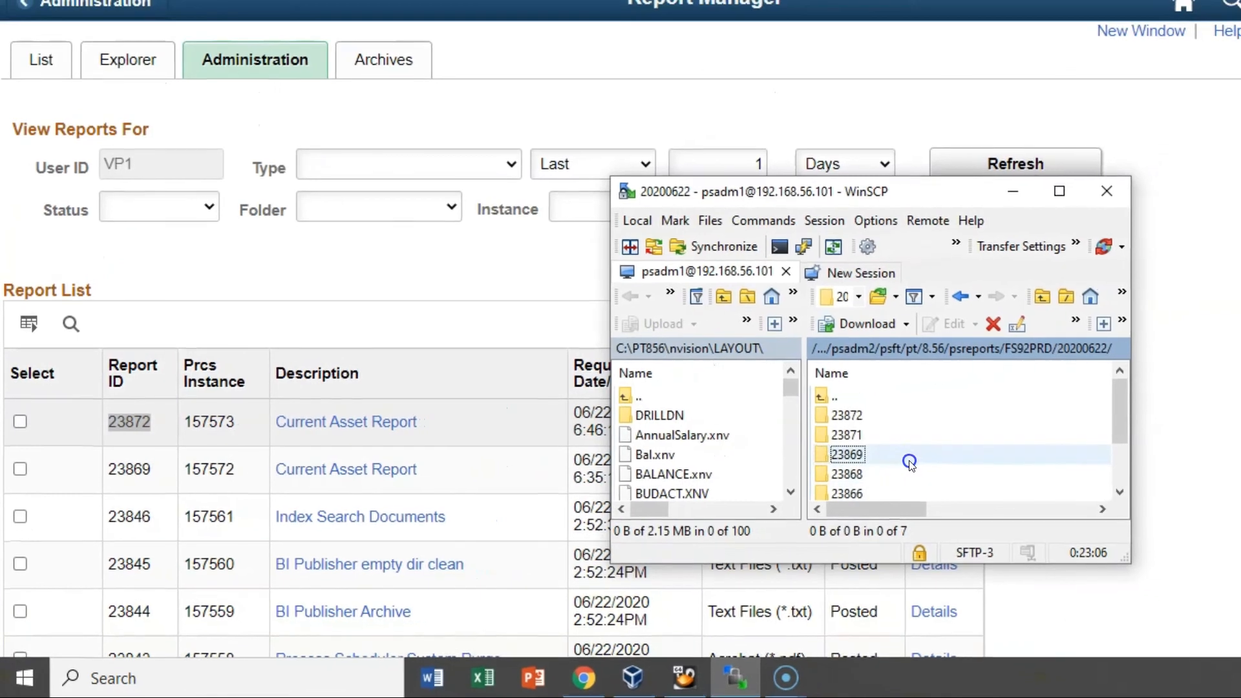
Open report folder 23872 and launch its DEMO_N1.xlsx output in Excel
{"action": "left_click", "coordinate": [847, 415]}
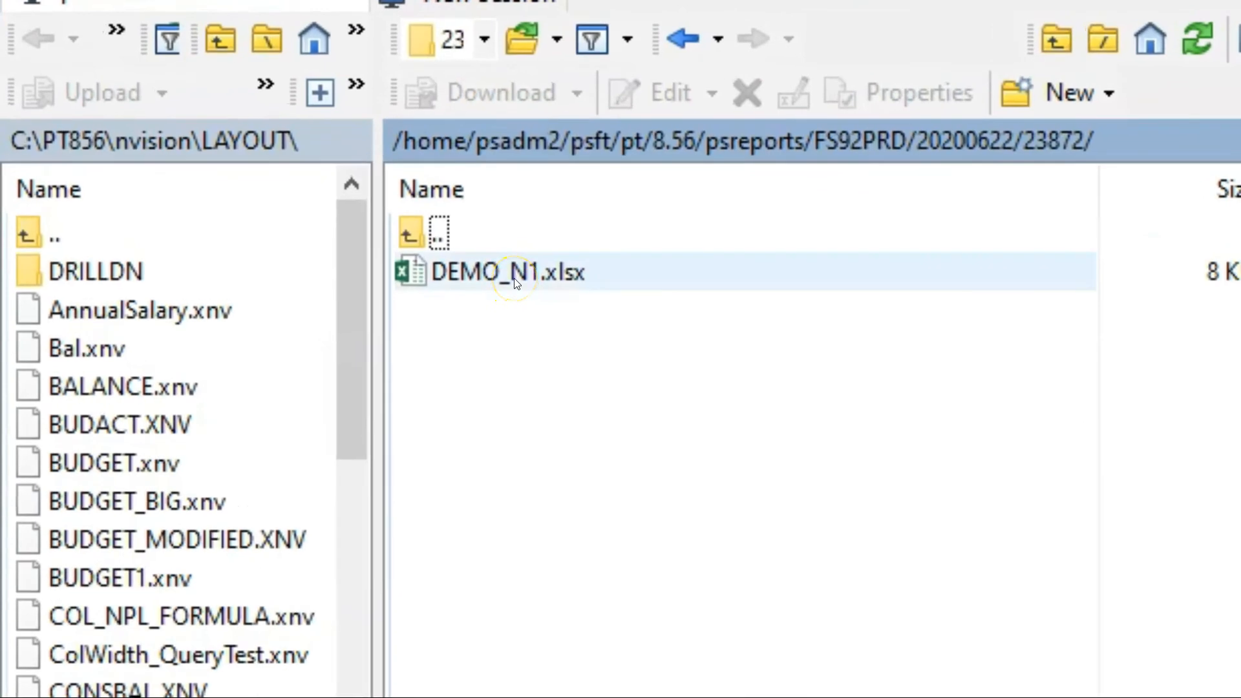
{"action": "double_click", "coordinate": [508, 271]}
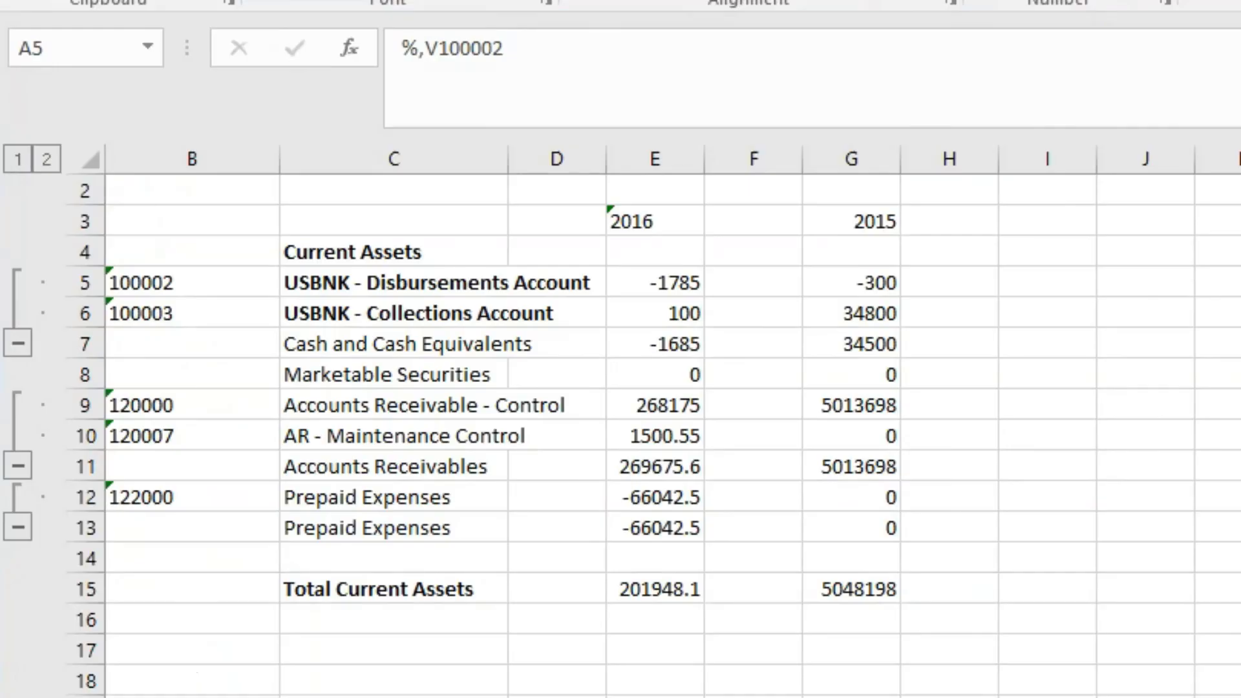